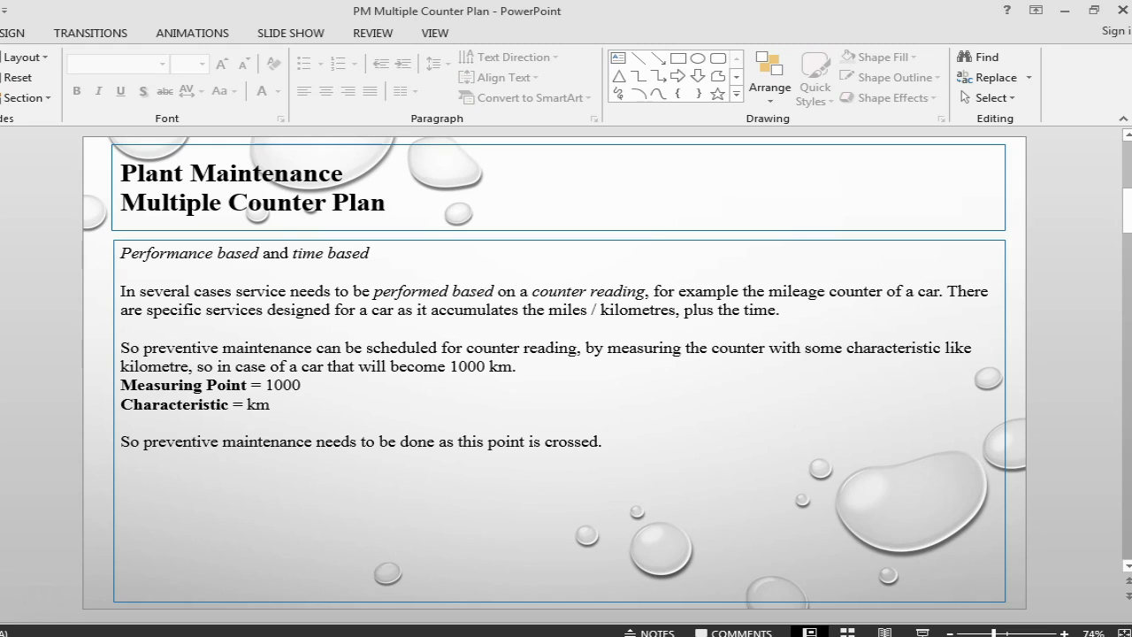
mouse_move(169, 340)
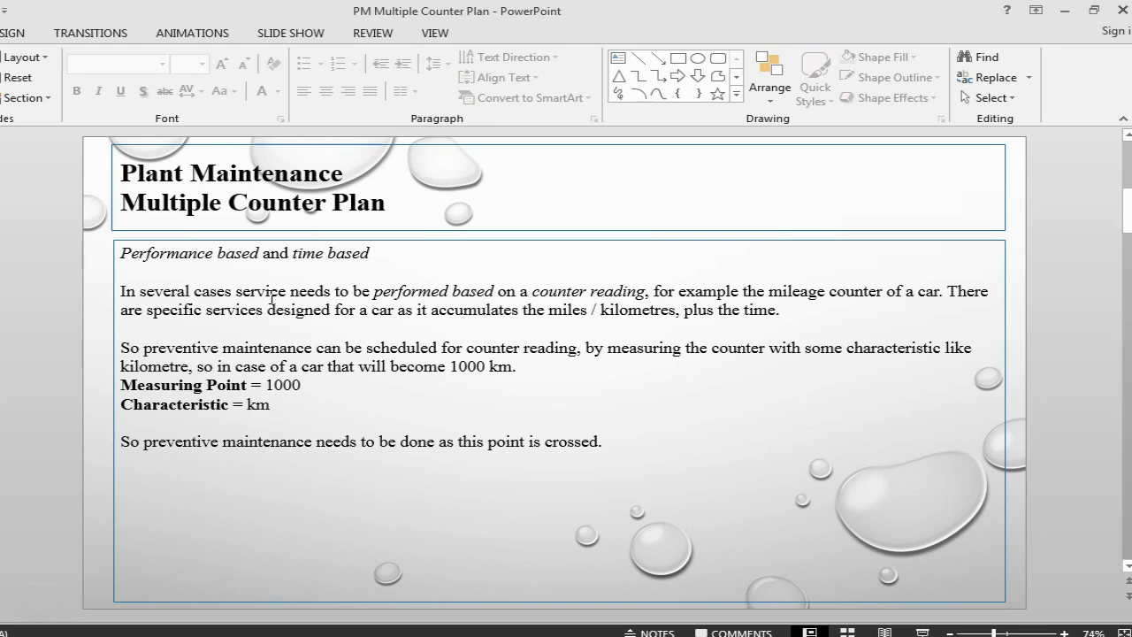
mouse_move(329, 305)
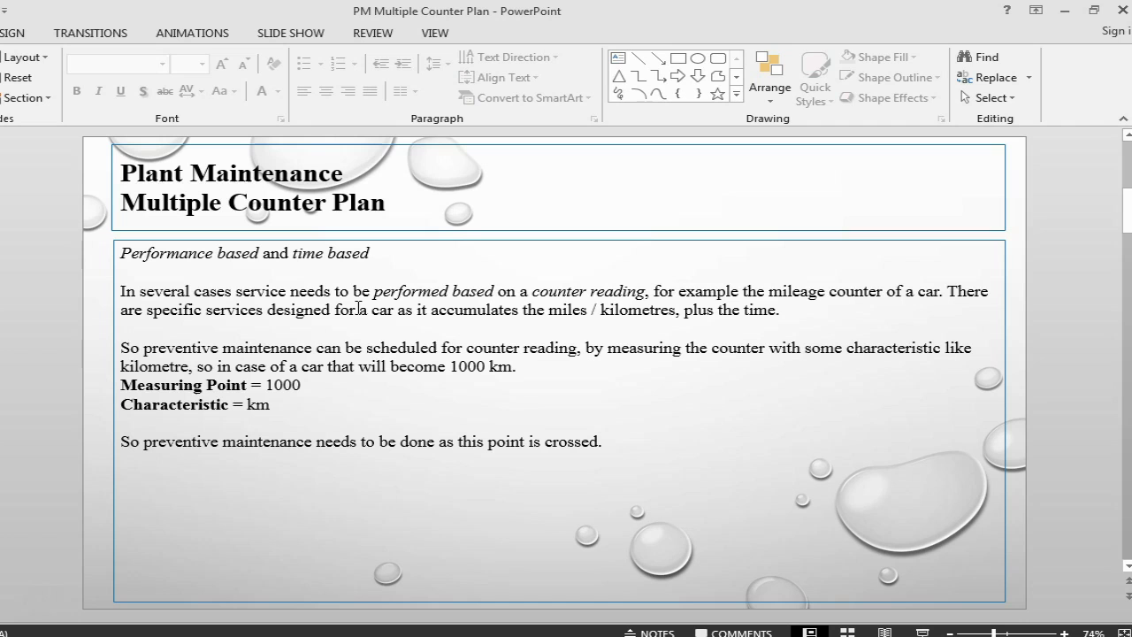
mouse_move(407, 301)
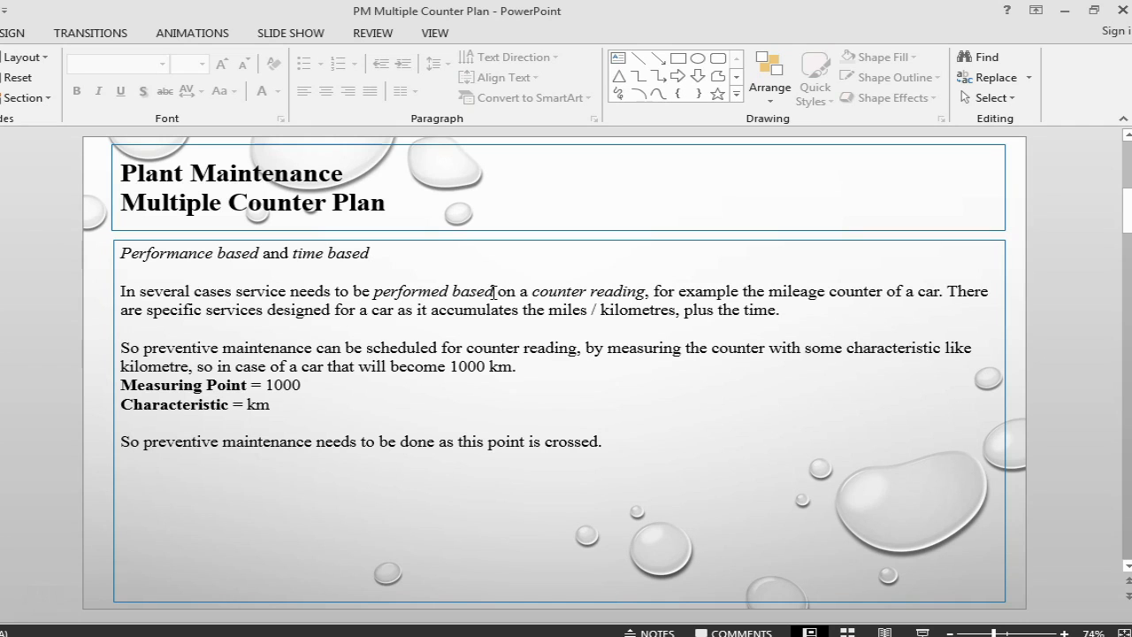
Edit the slide text, then run transaction IP11Z to open the cycle set overview.
double_click(587, 290)
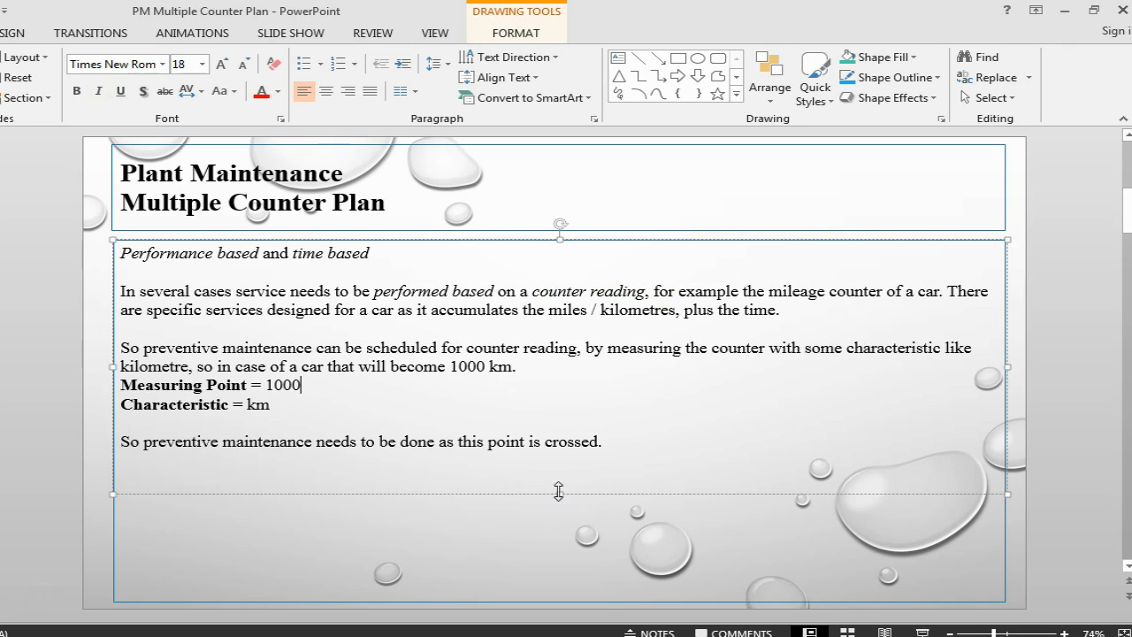
mouse_move(559, 385)
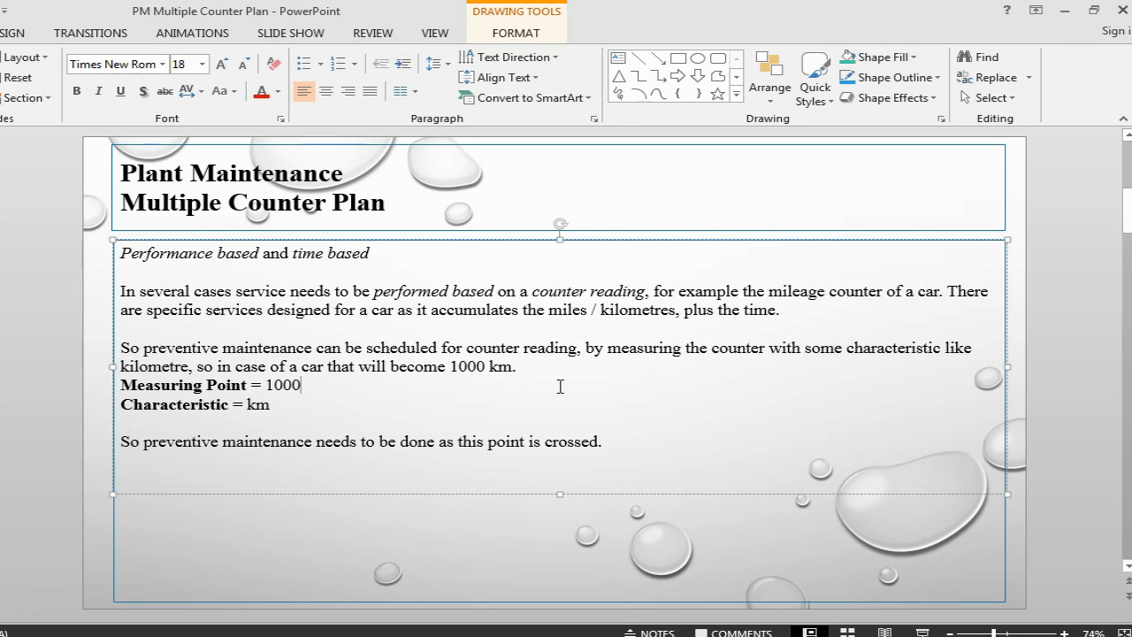
mouse_move(524, 272)
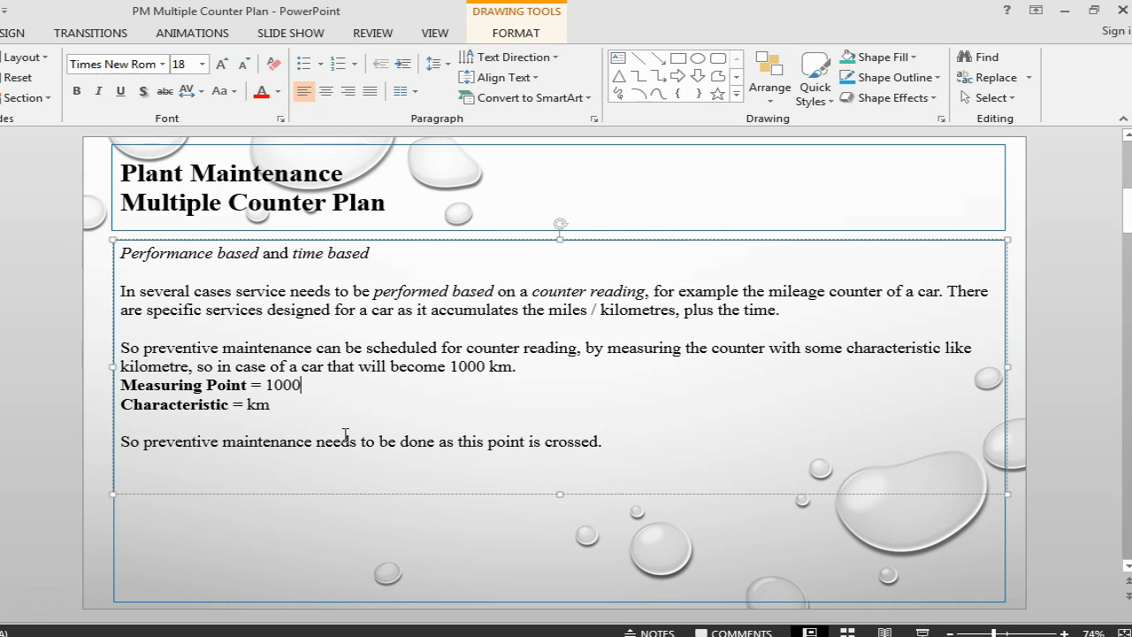
mouse_move(294, 261)
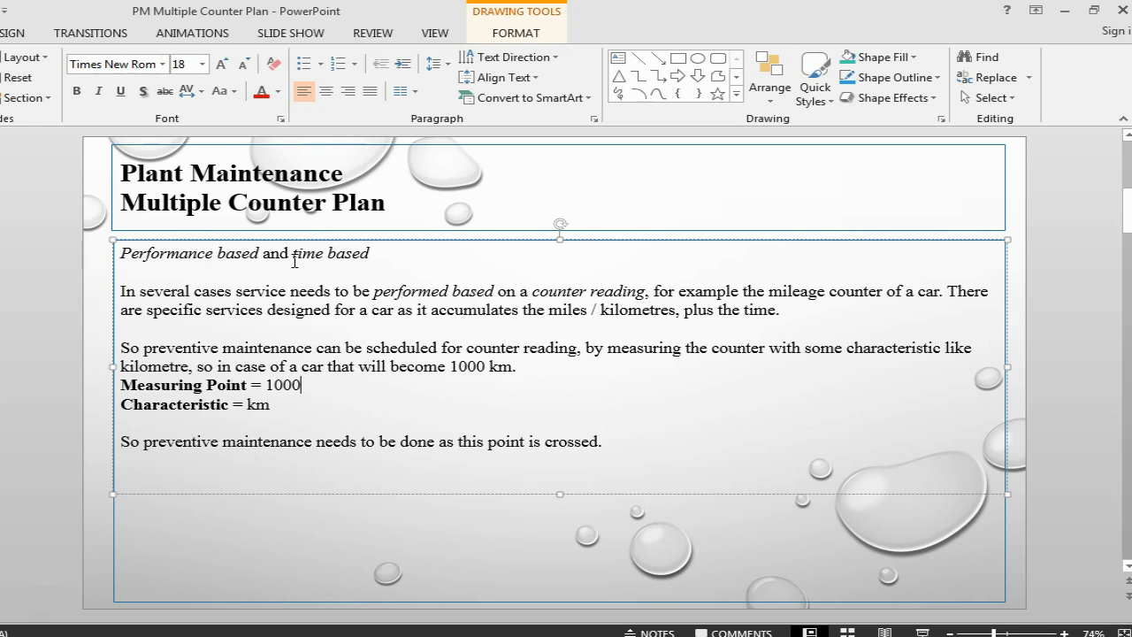
mouse_move(404, 279)
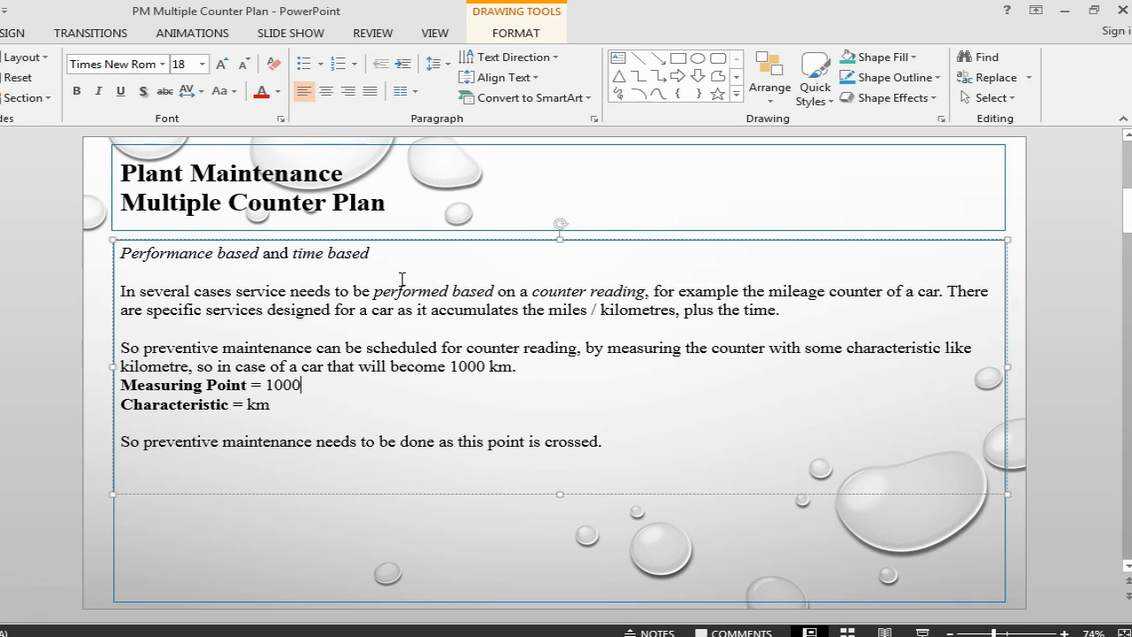
mouse_move(621, 290)
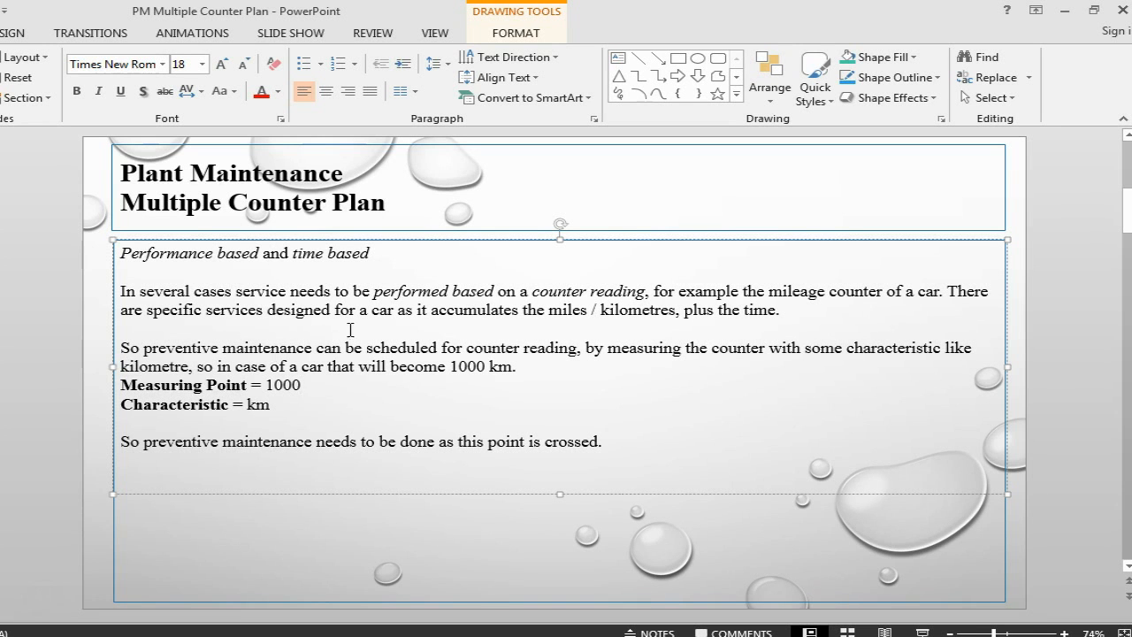
double_click(534, 347)
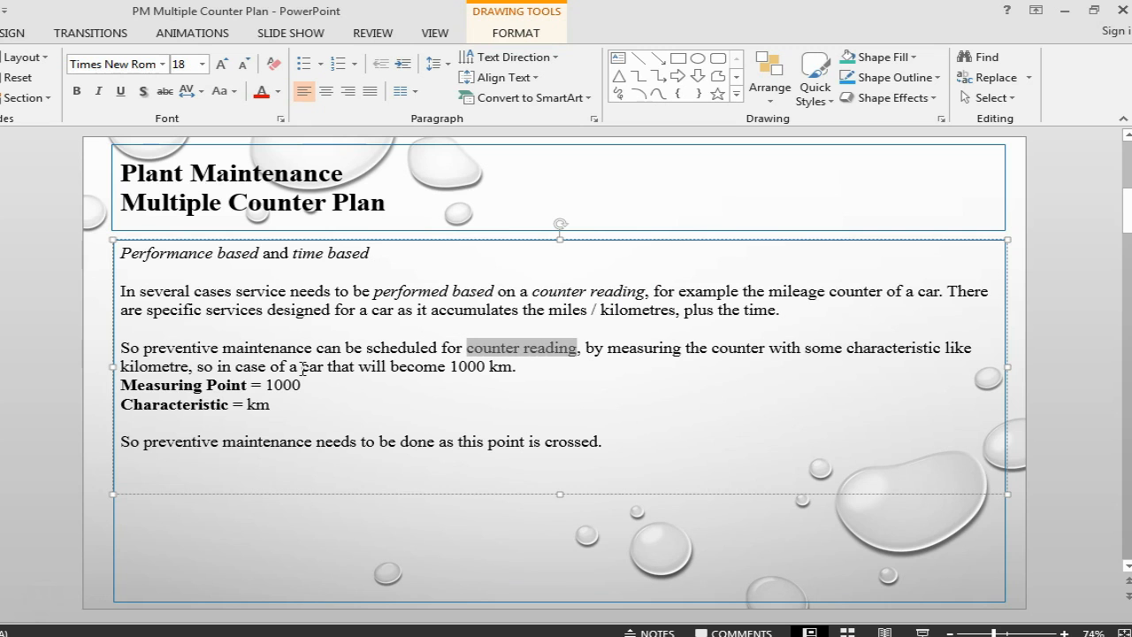
mouse_move(304, 366)
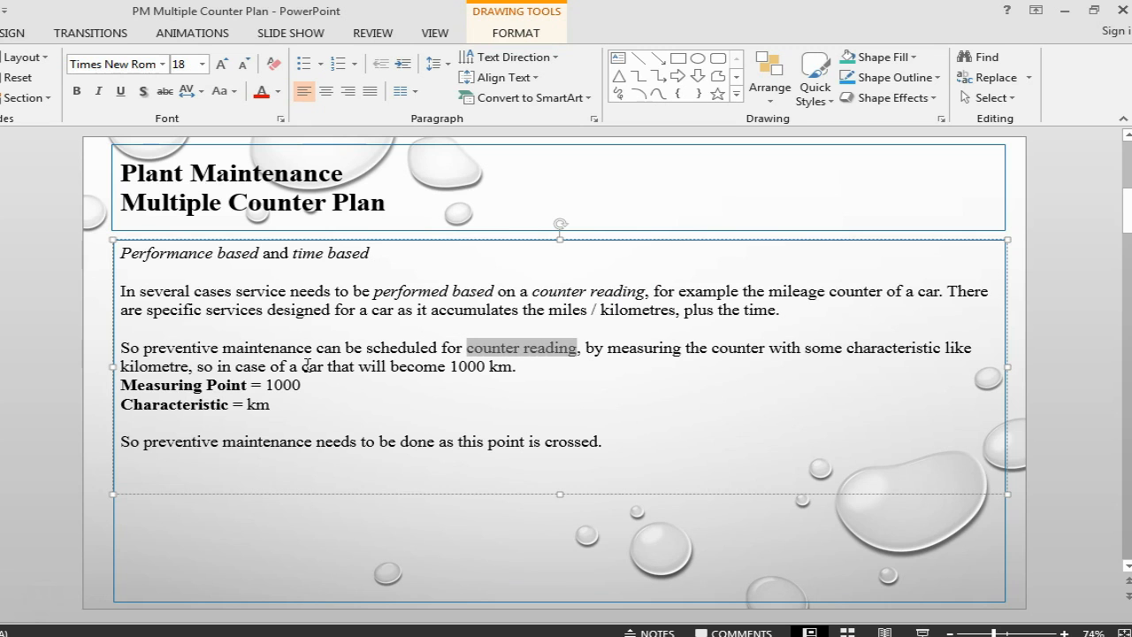
mouse_move(362, 394)
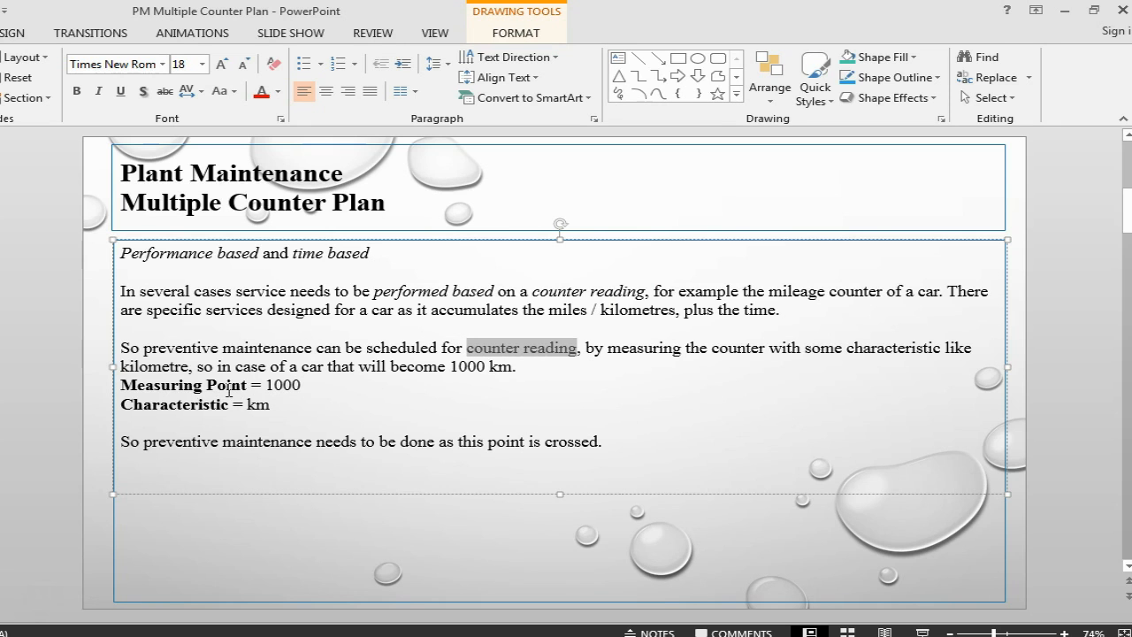
mouse_move(244, 417)
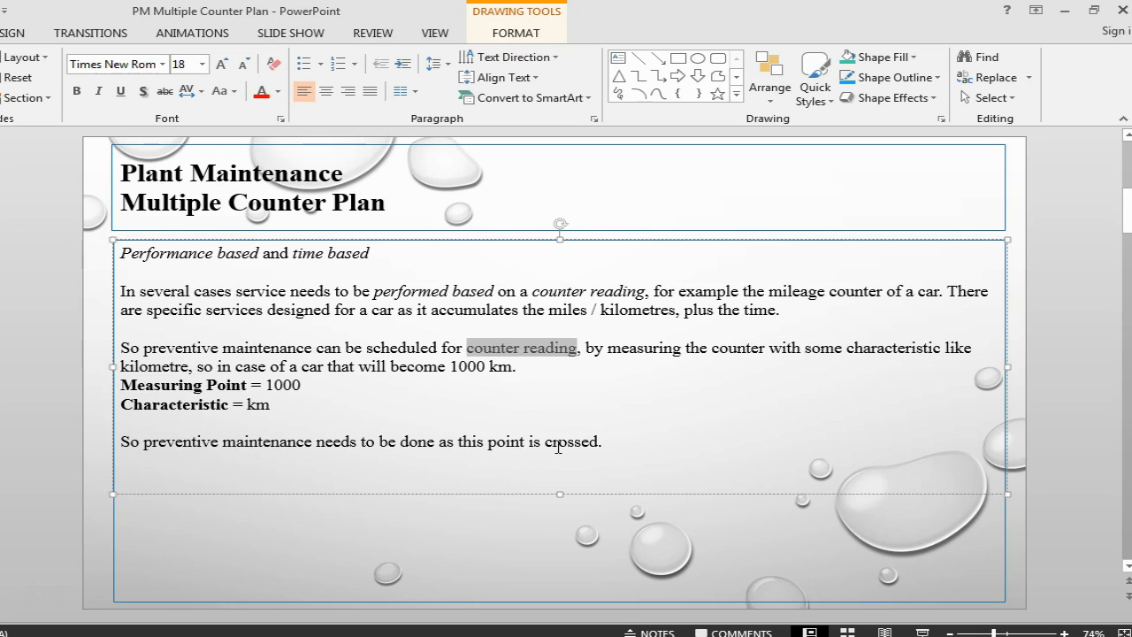
mouse_move(558, 446)
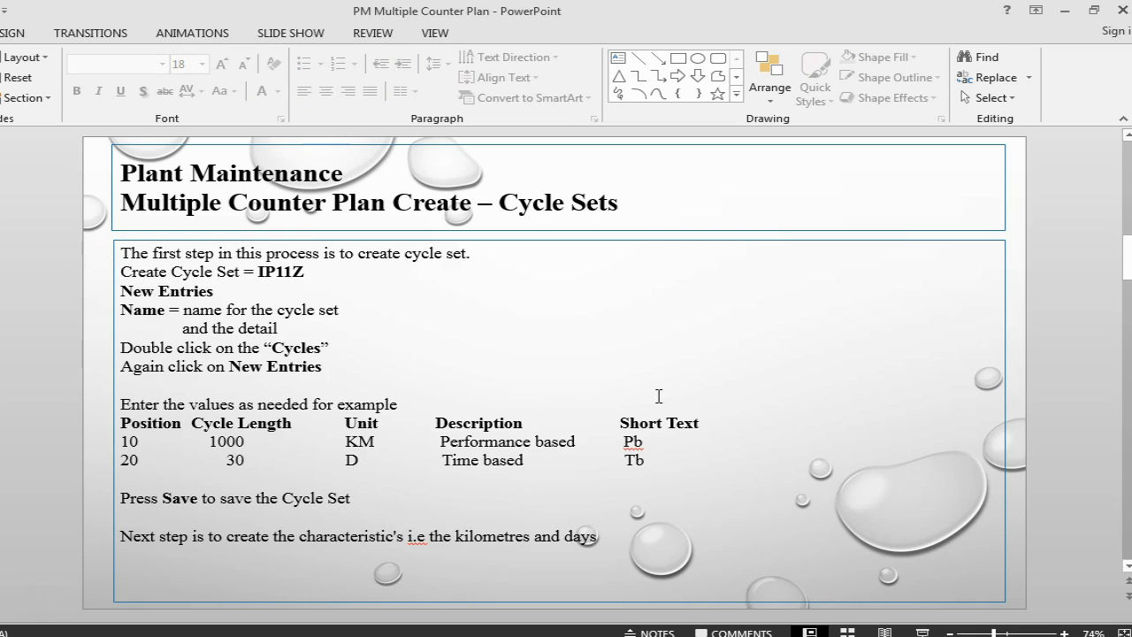
mouse_move(453, 347)
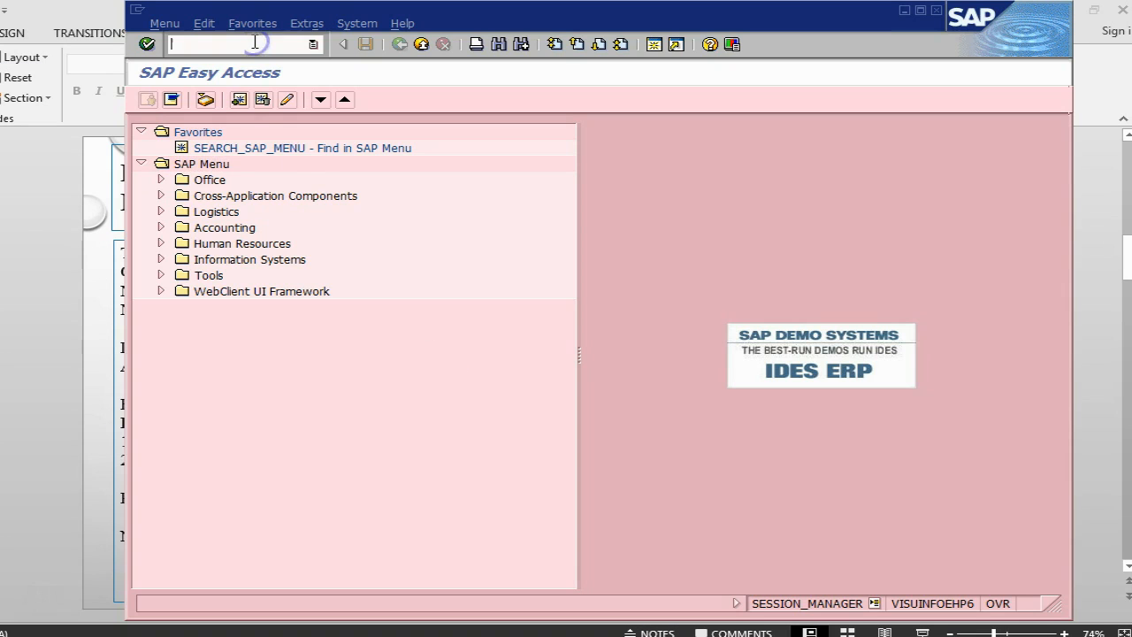
type("ip112")
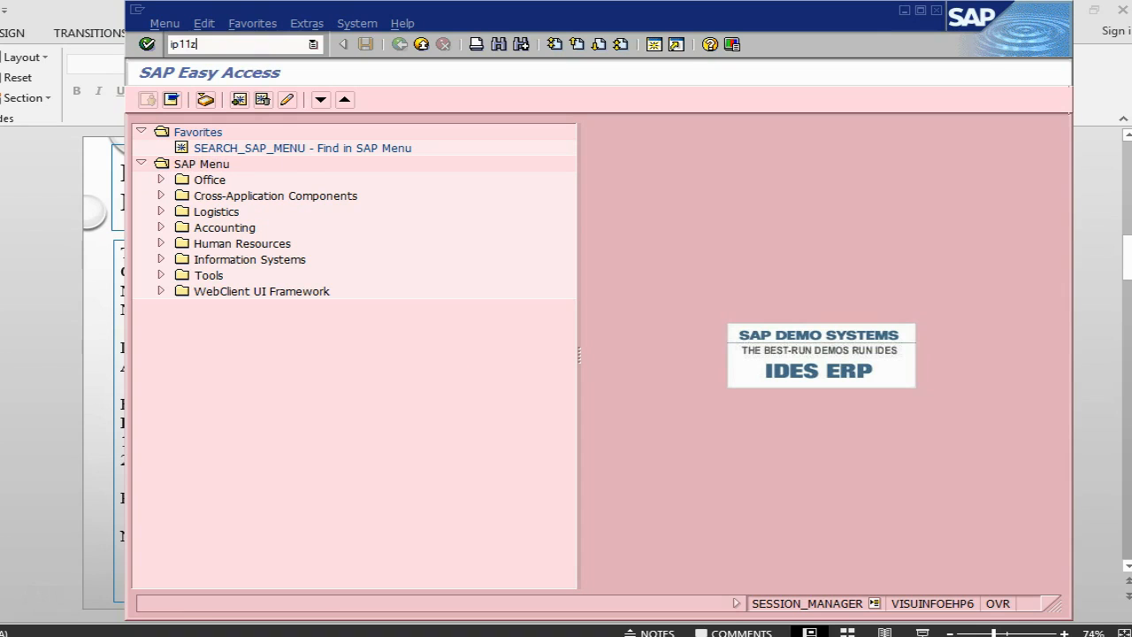
key("Enter")
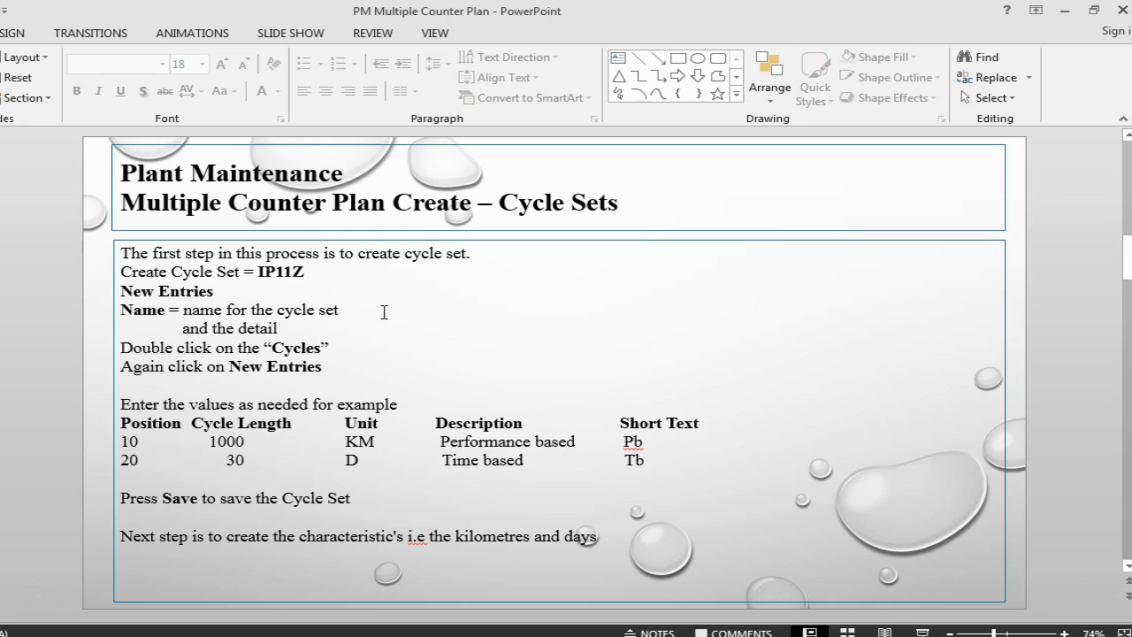
mouse_move(449, 368)
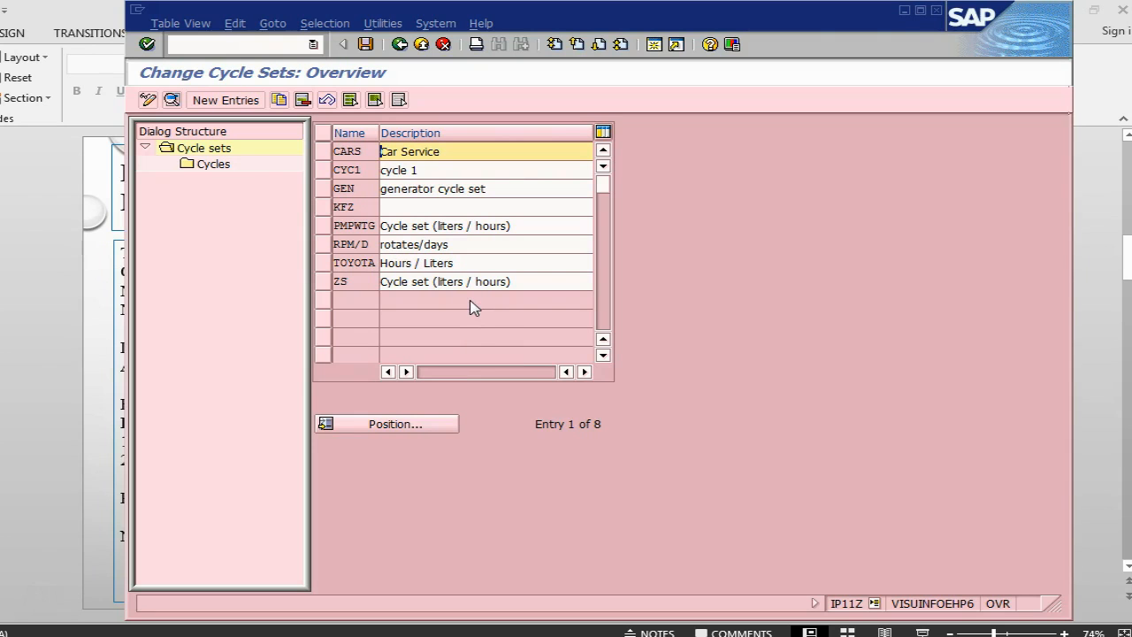
mouse_move(226, 99)
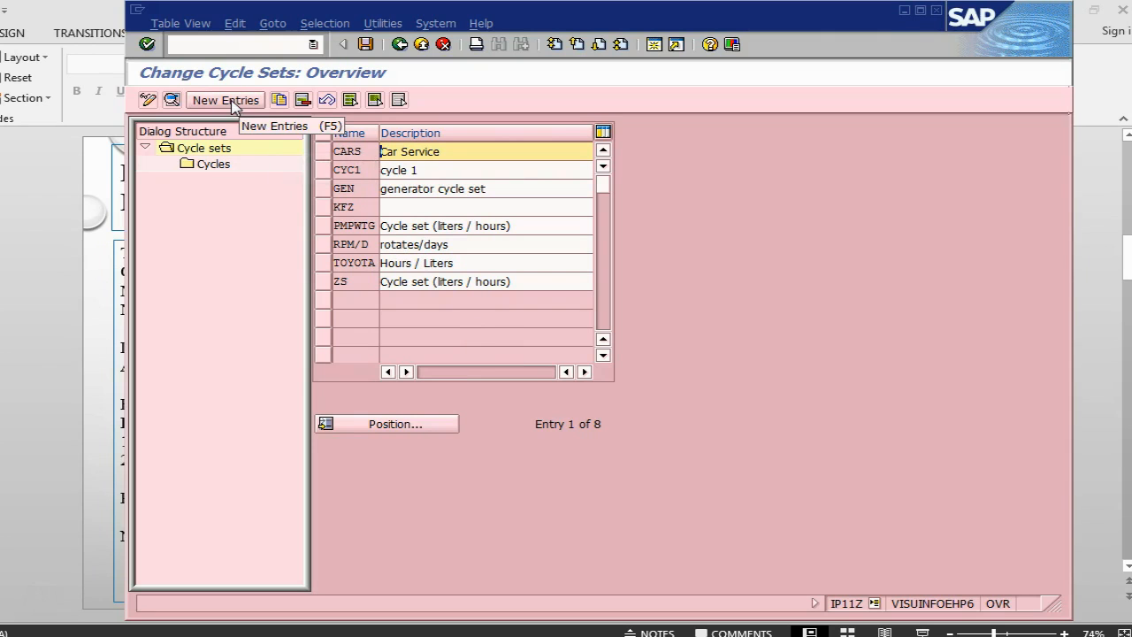
Add a new cycle set entry named CARS1 and start typing its description.
left_click(225, 99)
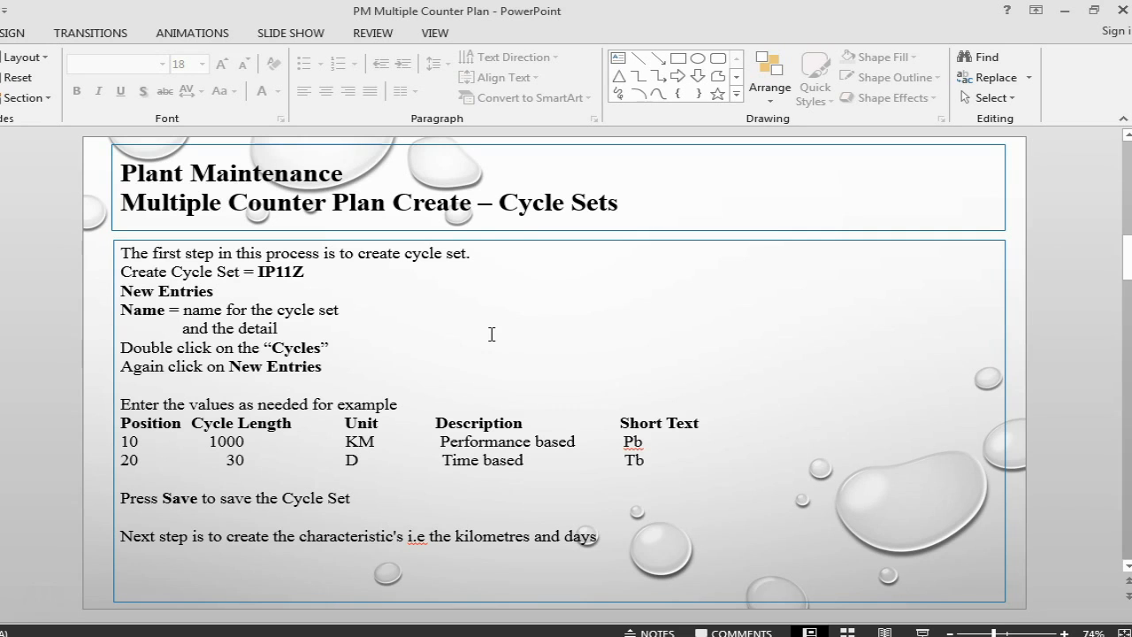
mouse_move(225, 366)
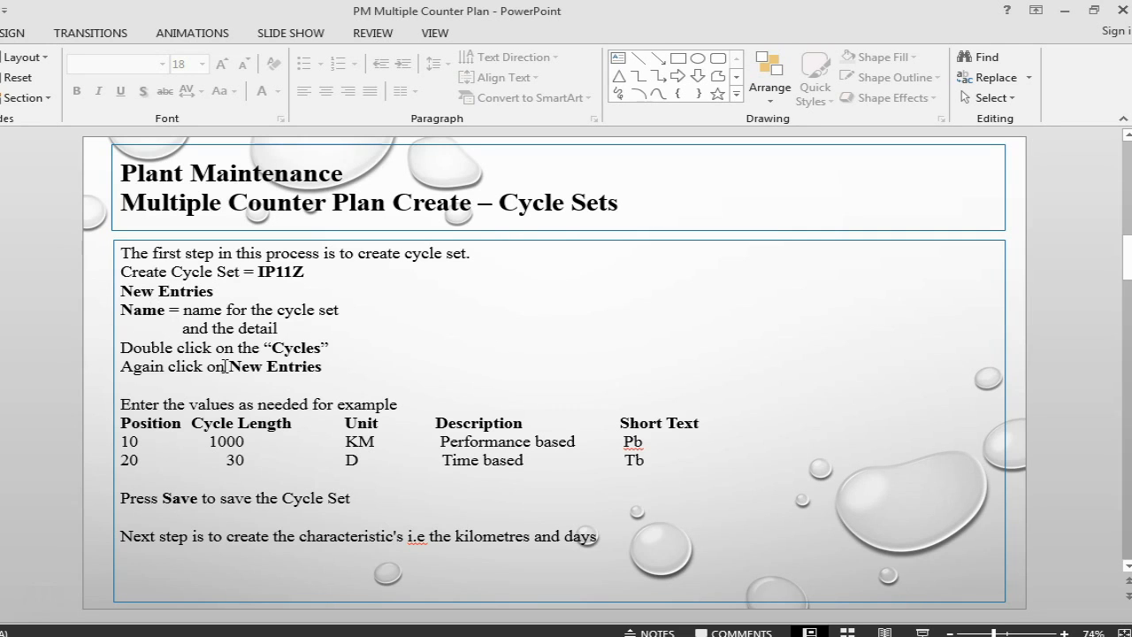
mouse_move(350, 317)
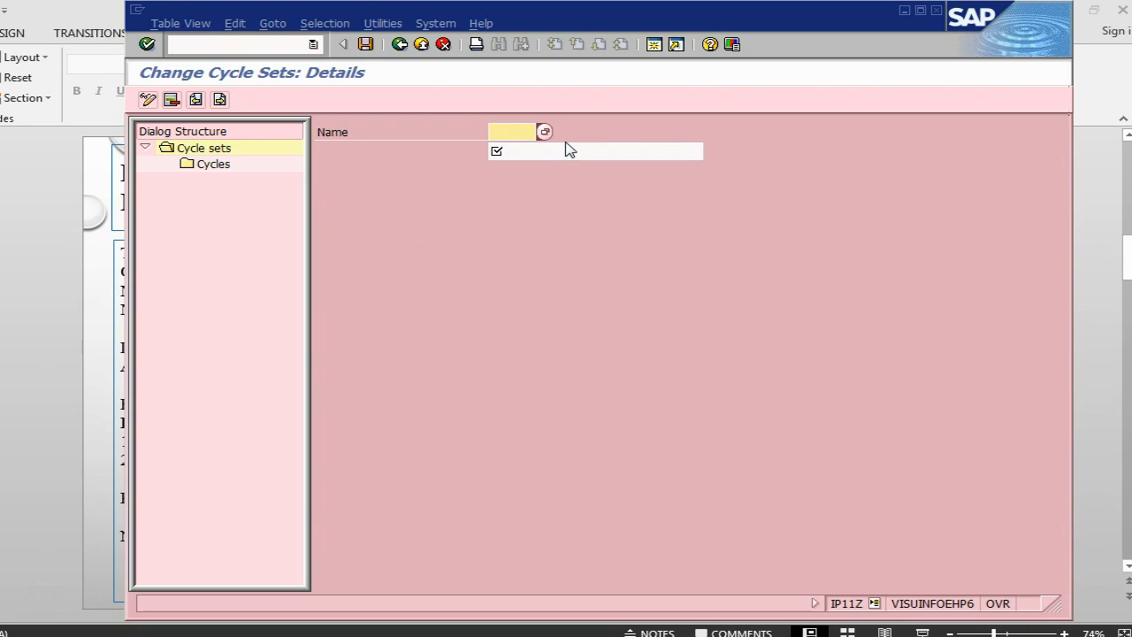
type("car")
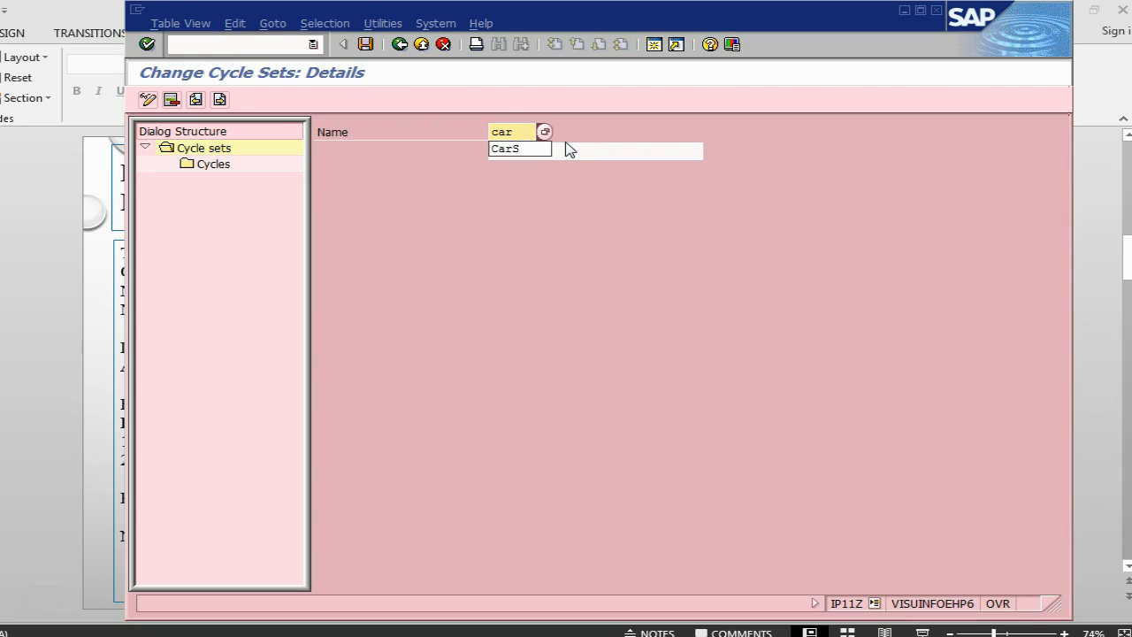
type("cars1")
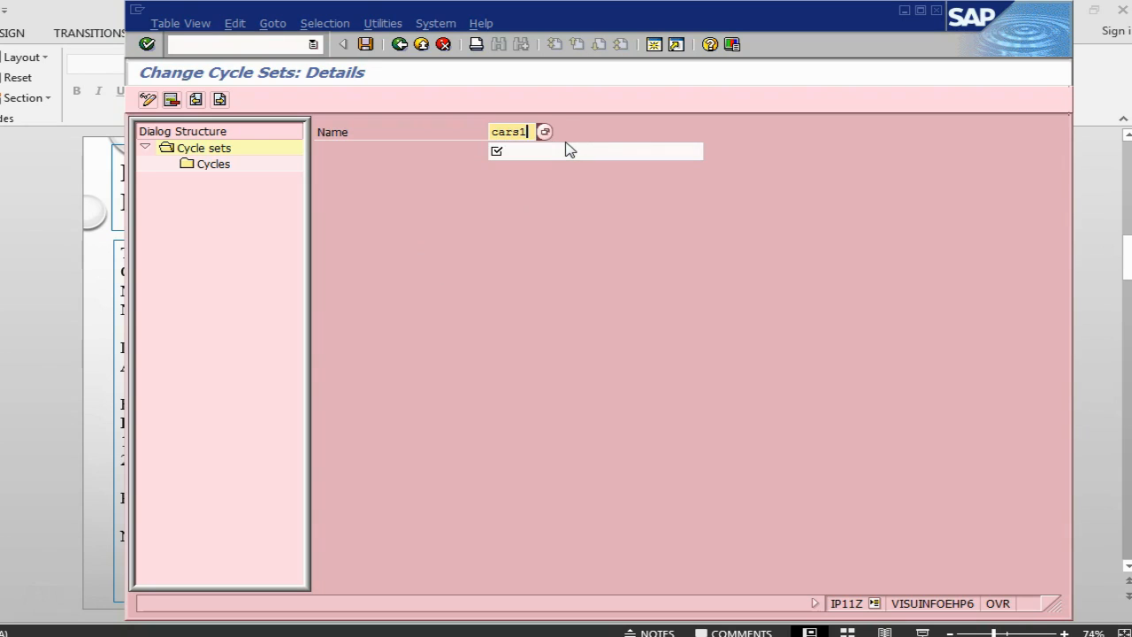
type("ser")
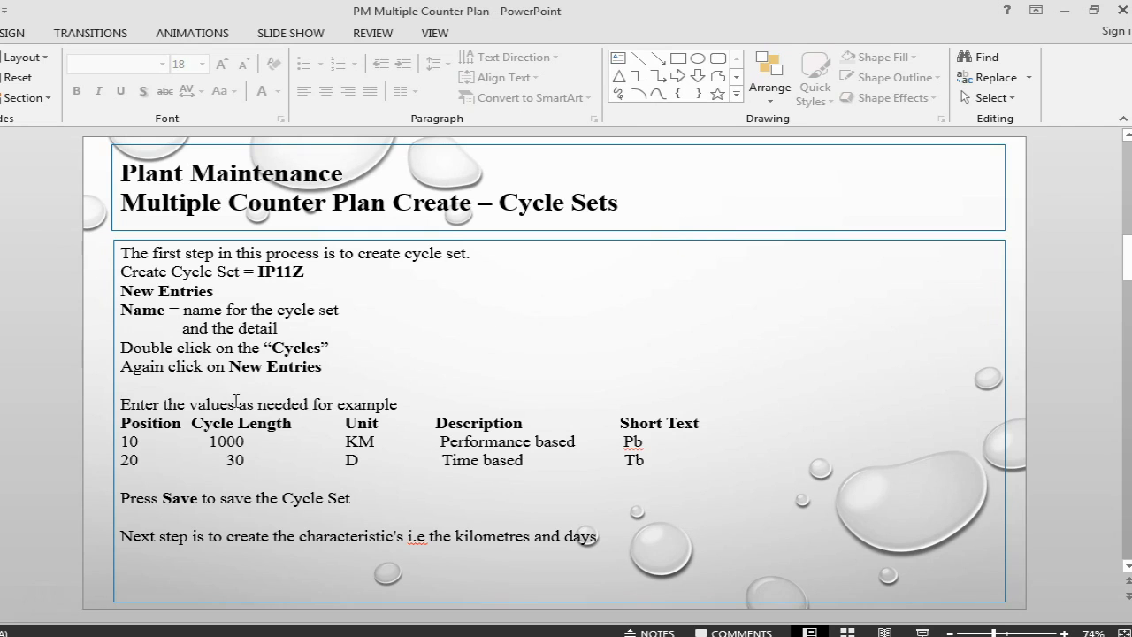
mouse_move(291, 345)
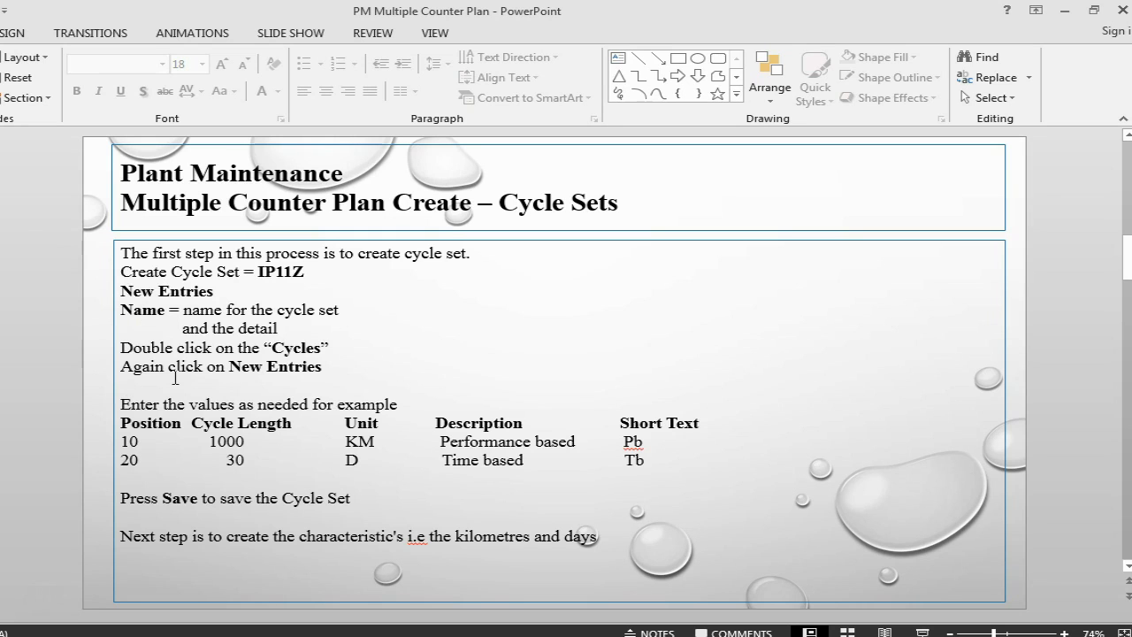
mouse_move(290, 365)
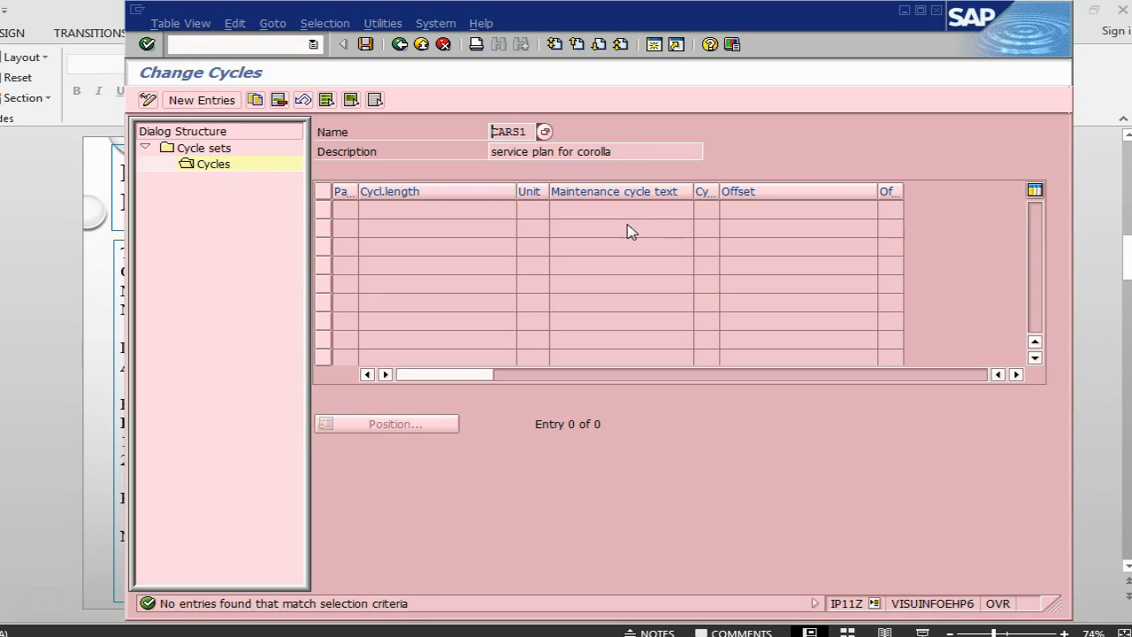
Enter cycle 10 for CARS1: 1000 km, text 'performance based', abbreviation PB.
left_click(202, 99)
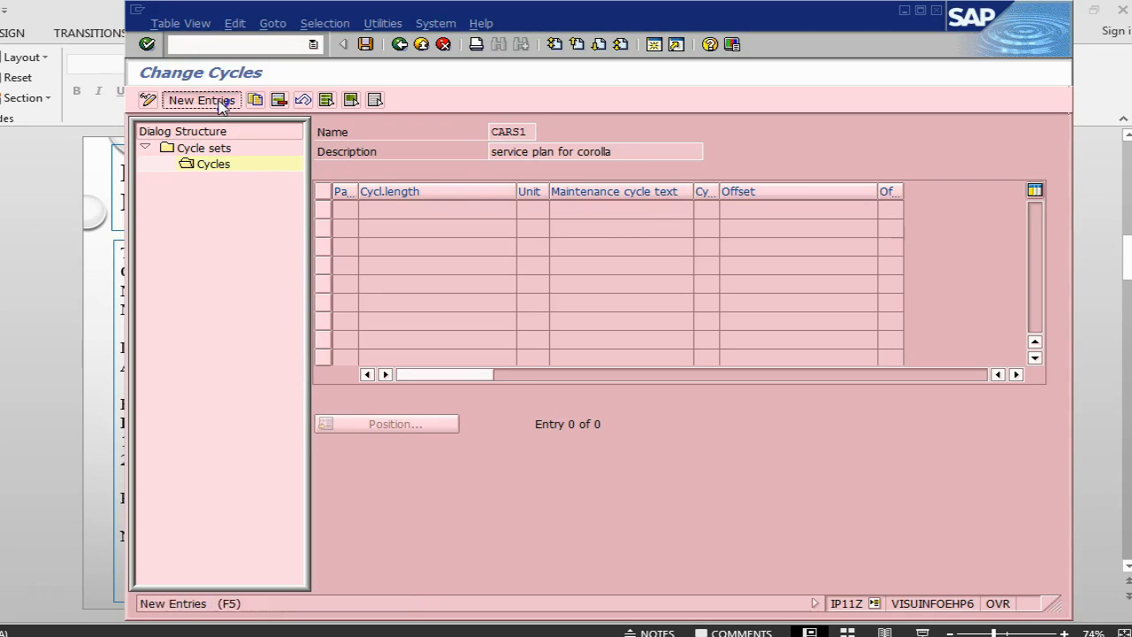
left_click(202, 99)
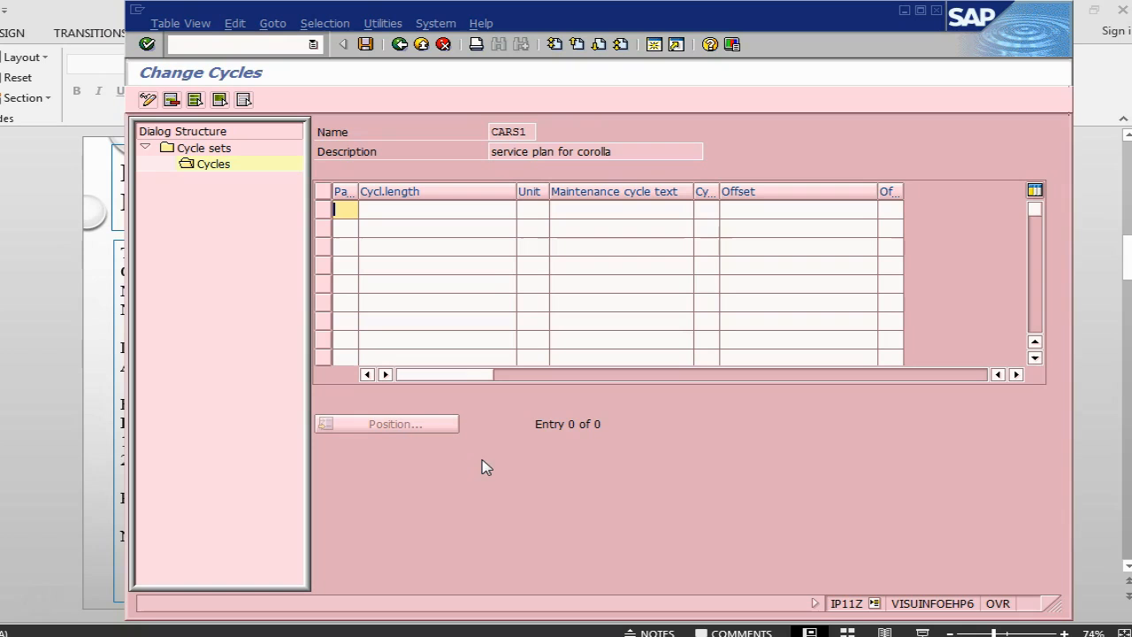
type("10")
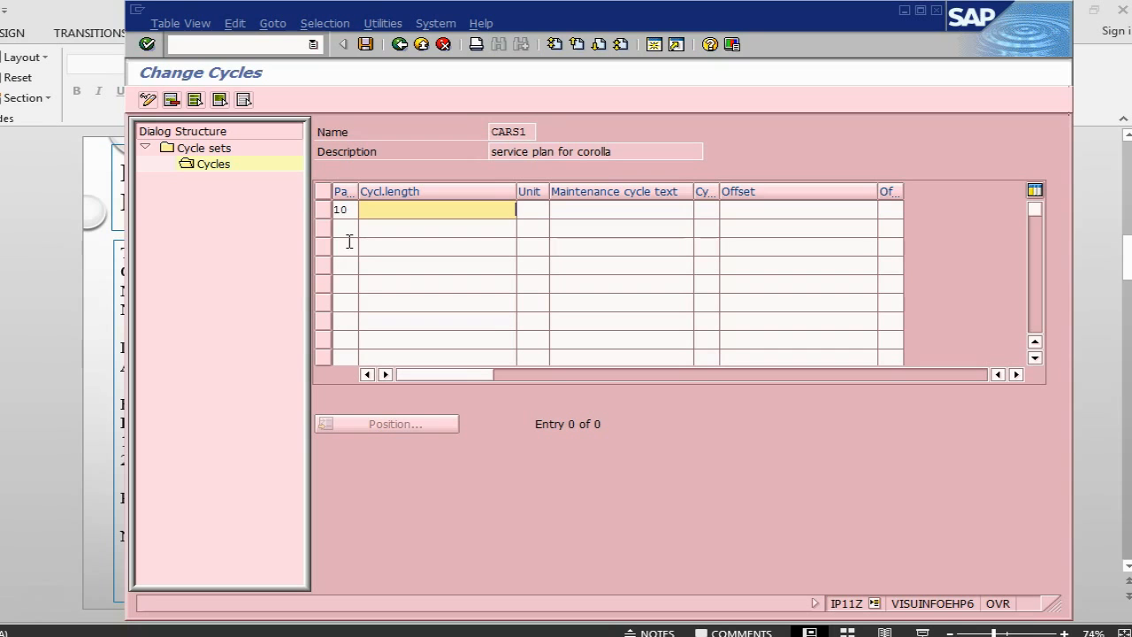
type("1000")
left_click(533, 211)
type("km")
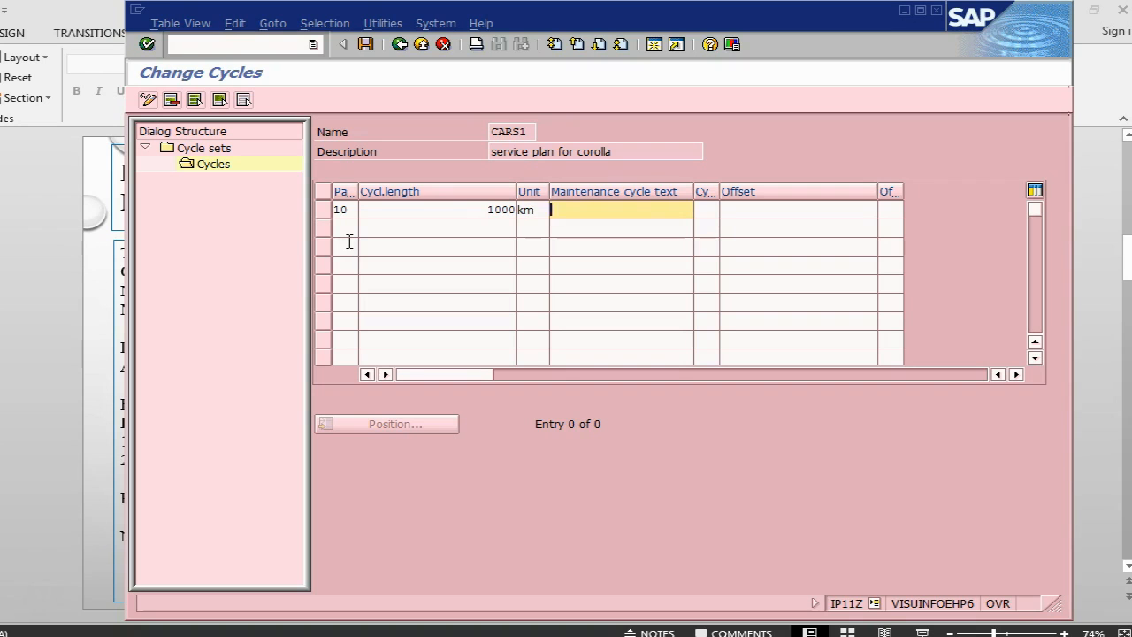
type("performance based")
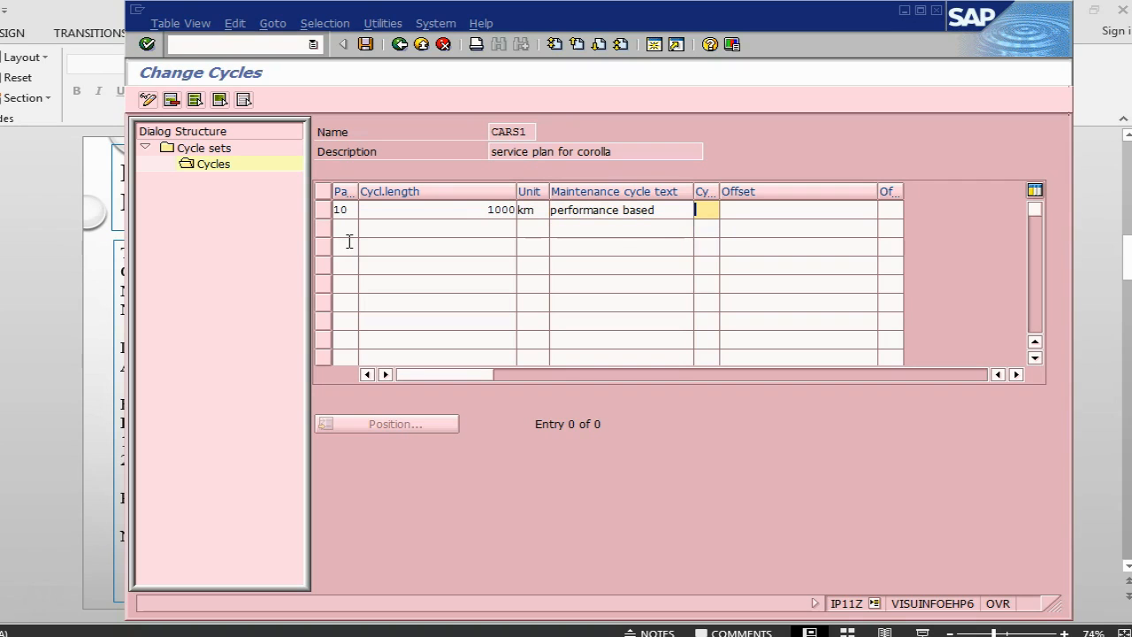
type("PB")
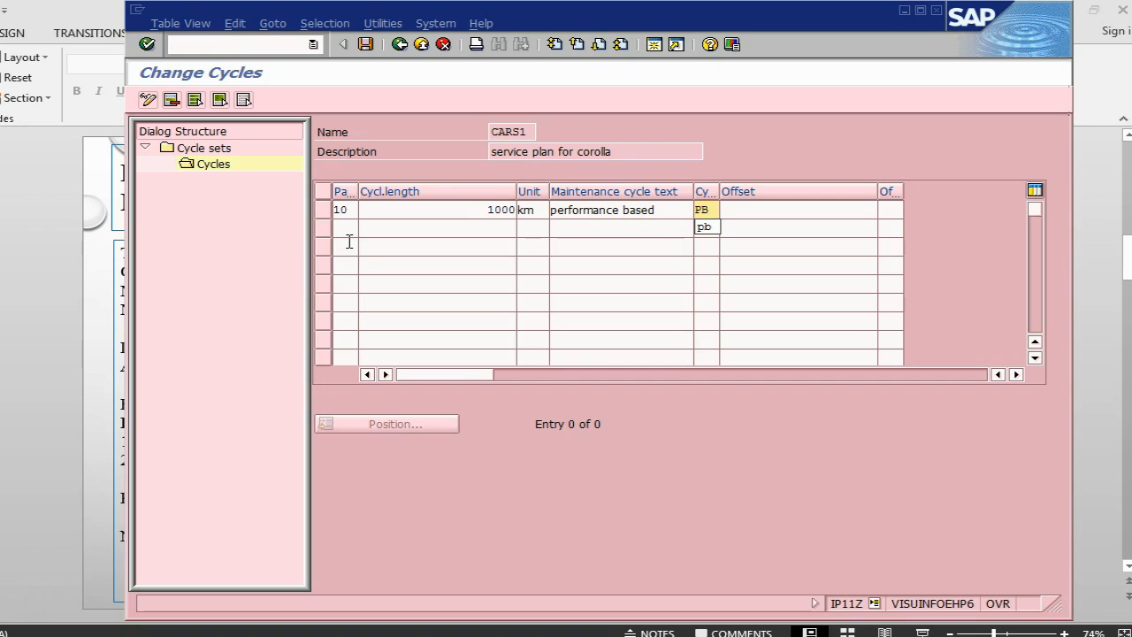
Enter cycle 20: 30 days, text 'time based', abbreviation TB.
left_click(343, 230)
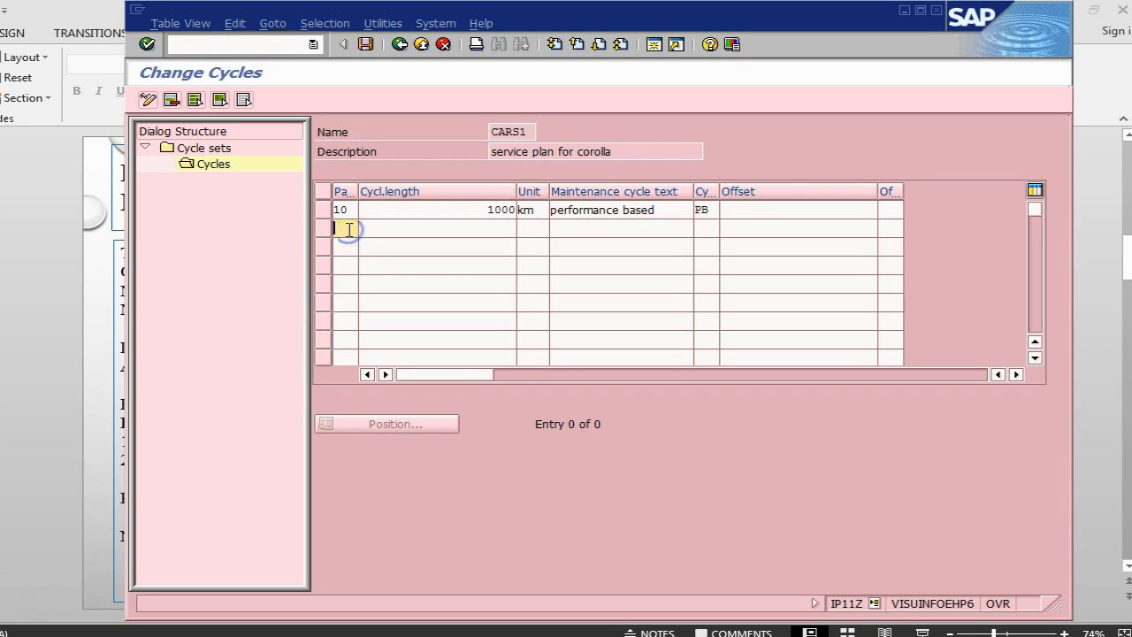
type("20")
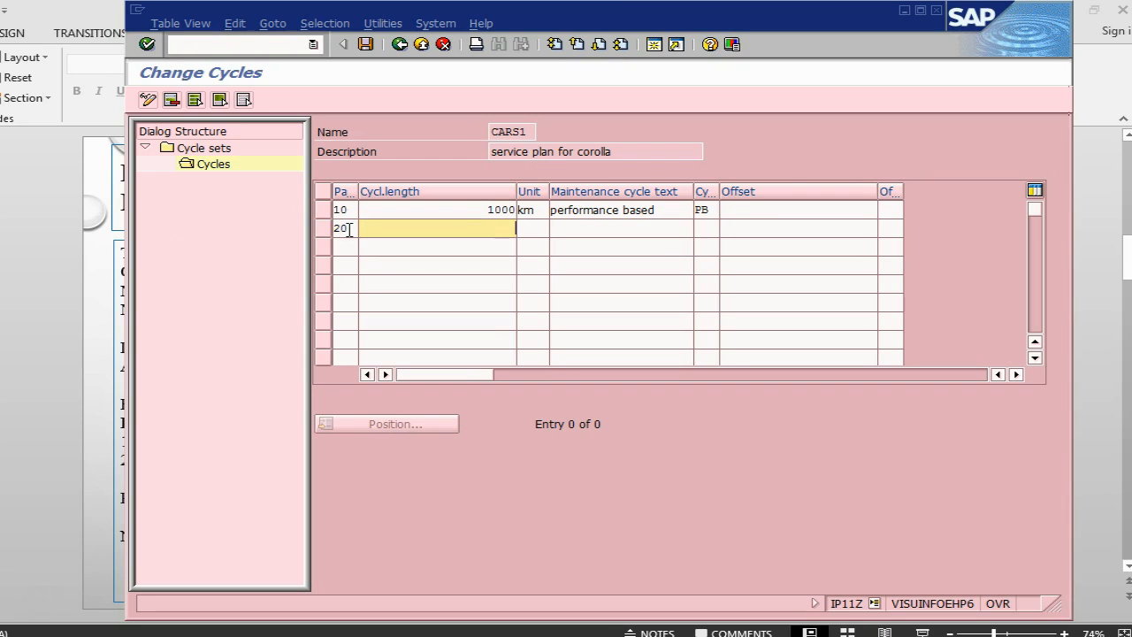
type("30")
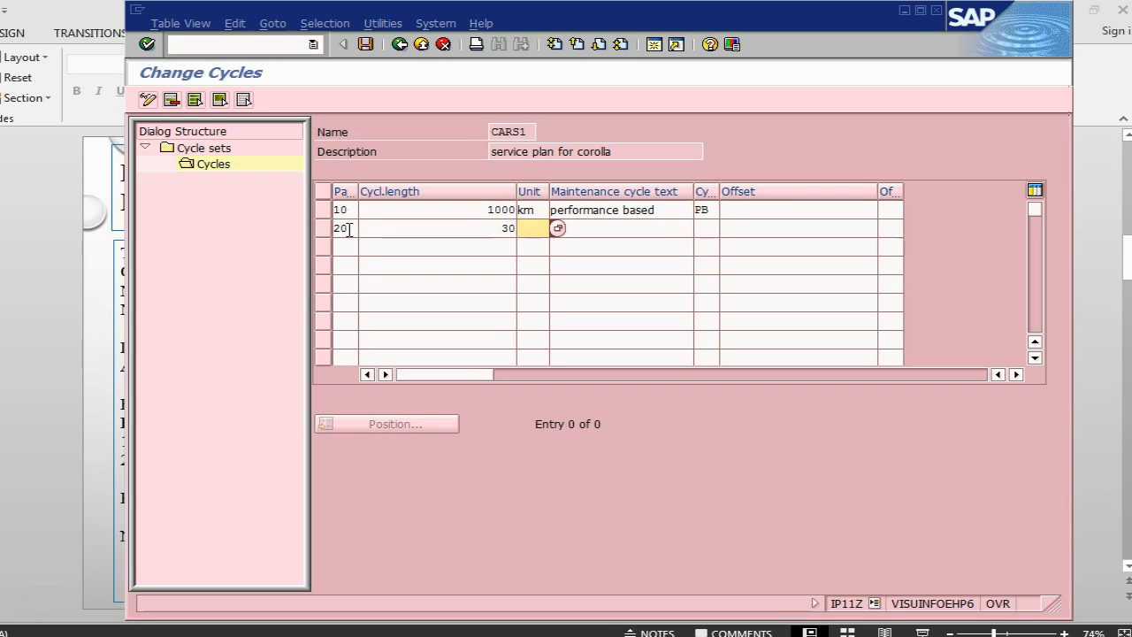
type("t")
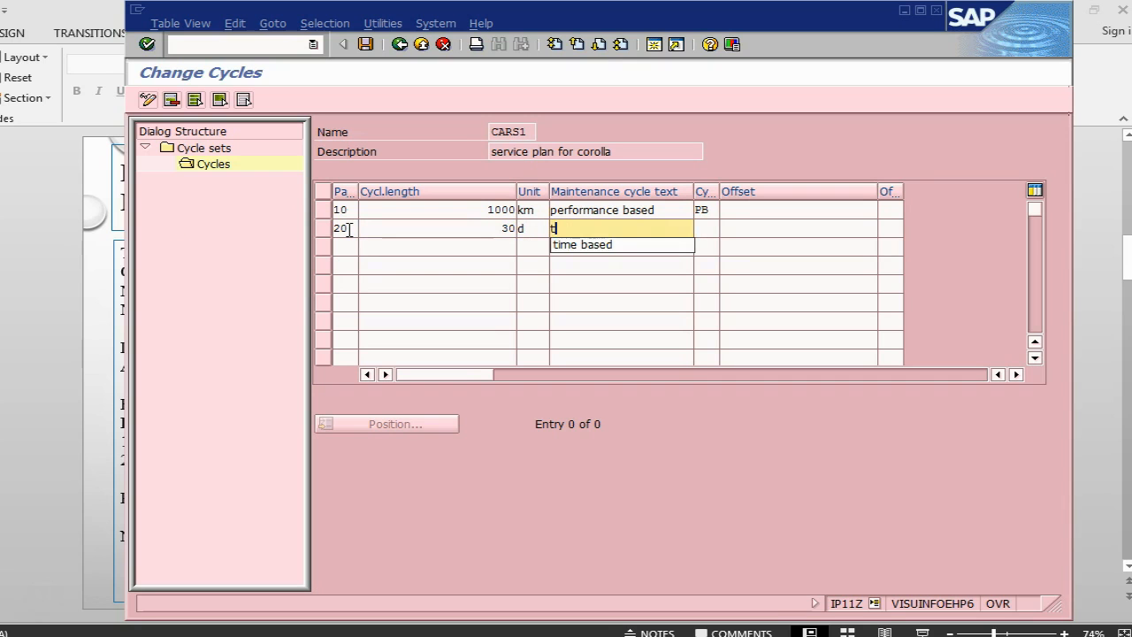
left_click(582, 244)
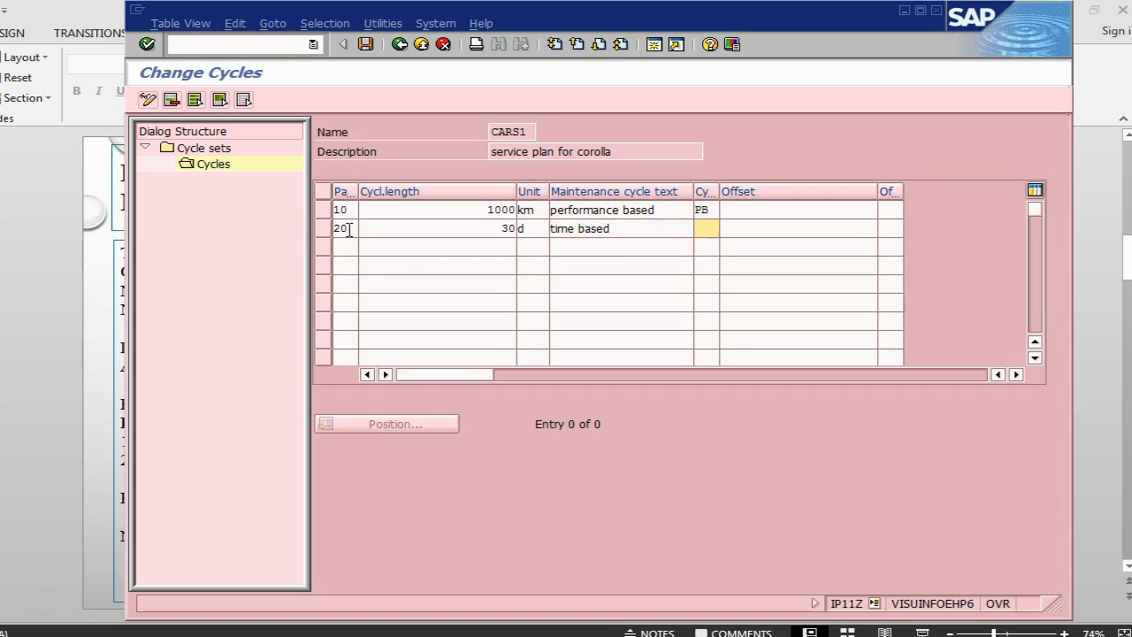
type("tb")
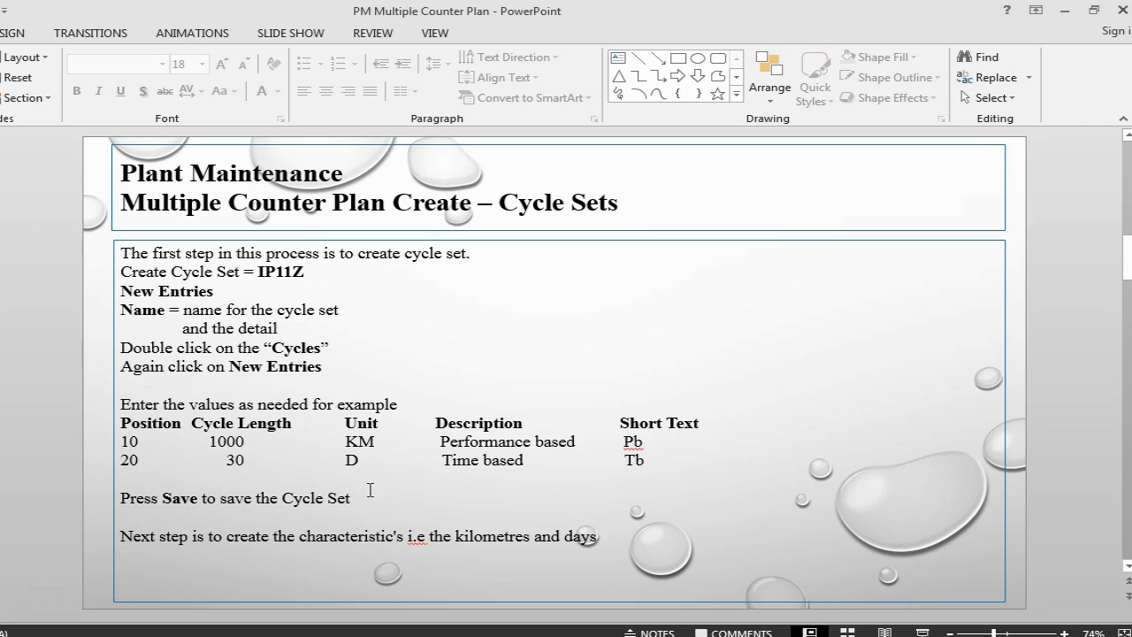
mouse_move(178, 546)
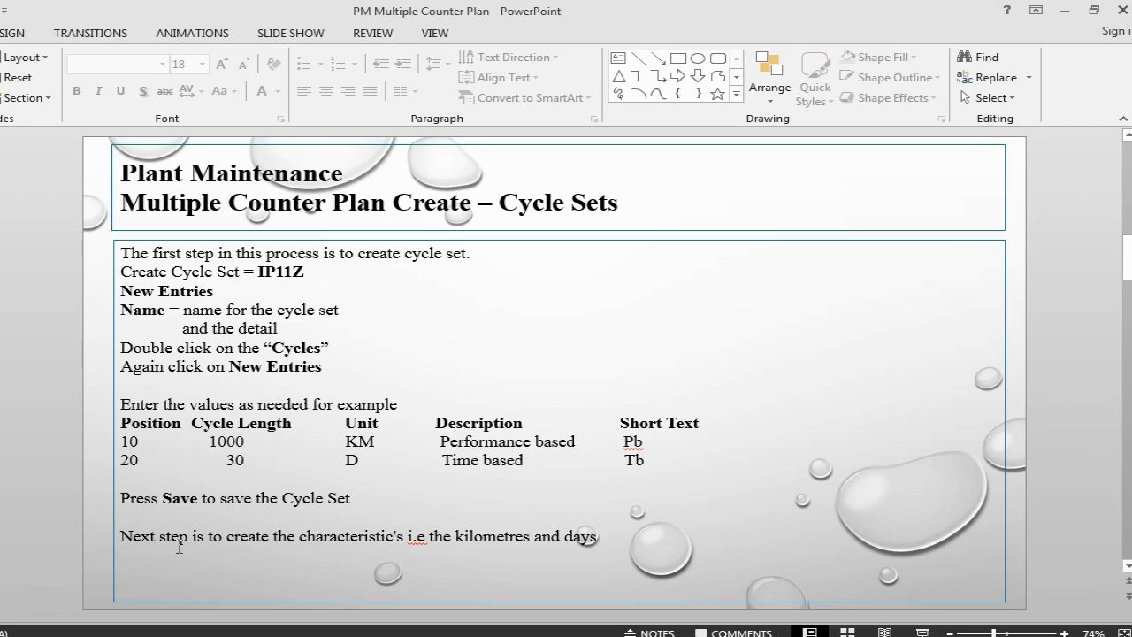
mouse_move(475, 534)
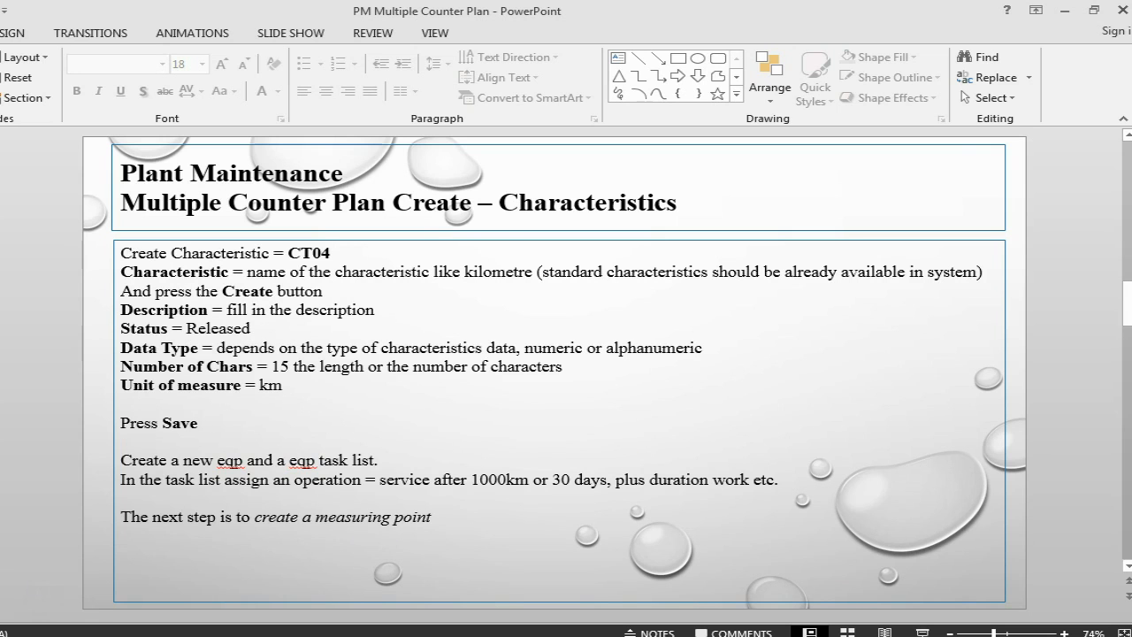
mouse_move(283, 435)
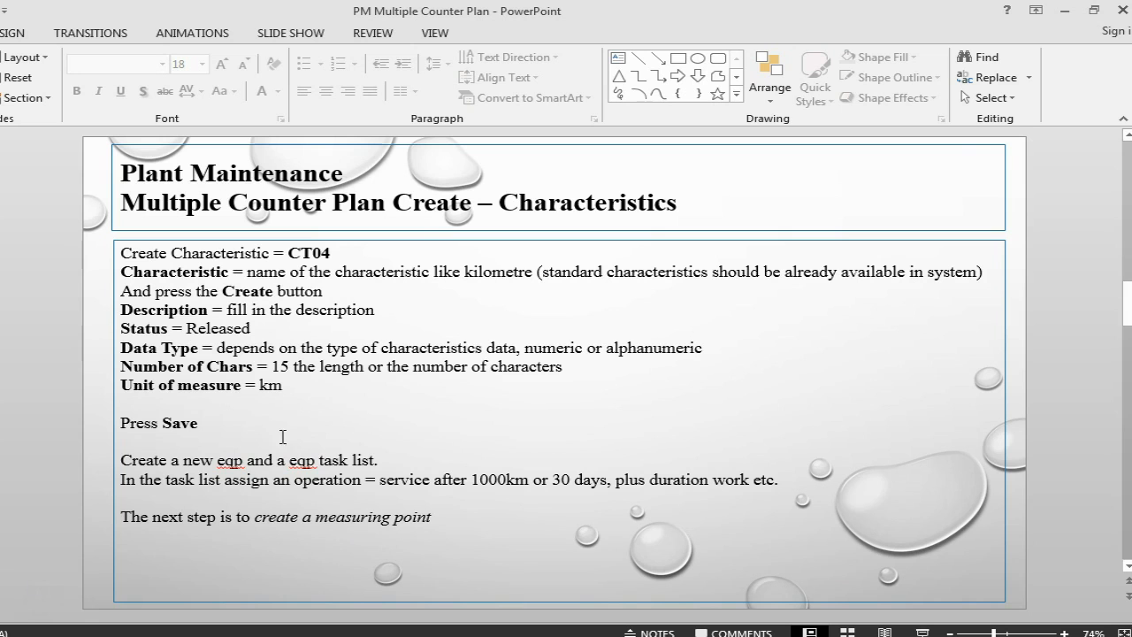
mouse_move(334, 412)
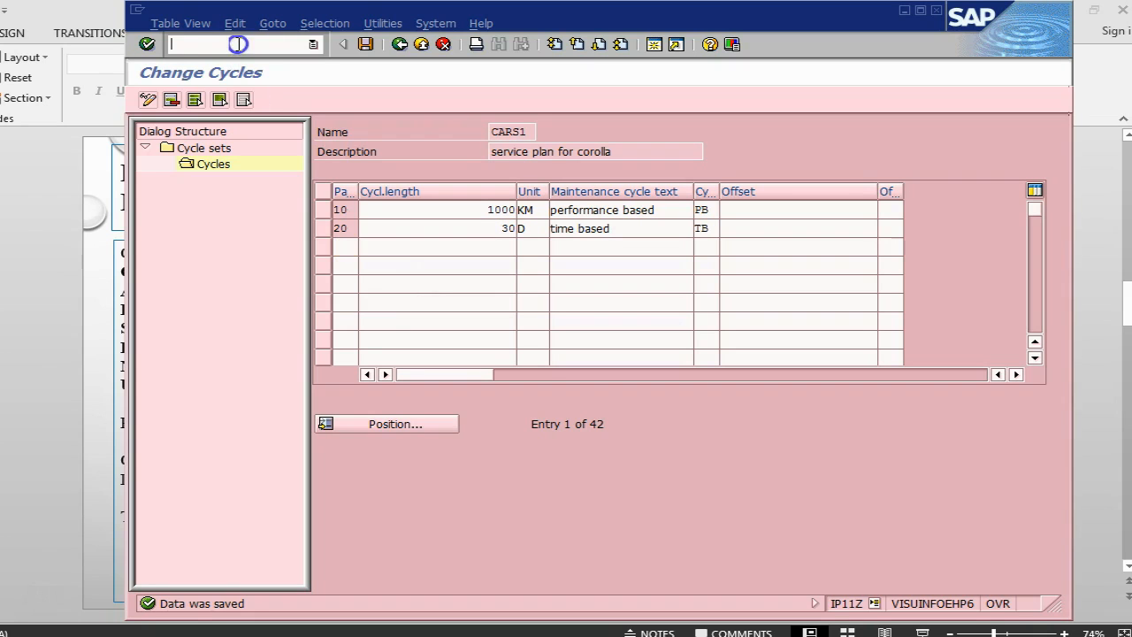
Enter /nCT04 in the command field to go to characteristic maintenance.
type("/")
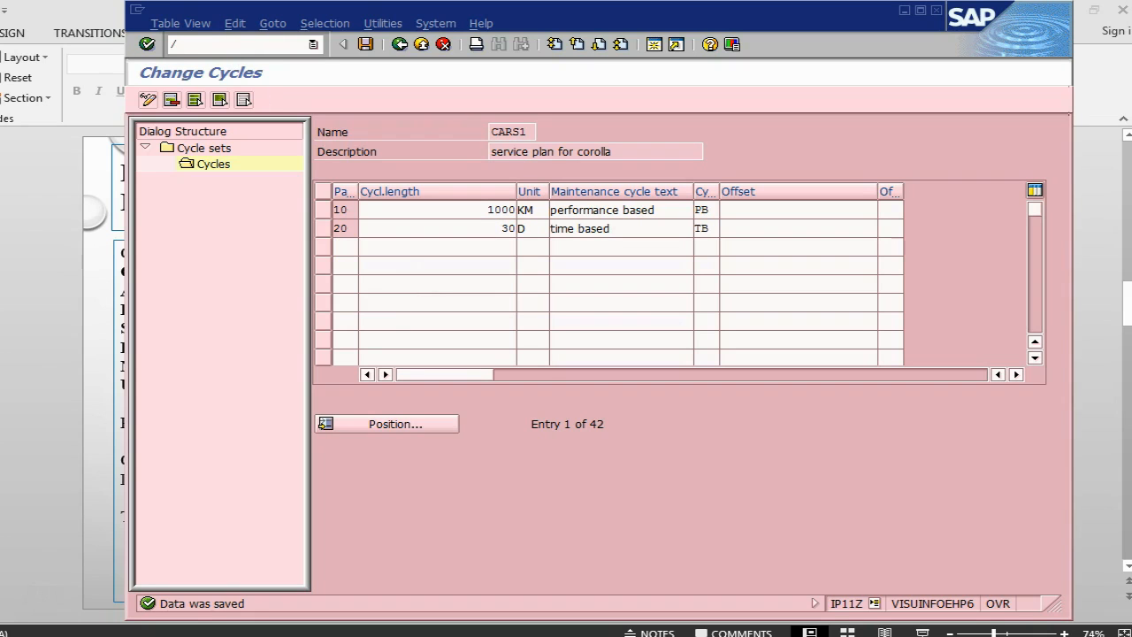
type("/nct04")
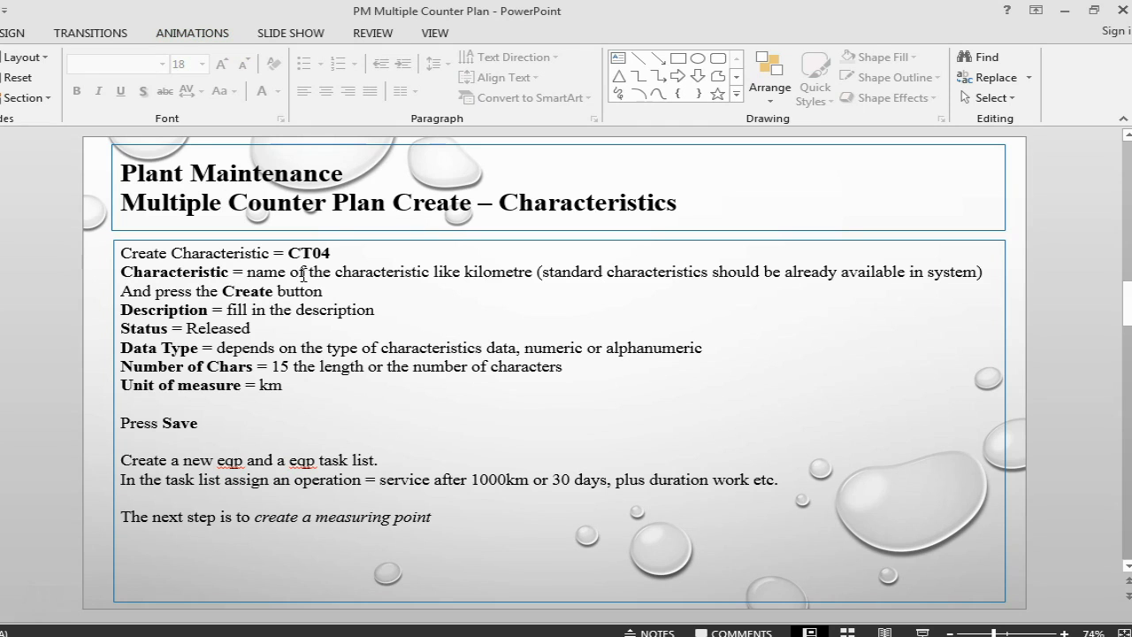
mouse_move(418, 276)
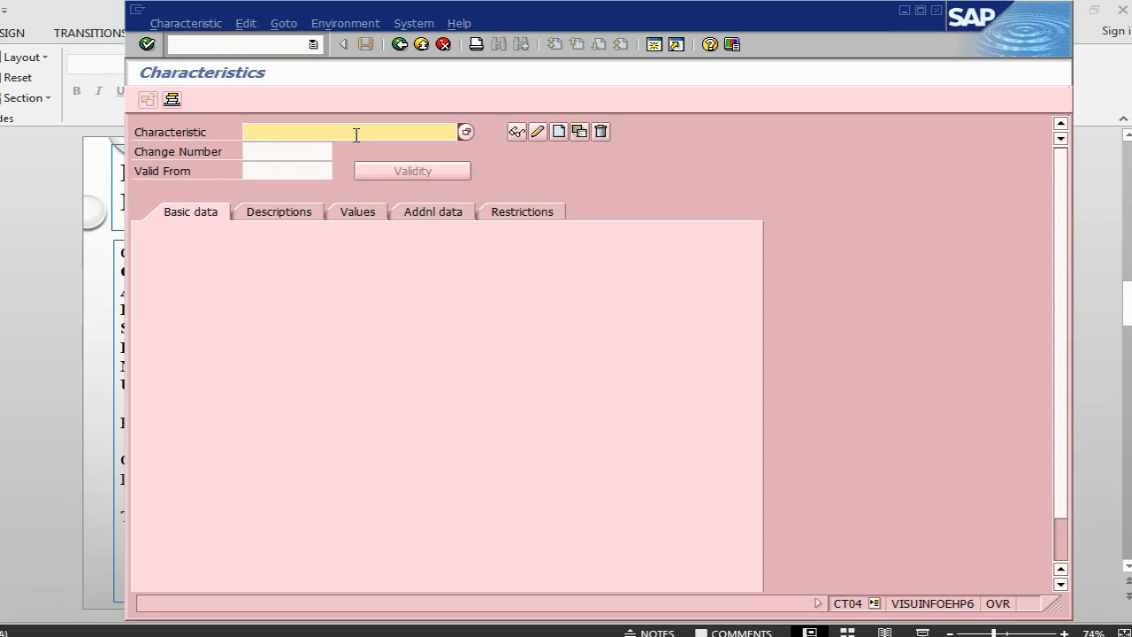
Enter characteristic name KILOMET1 and confirm creating it as new.
type("k")
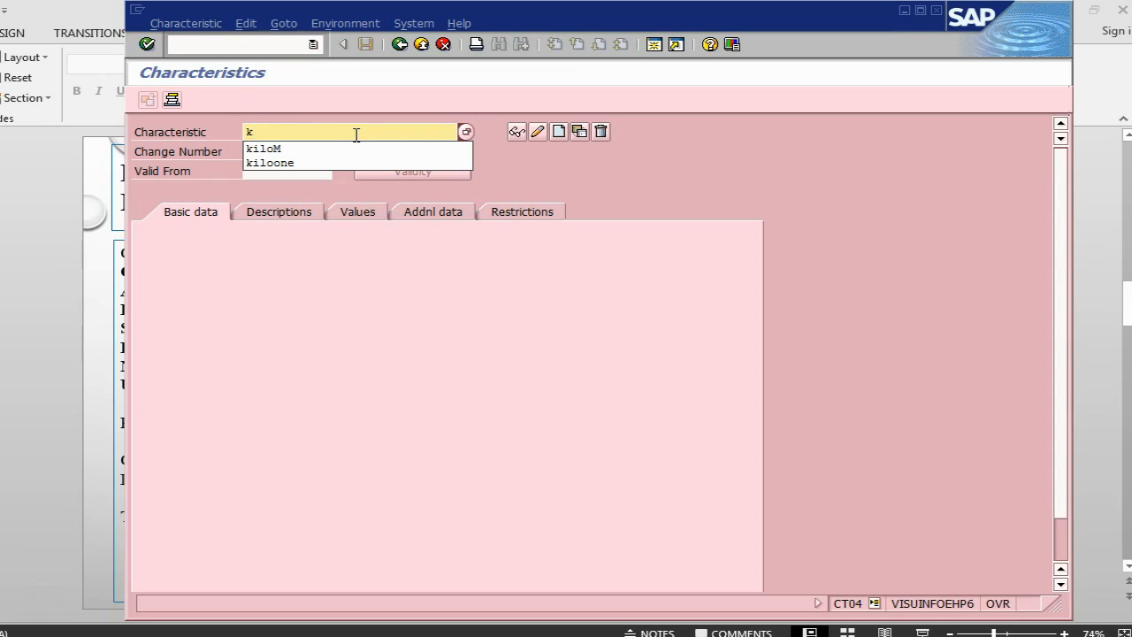
left_click(264, 148)
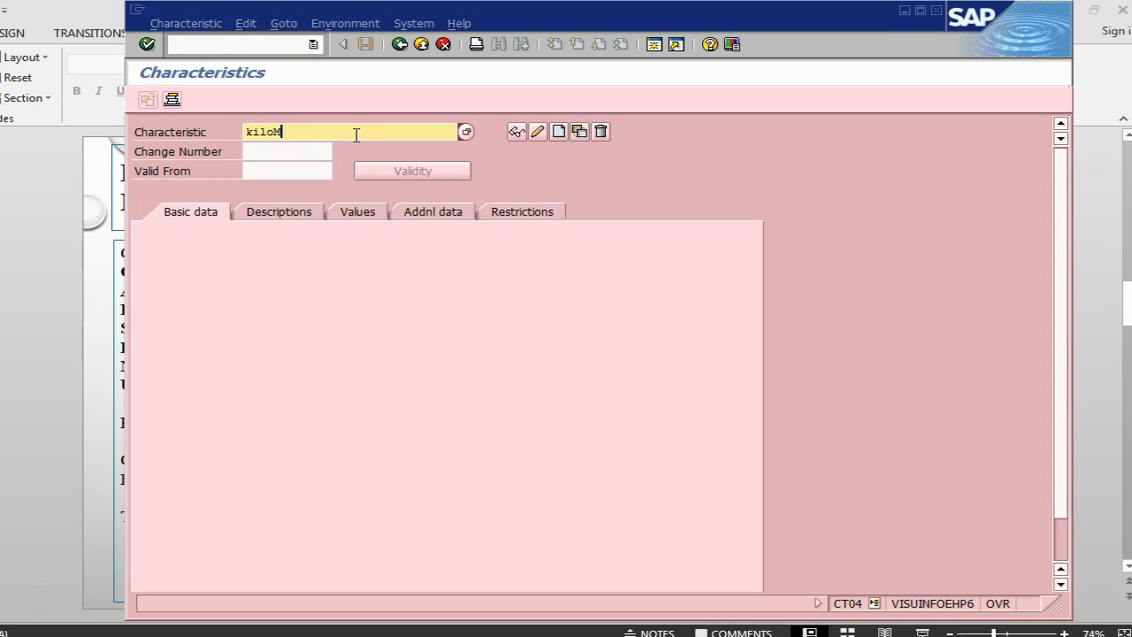
type("et1")
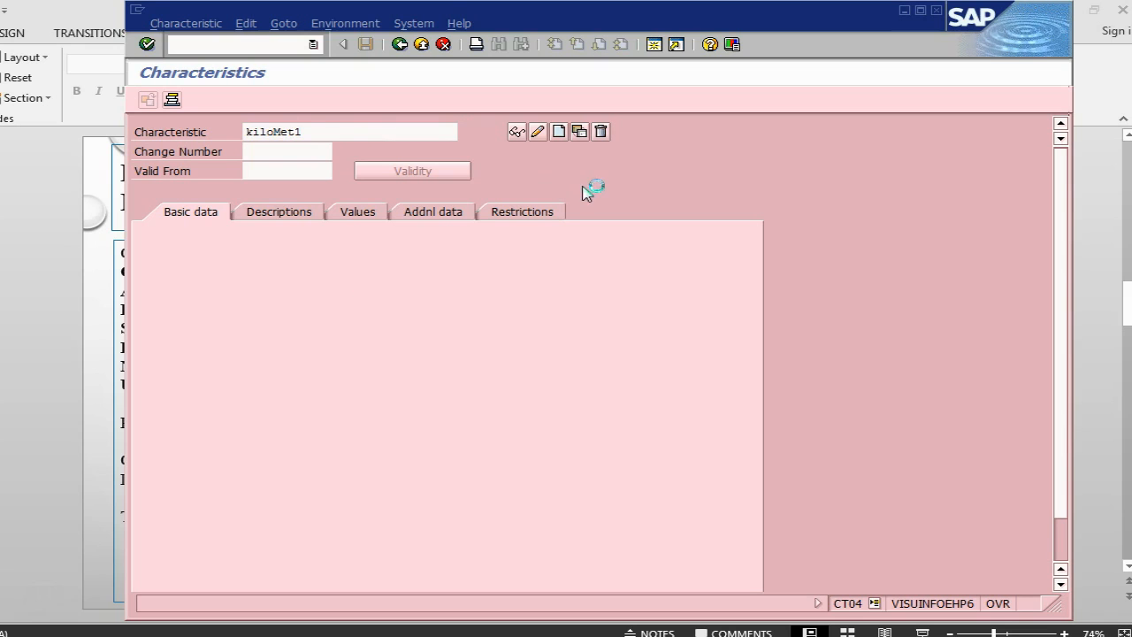
key("Enter")
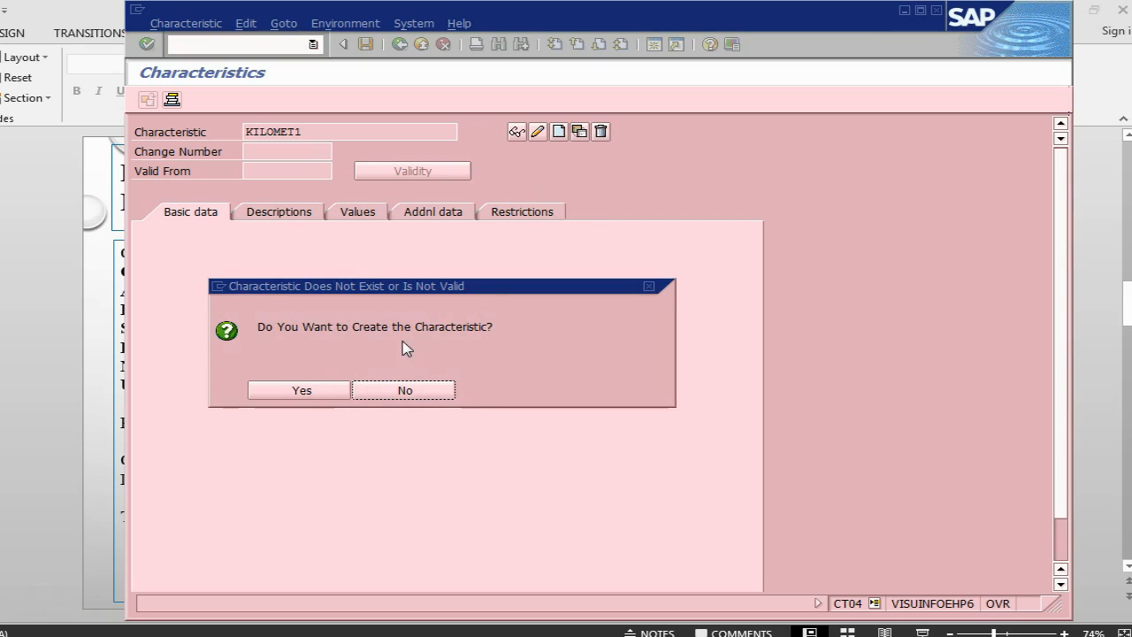
mouse_move(582, 117)
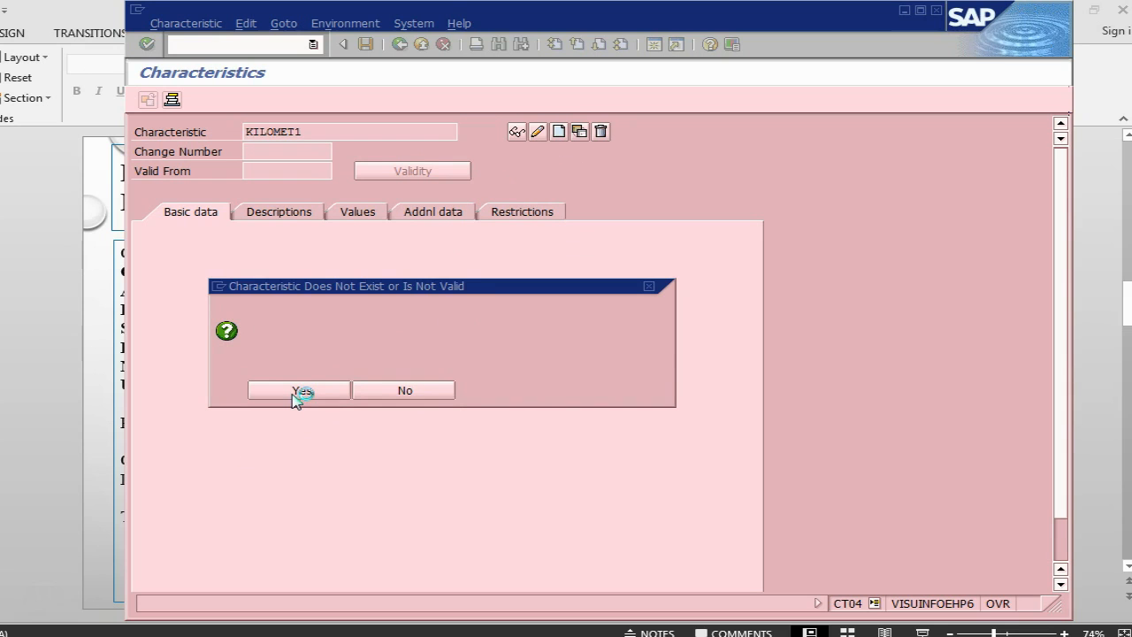
left_click(297, 391)
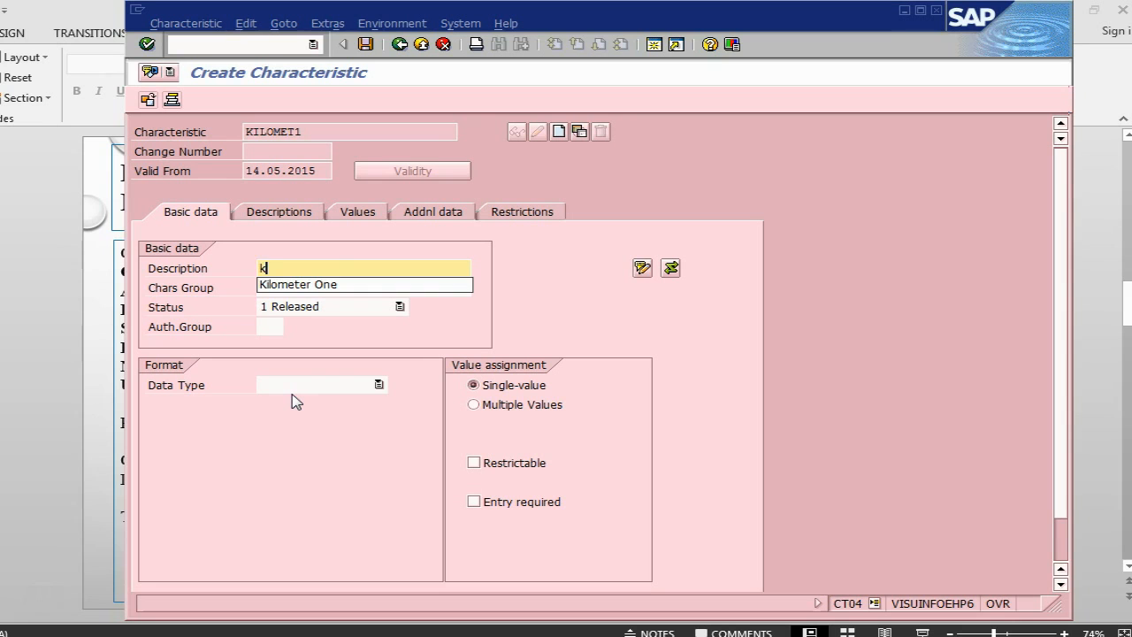
Describe KILOMET1 as 'Kilometer One for cars1' and choose data type NUM.
type("Kilometer One f")
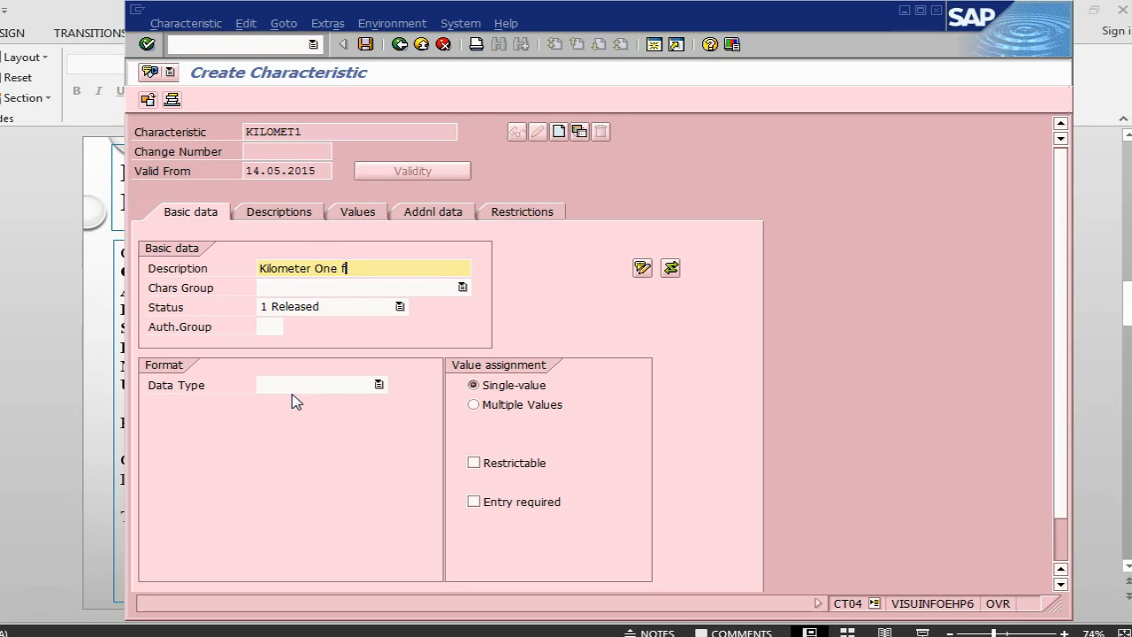
type("or cars")
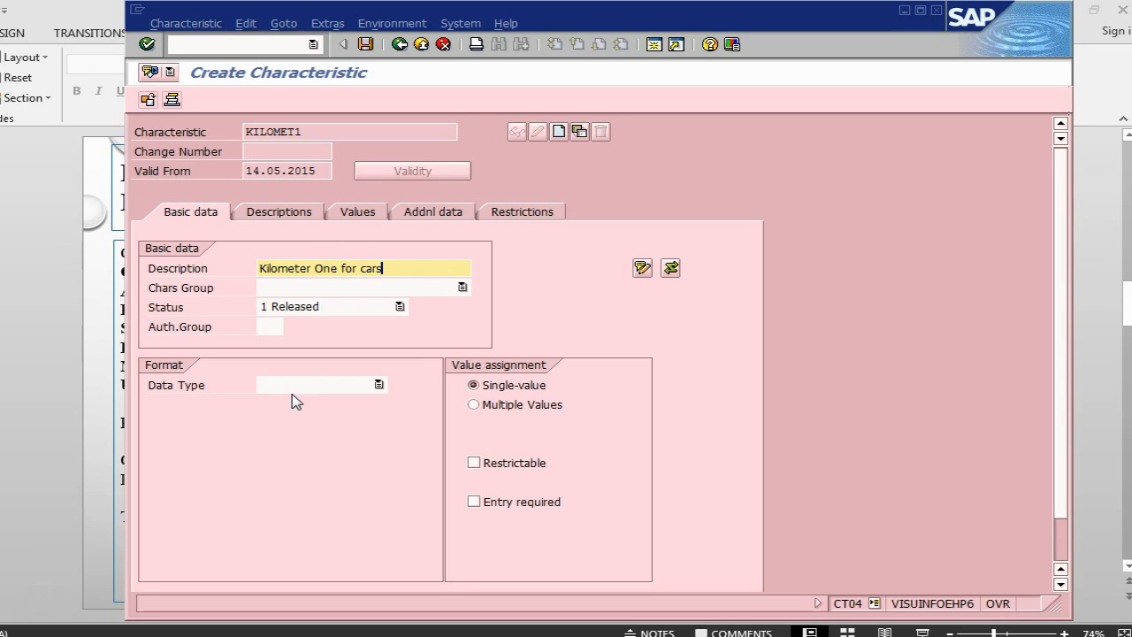
type("1")
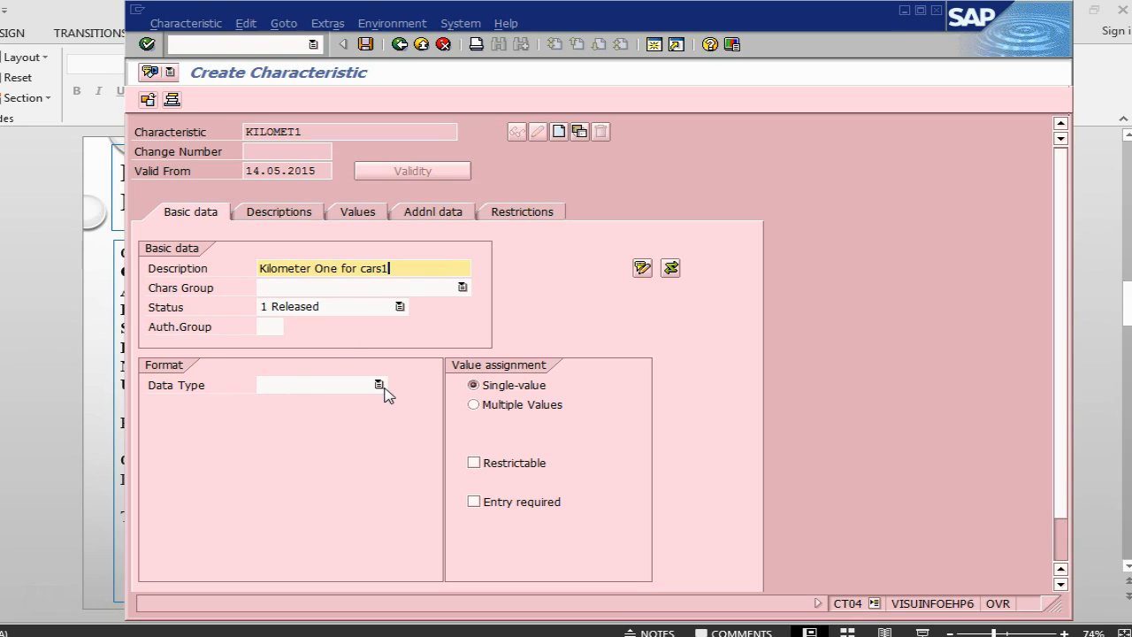
left_click(378, 384)
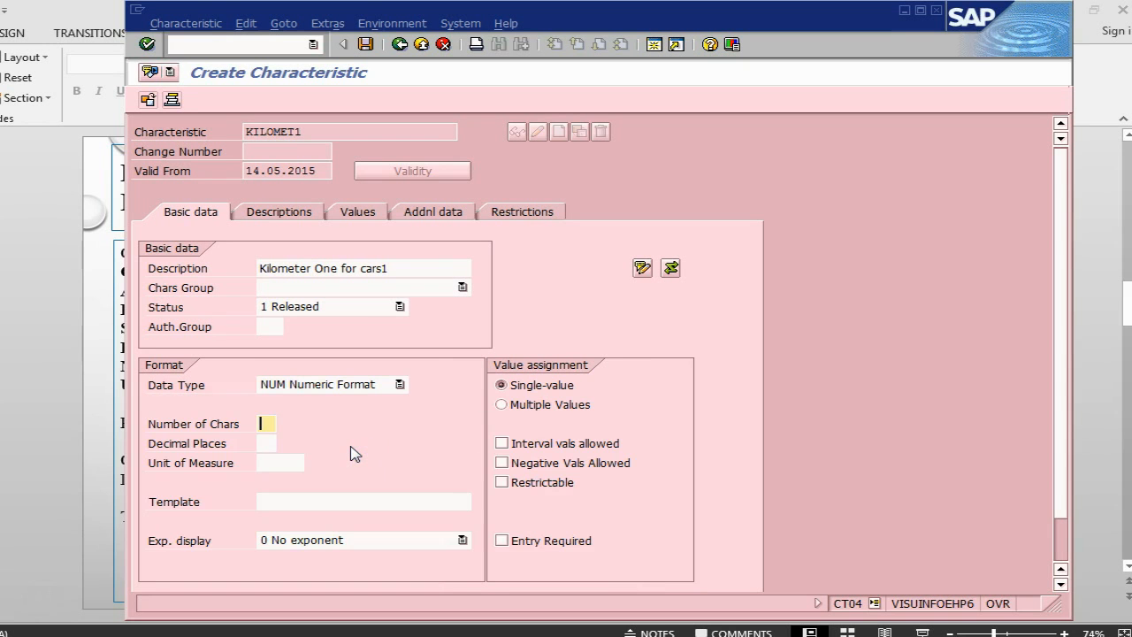
Set 6 characters, unit of measure km and 2 decimal places.
left_click(266, 423)
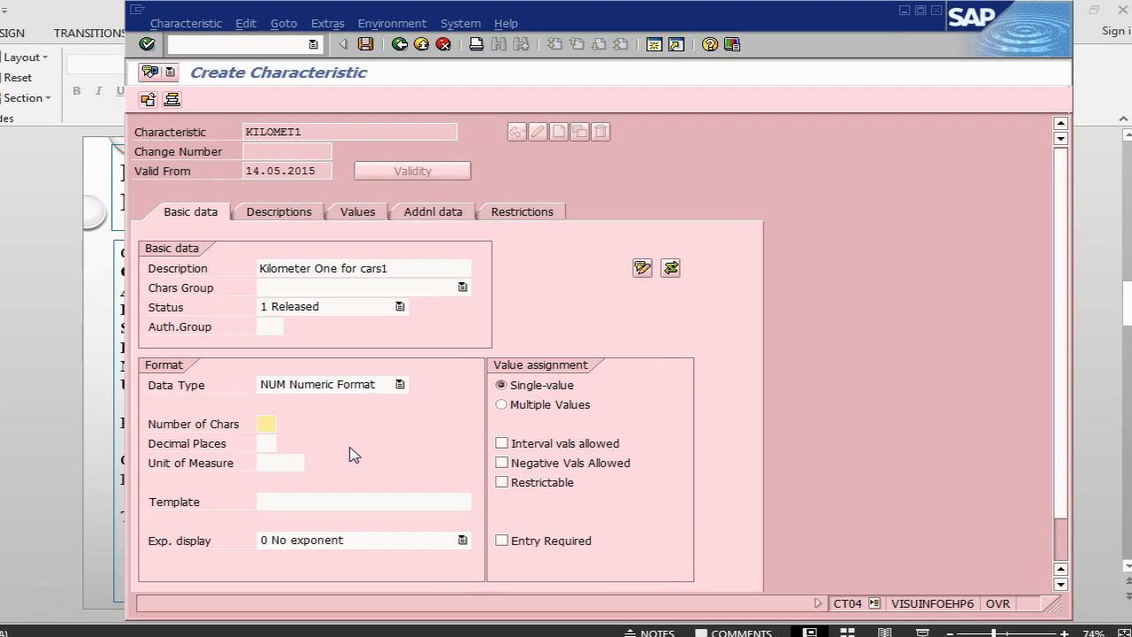
type("6")
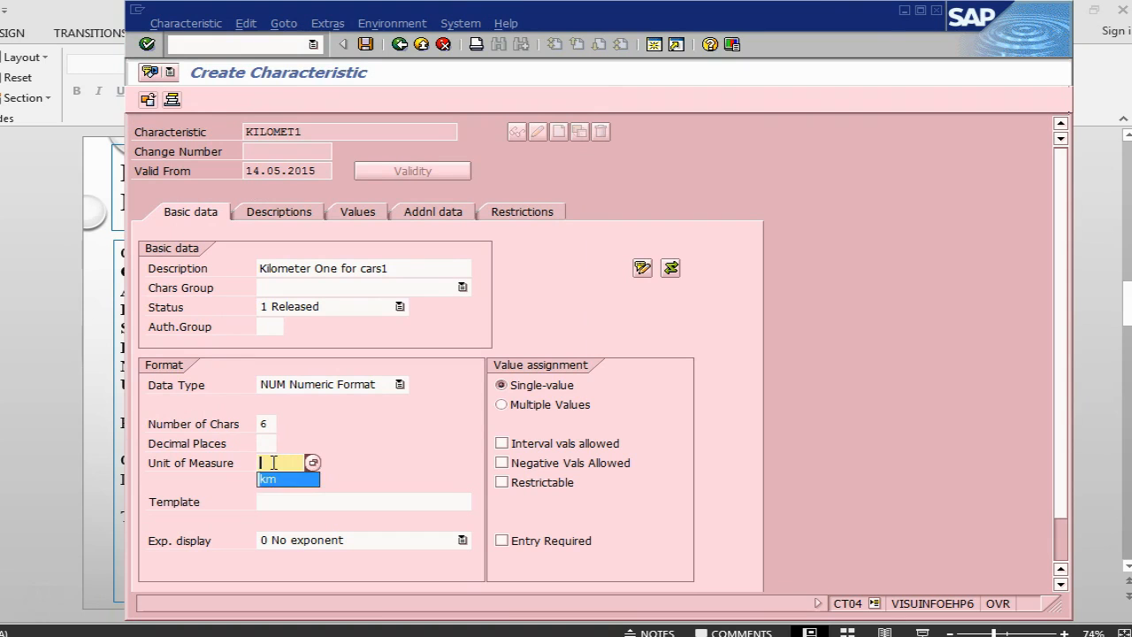
left_click(267, 477)
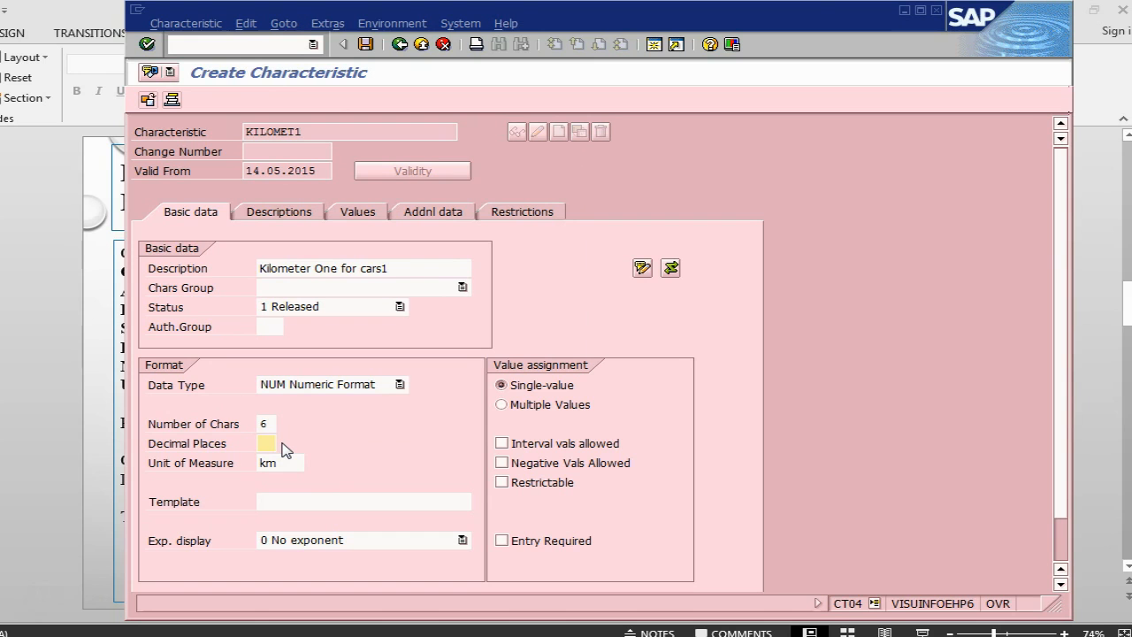
type("2")
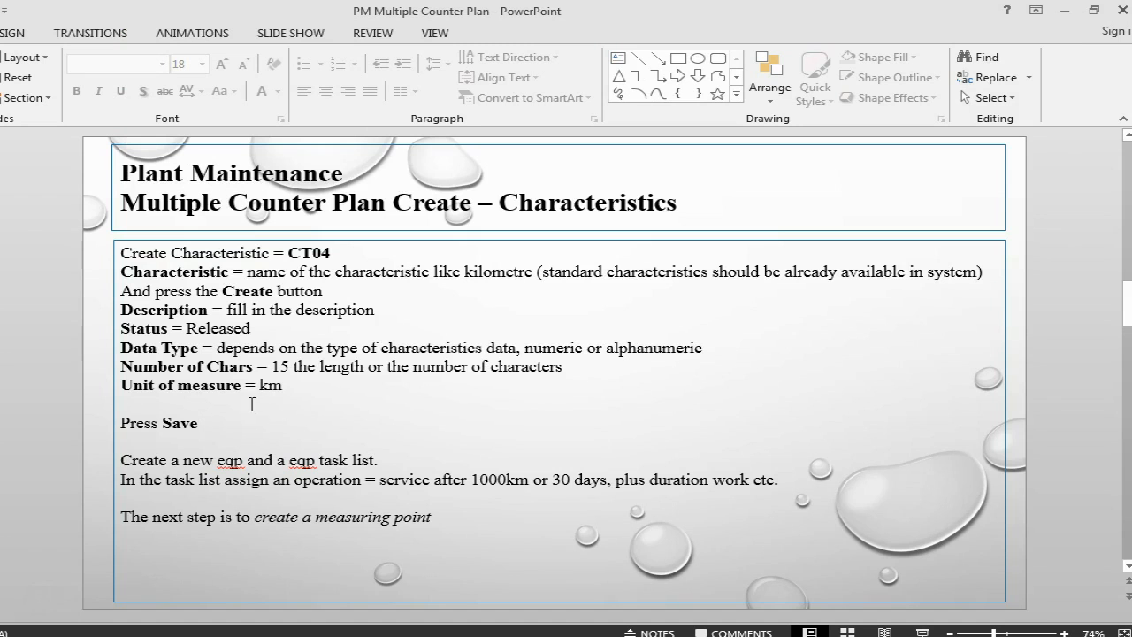
mouse_move(428, 417)
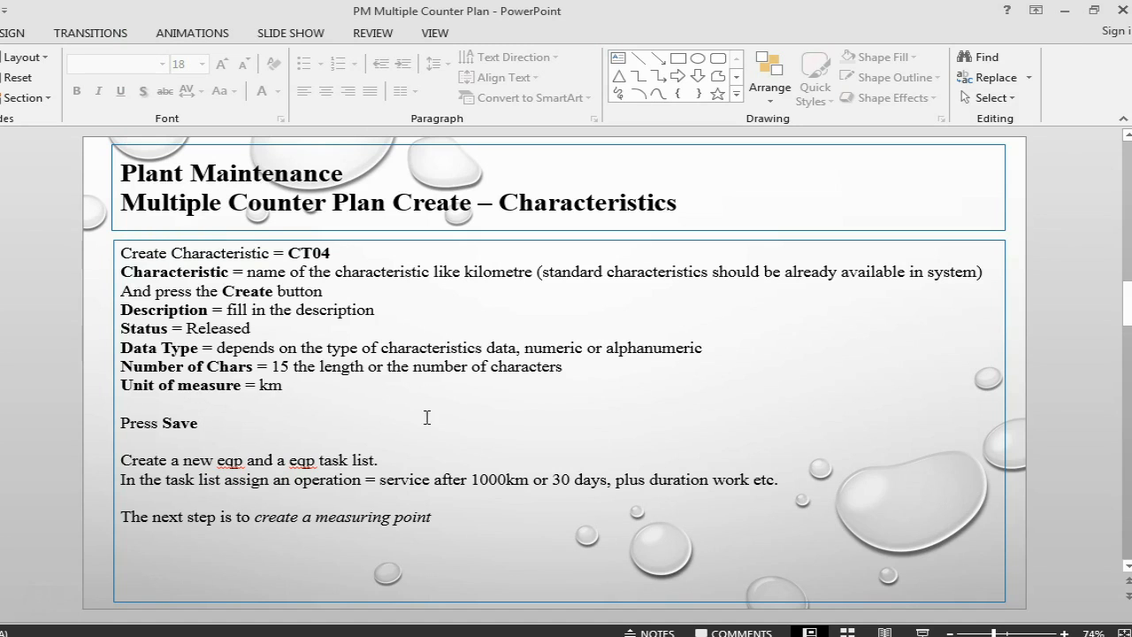
Append ', KILOMET1' after 'Press Save' in the slide notes and return to SAP.
key("alt+tab")
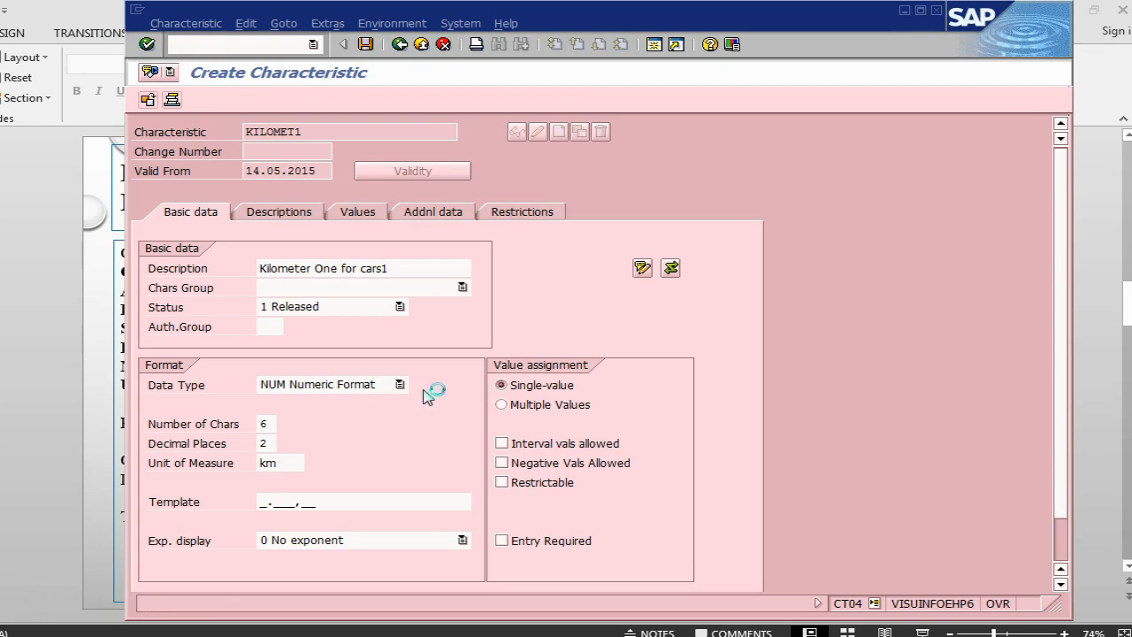
left_click(364, 44)
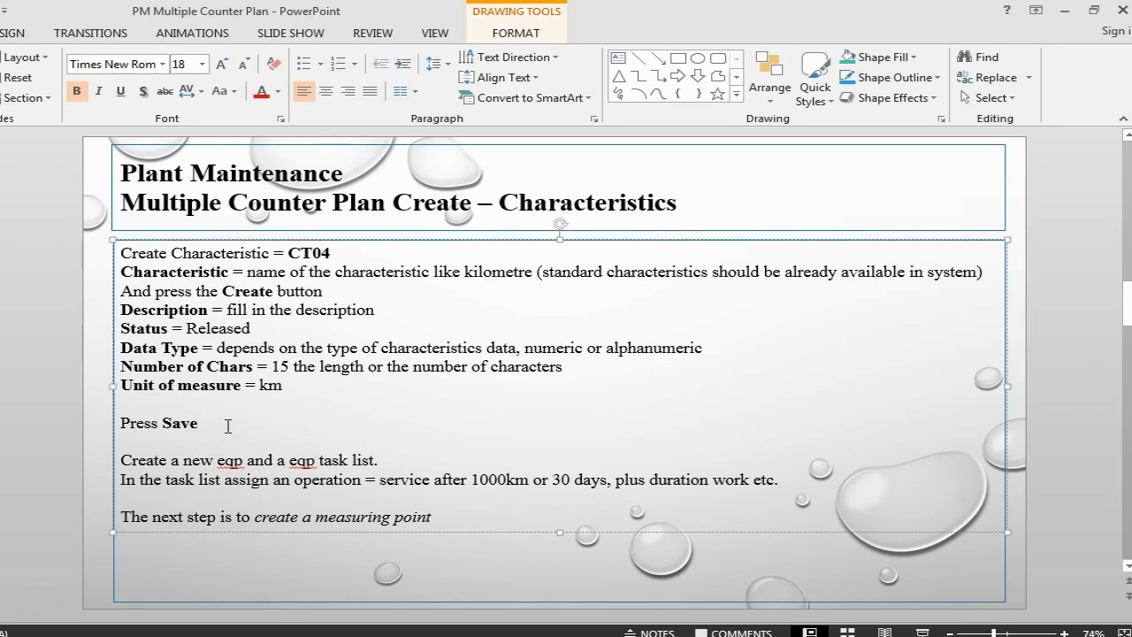
type(", KILOM")
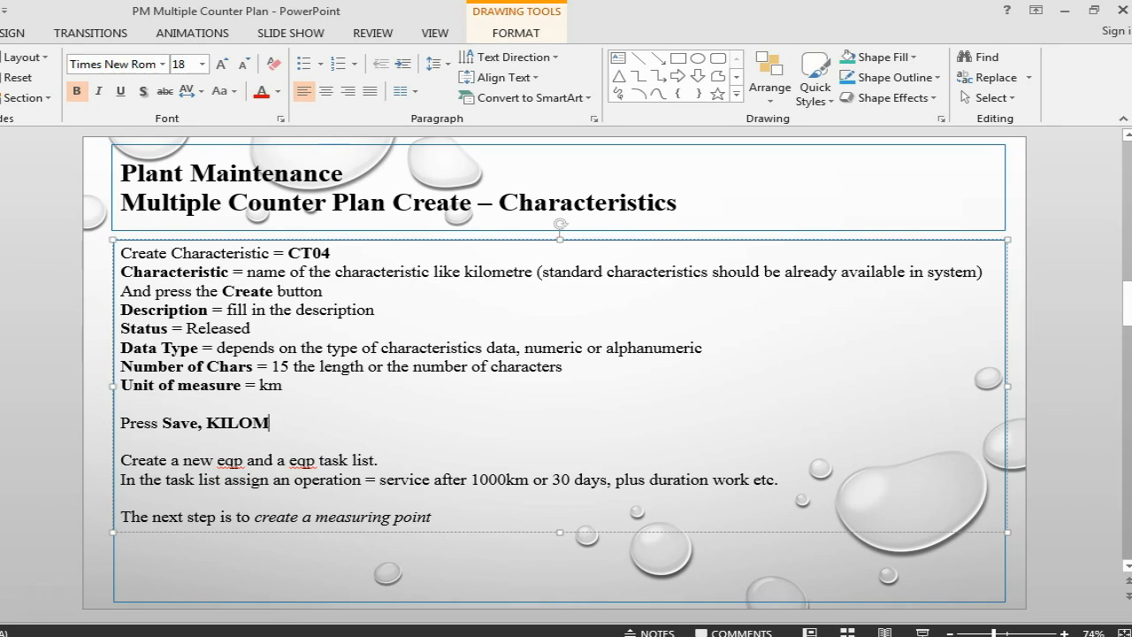
type("ET1")
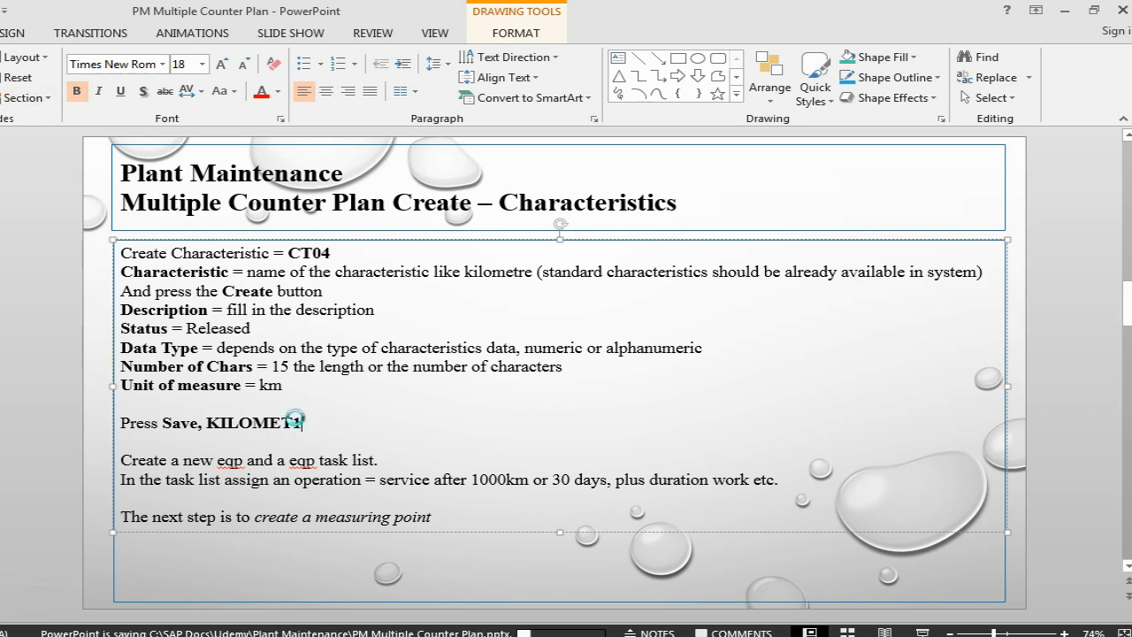
type("1")
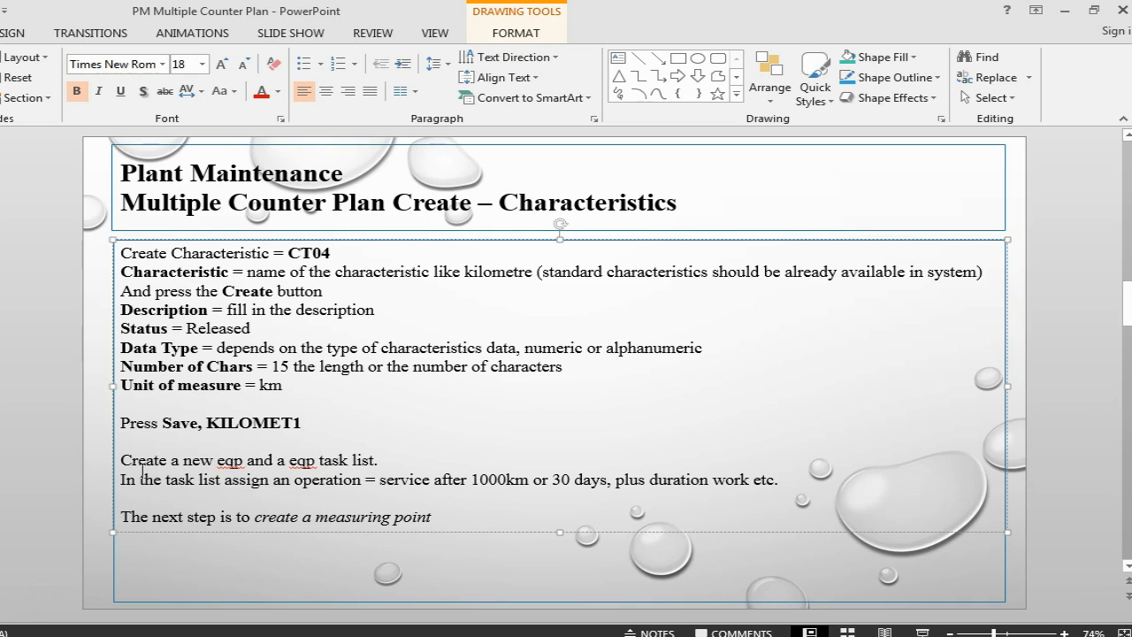
left_click(170, 554)
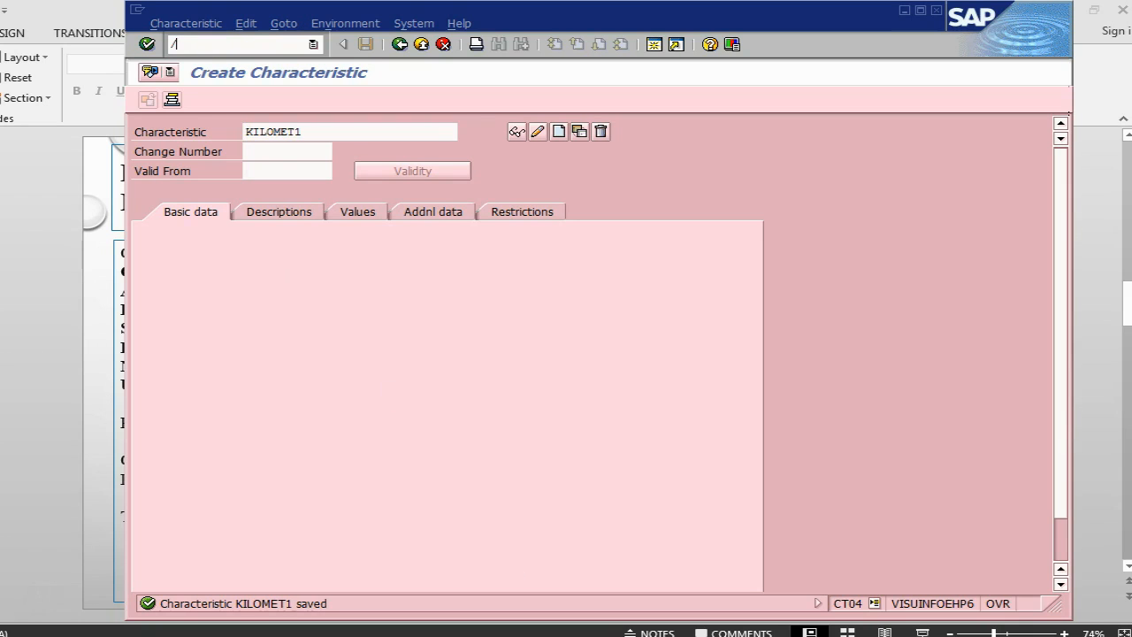
Run /nIE01 and enter equipment CAR1 to reach its general data screen.
type("/nie01")
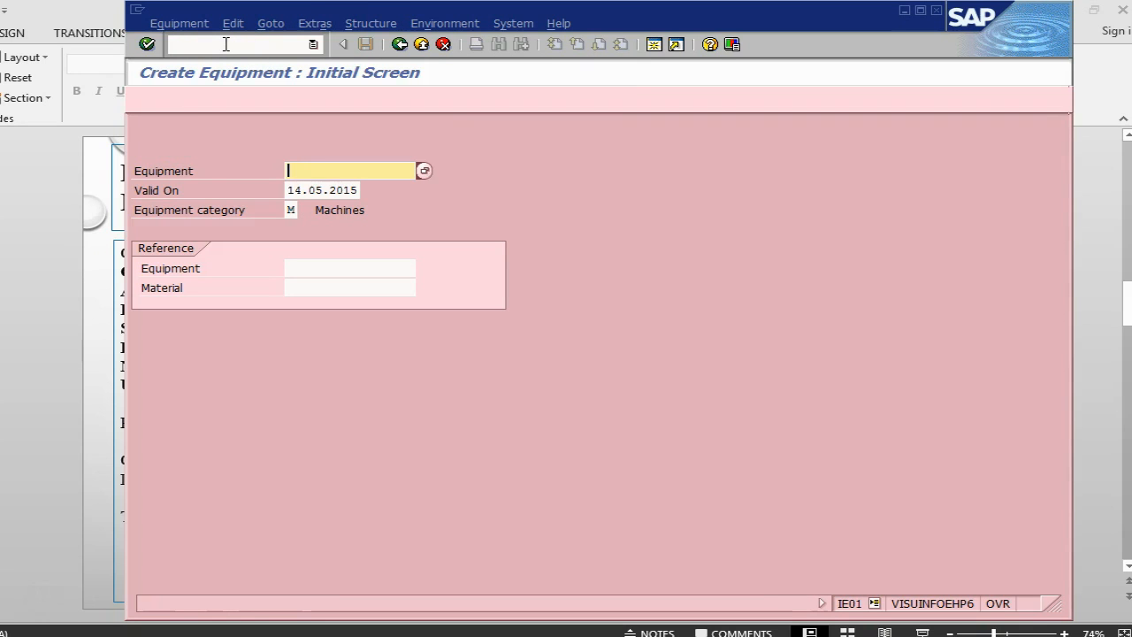
type("car1")
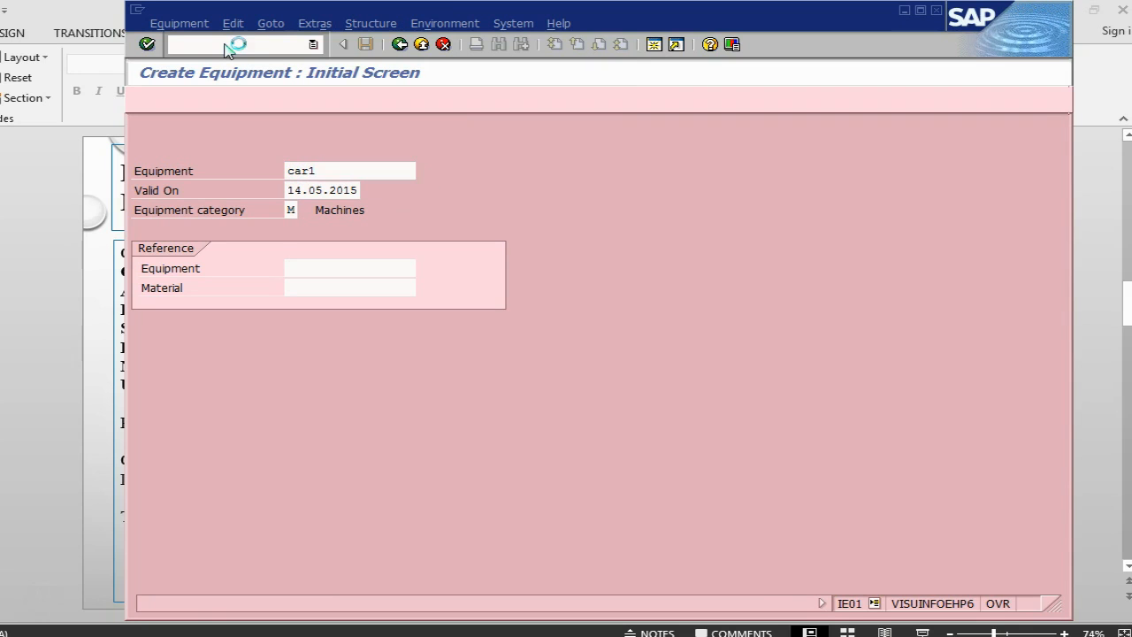
key("Enter")
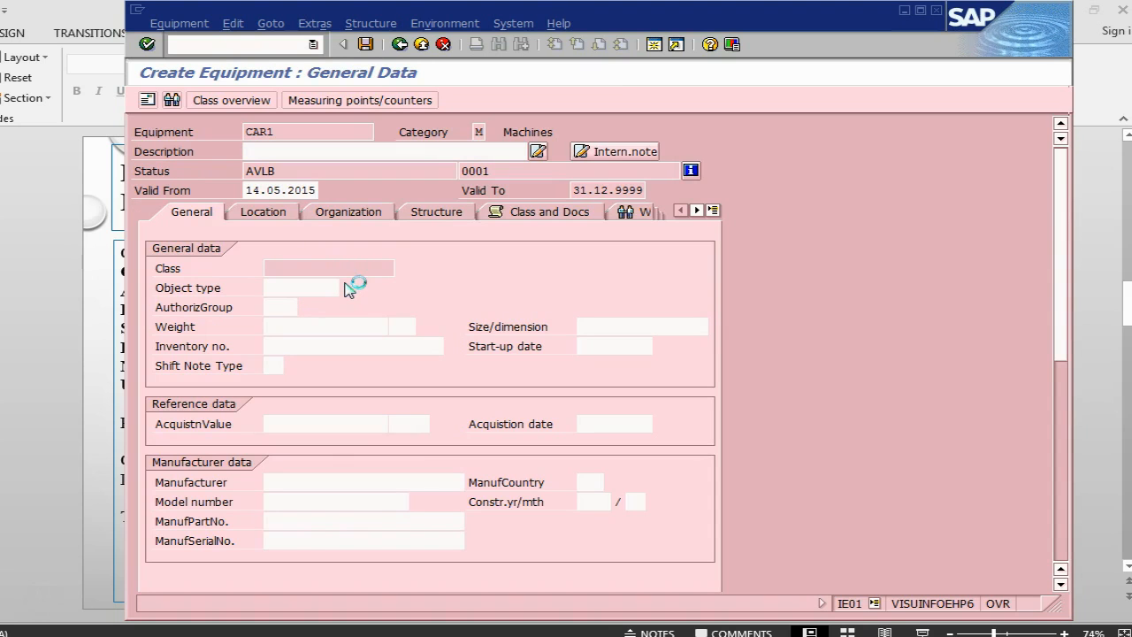
Pick object type VEHICULE from the list and enter description 'corolla car'.
left_click(361, 287)
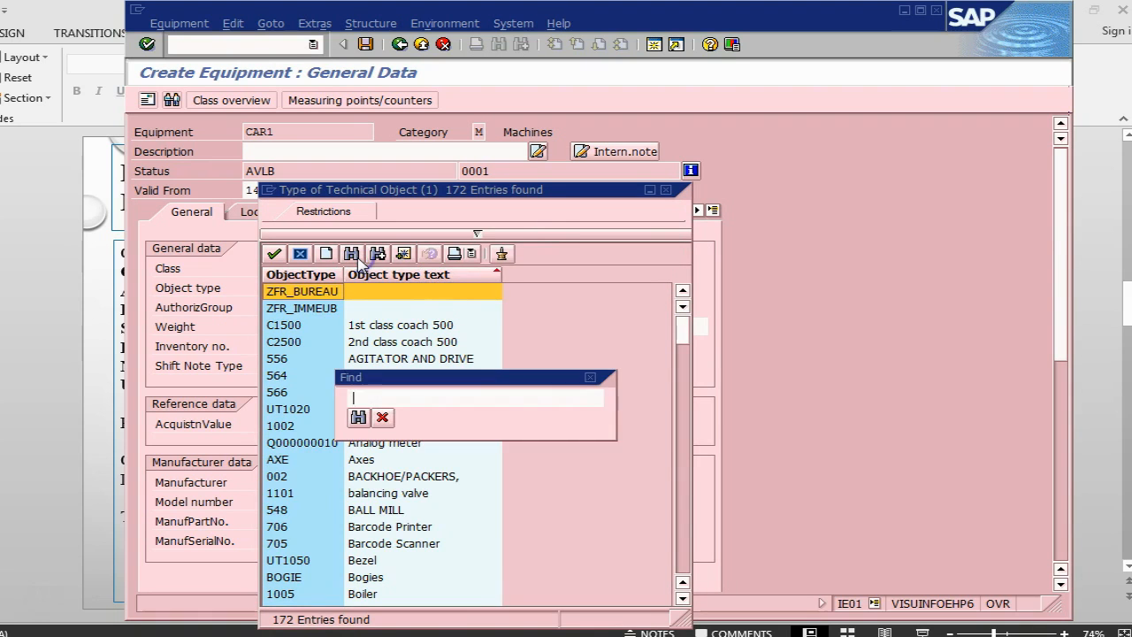
left_click(357, 418)
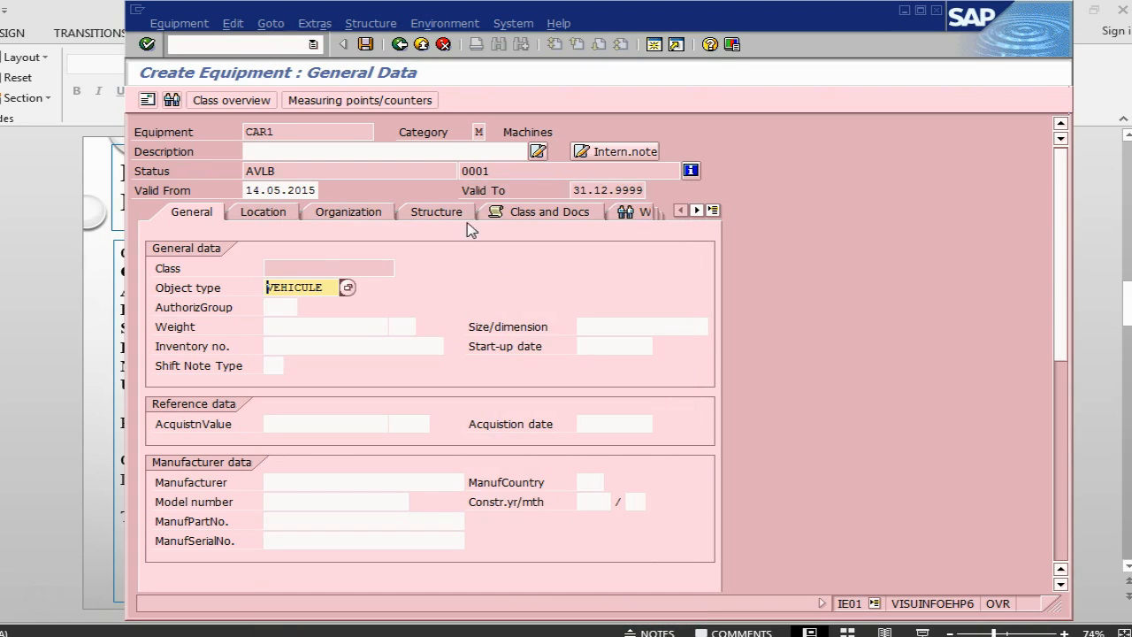
type("corolla car")
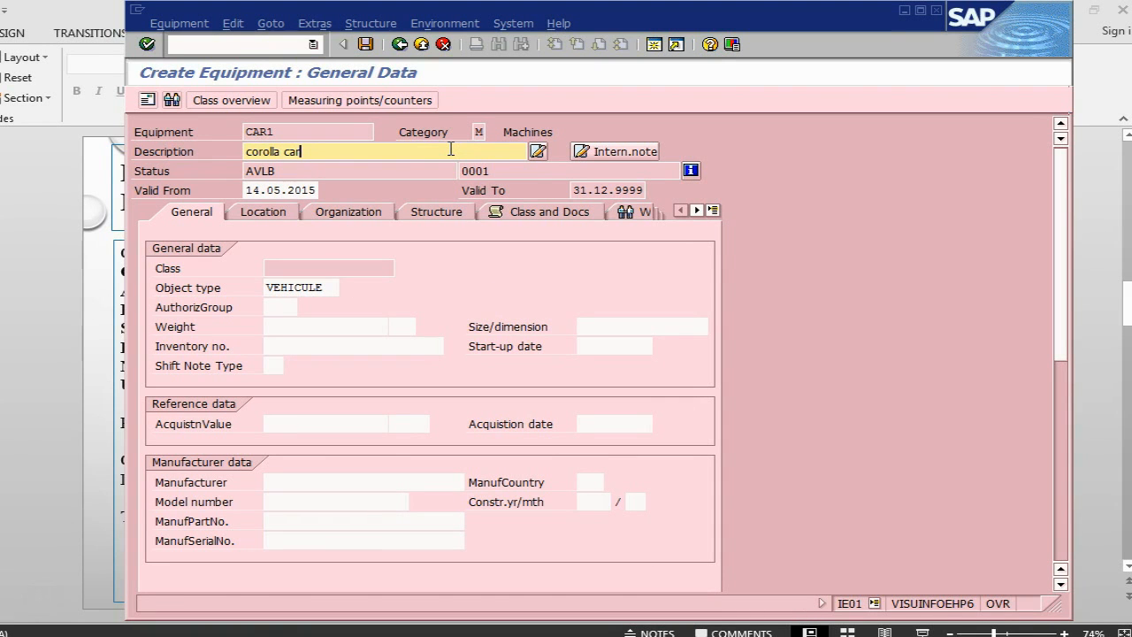
key("Enter")
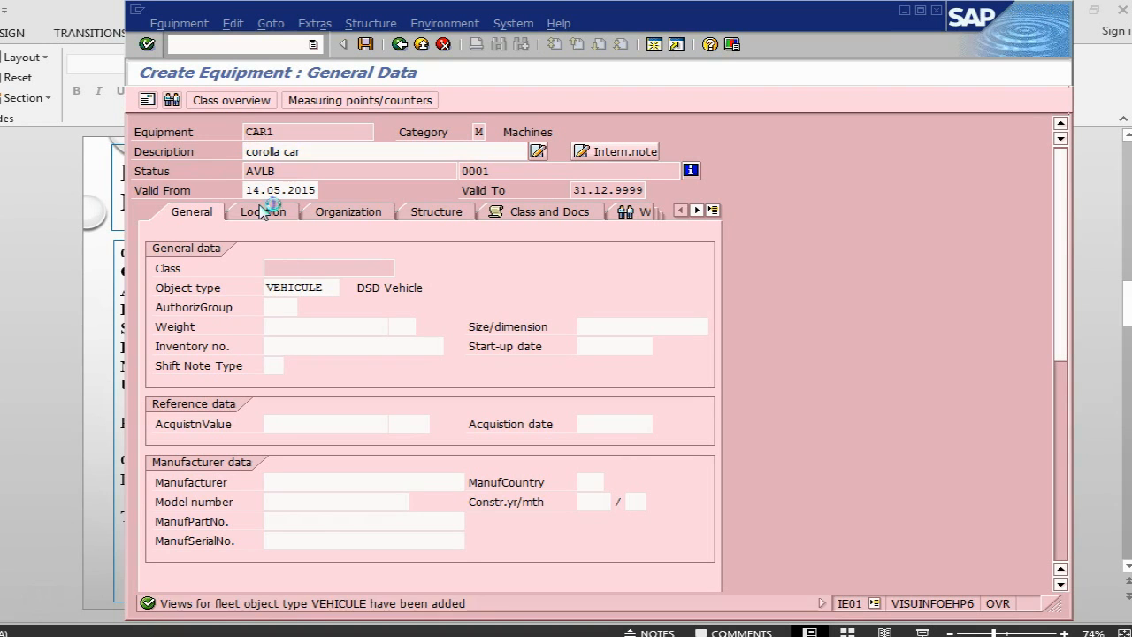
Enter maintenance plant 1000, then business area 1000 and main work center LATHE1 under Organization.
left_click(259, 212)
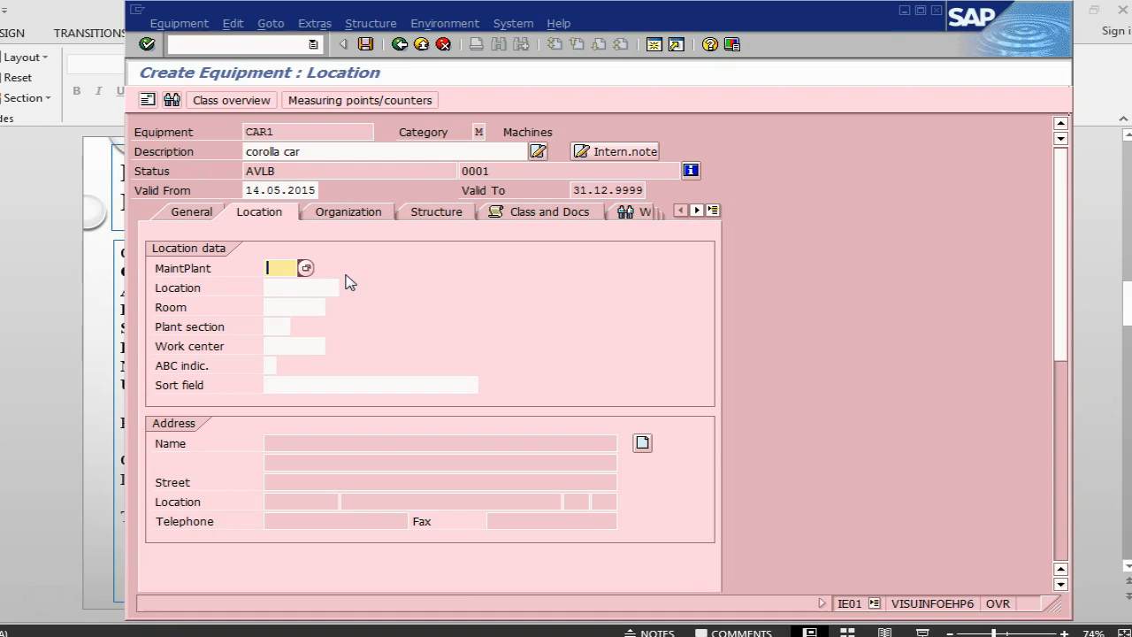
type("1000")
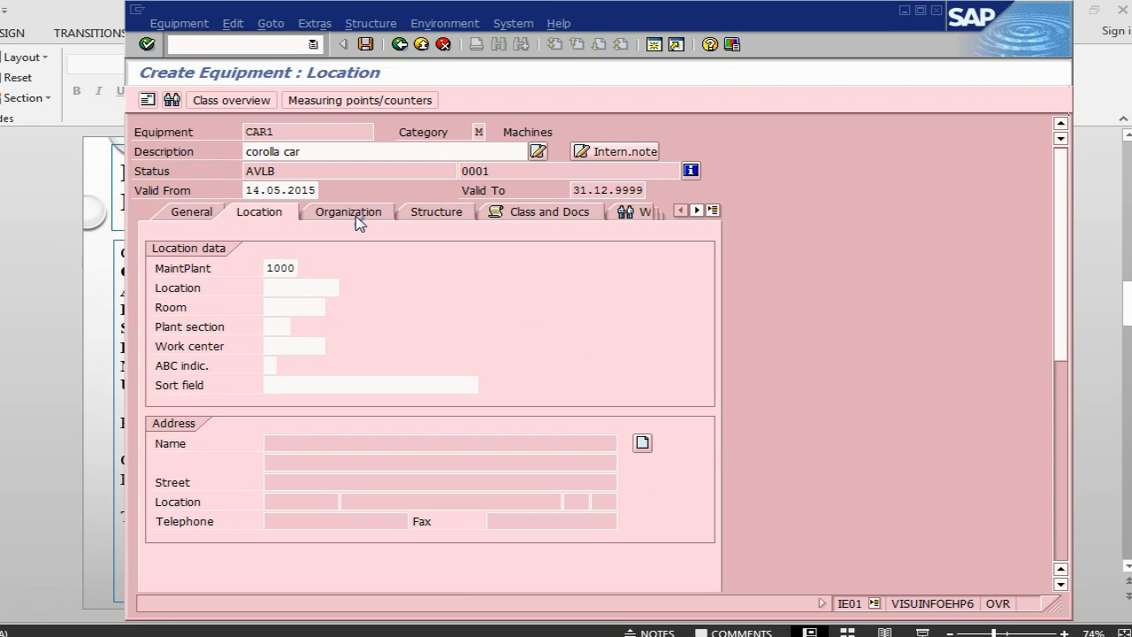
left_click(343, 213)
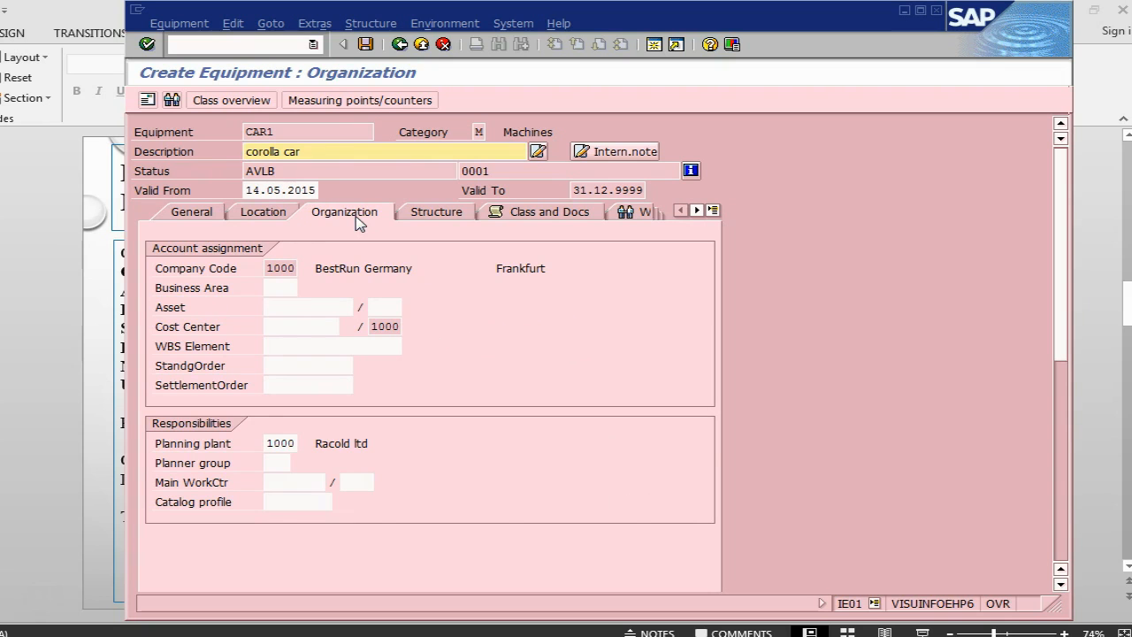
type("1")
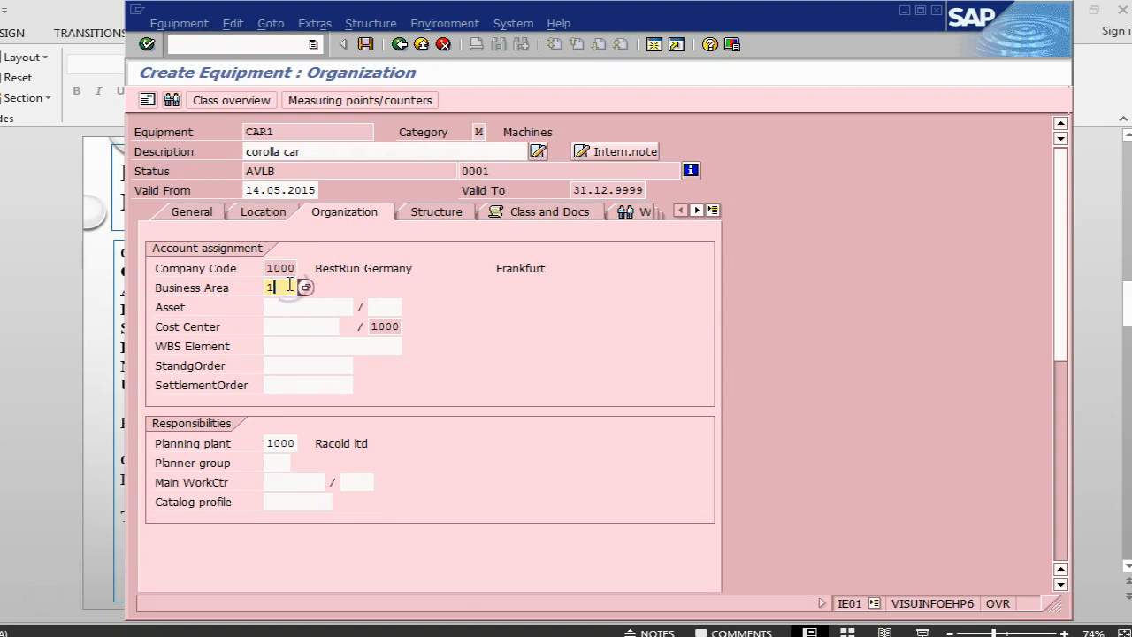
type("000")
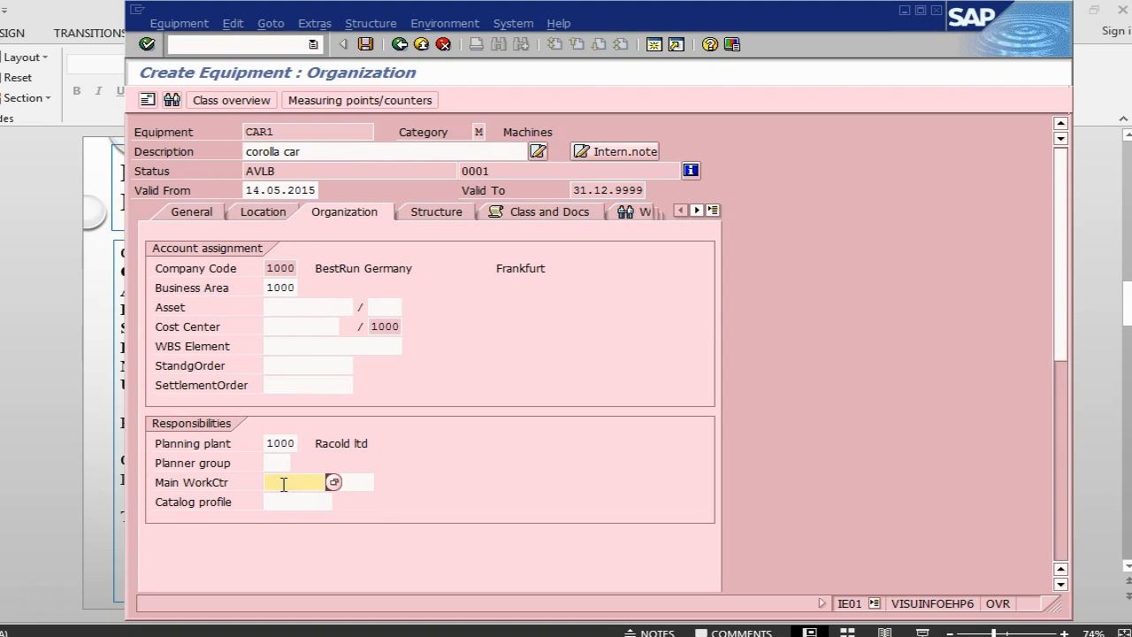
type("lathe1")
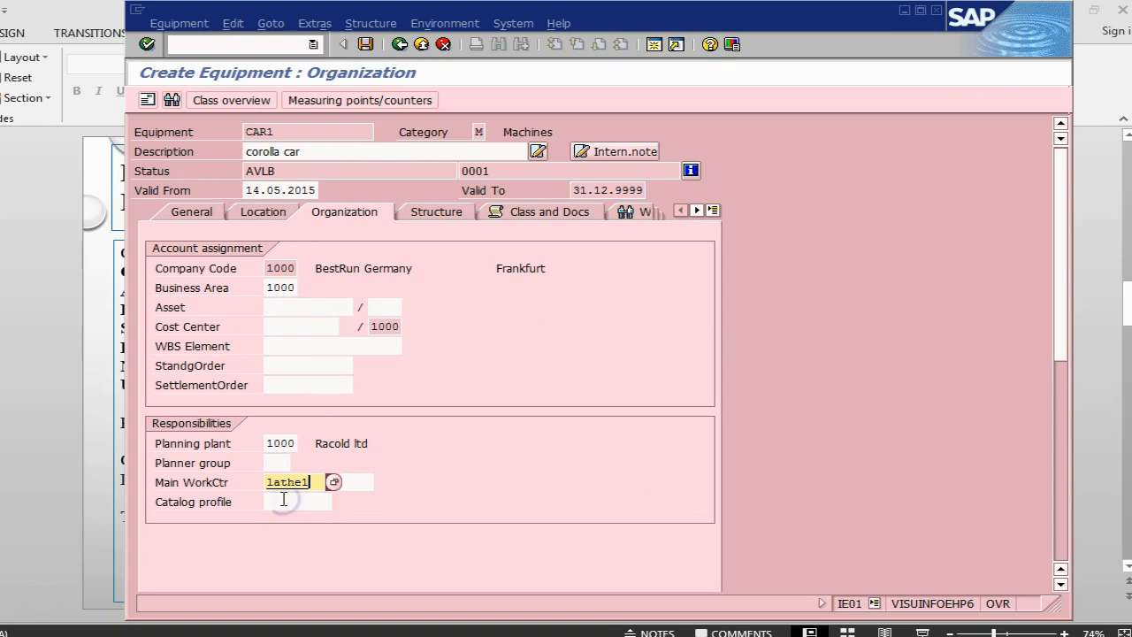
key("Enter")
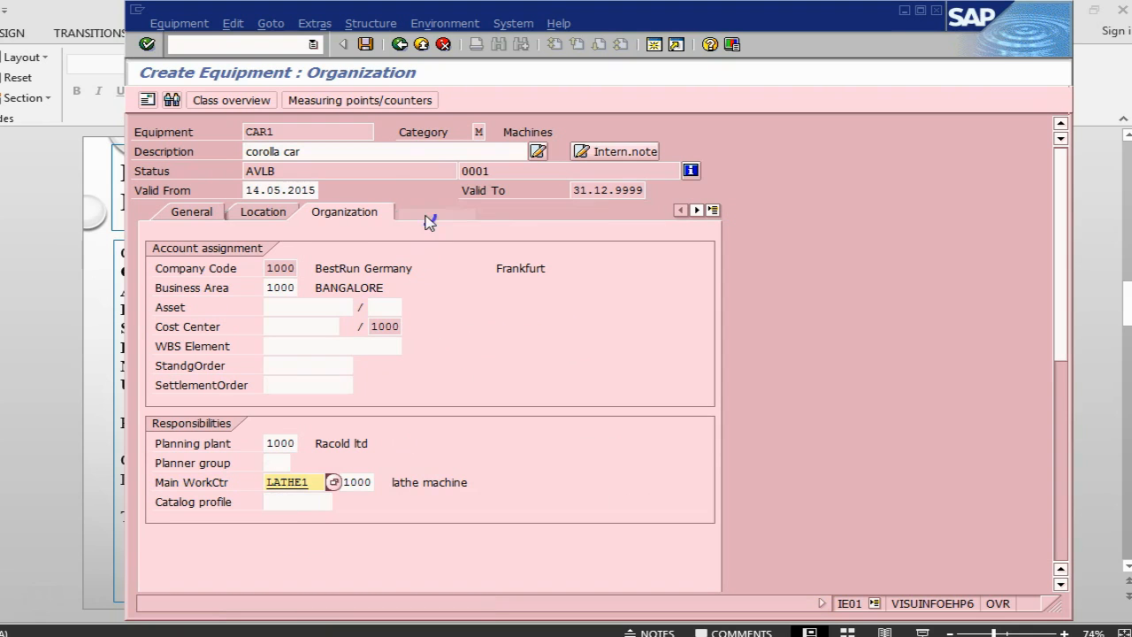
Change CAR1's installation location to functional location 1000-PRD-PM-03 via the Structure data and confirm.
left_click(431, 212)
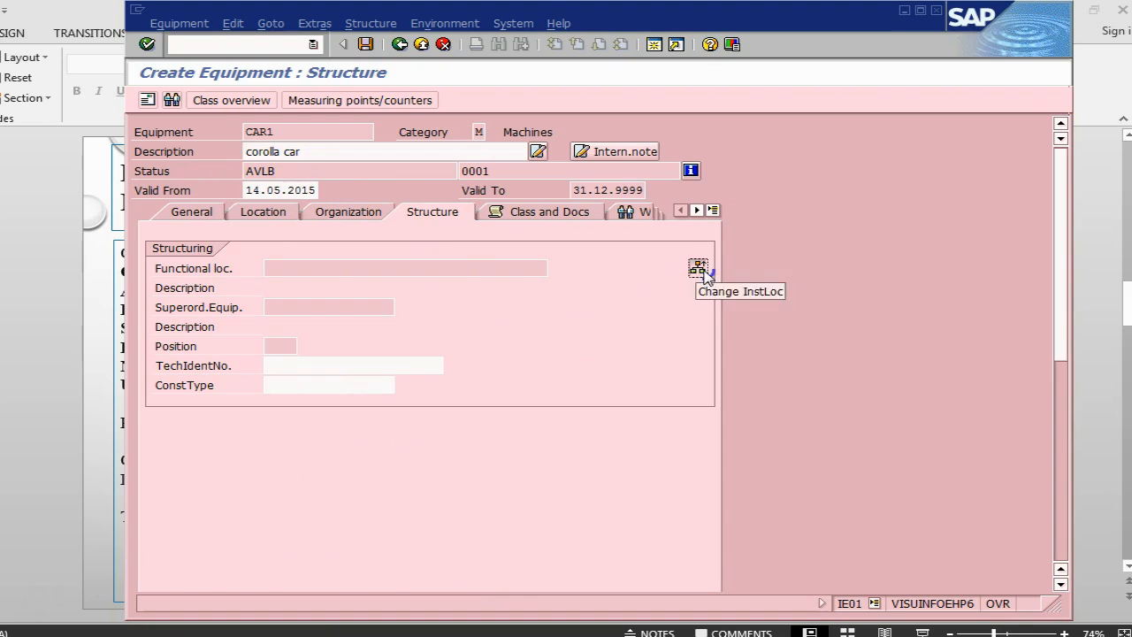
left_click(697, 269)
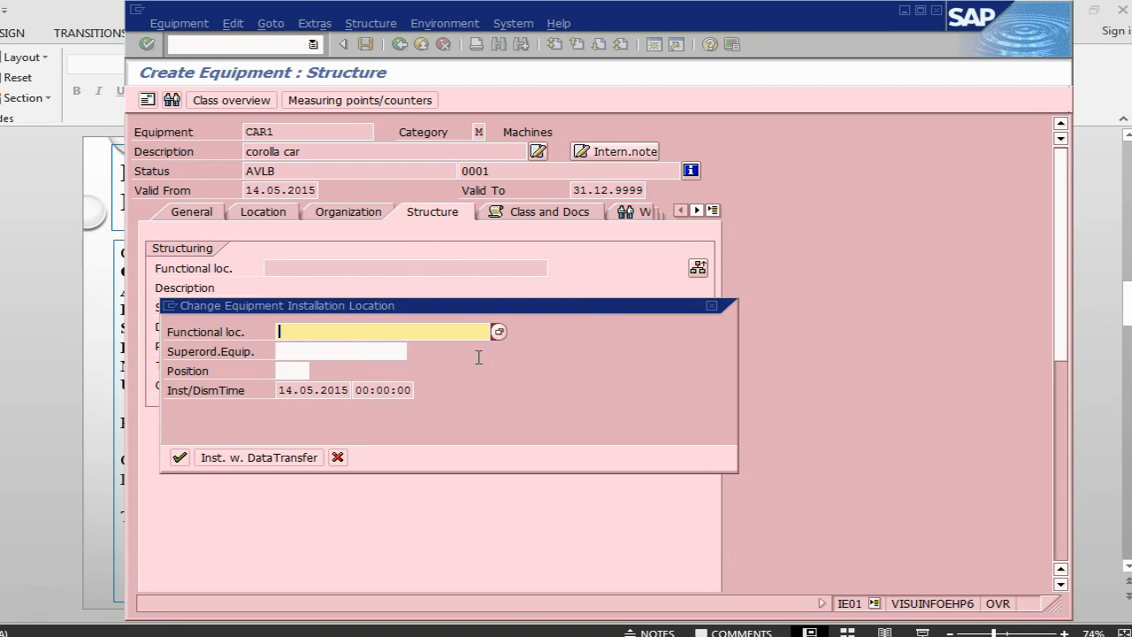
left_click(499, 331)
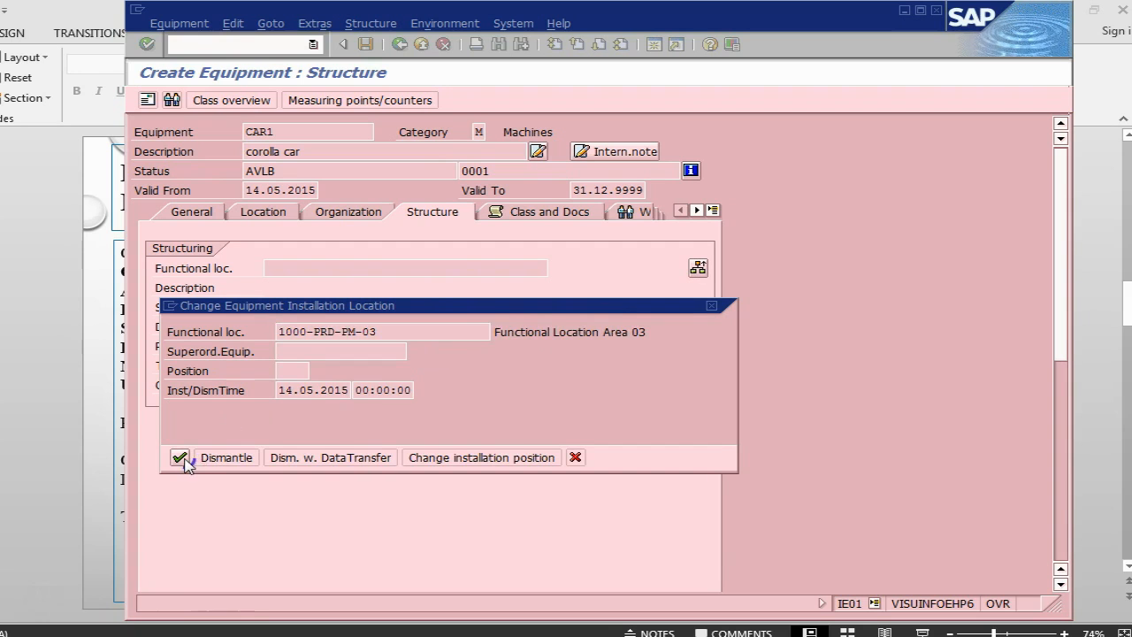
left_click(180, 456)
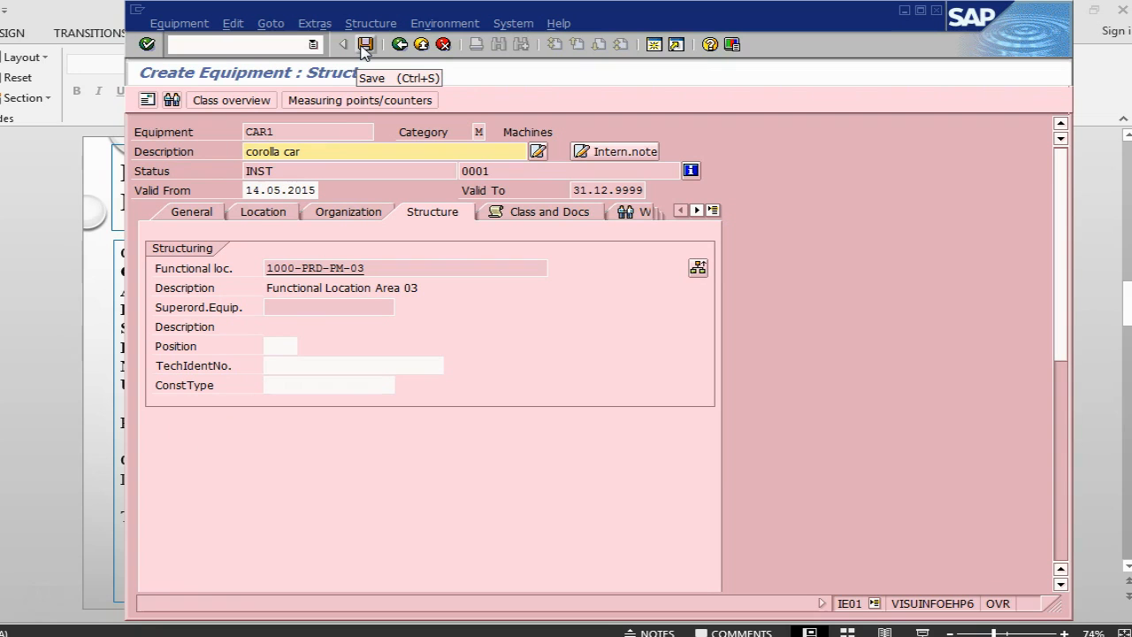
mouse_move(283, 201)
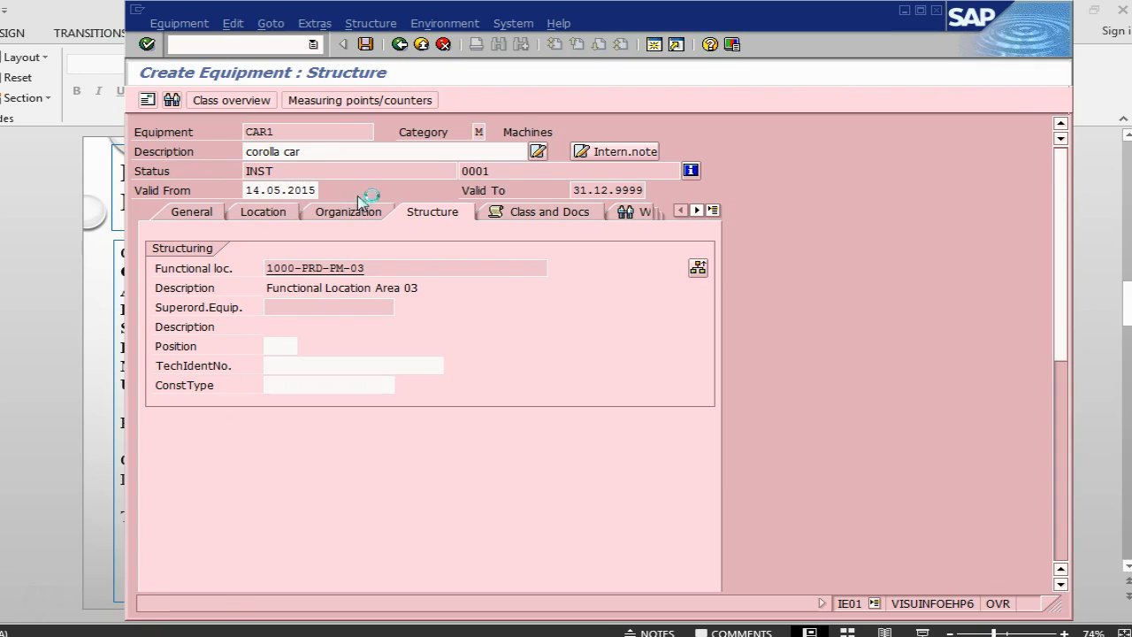
left_click(364, 45)
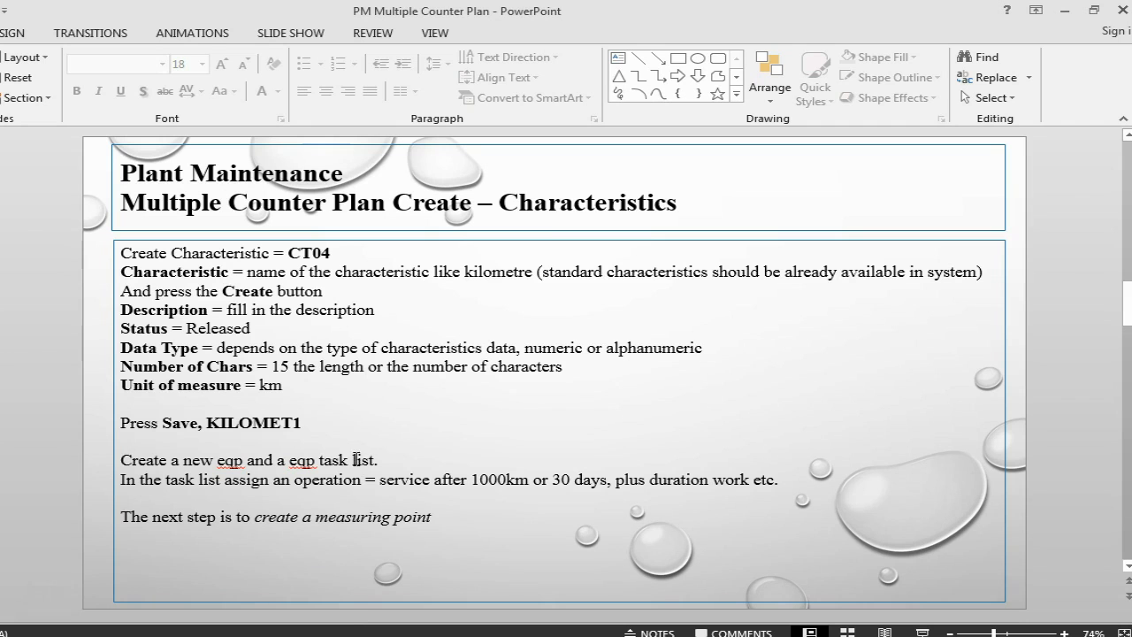
Add '(eqp = CAR1' after the task list sentence on the slide.
left_click(372, 460)
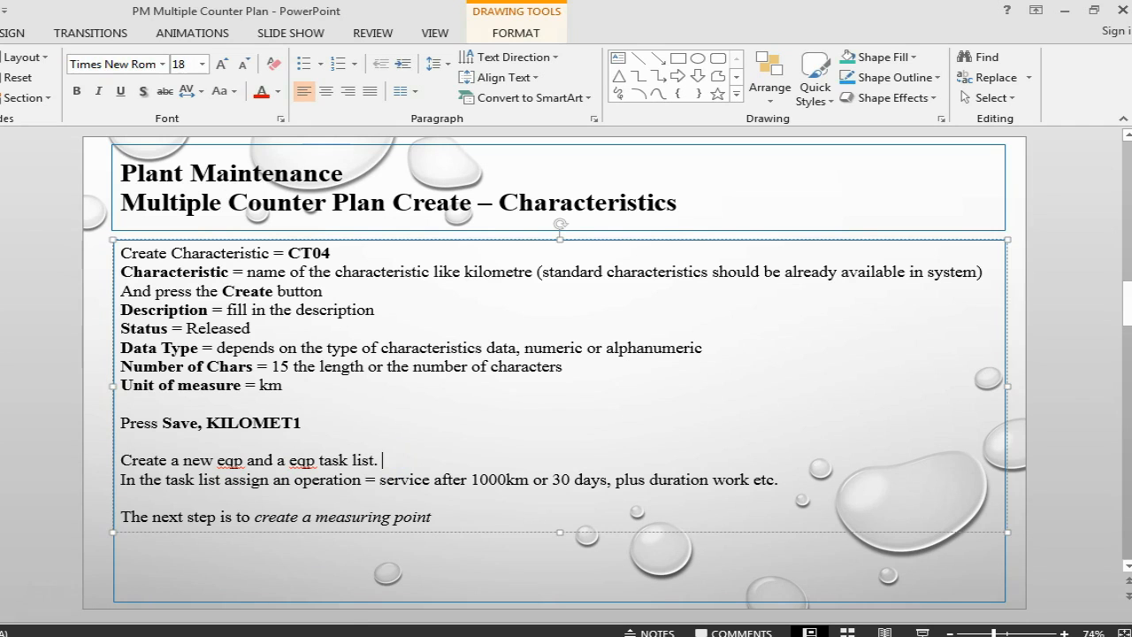
type("(eqp = CAR")
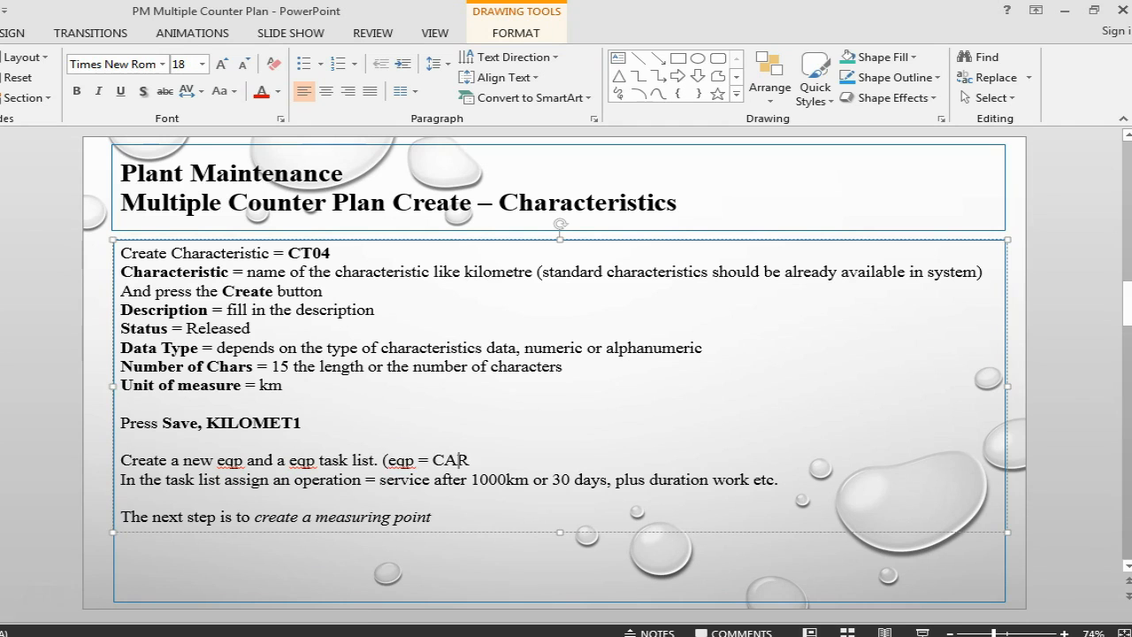
type("1")
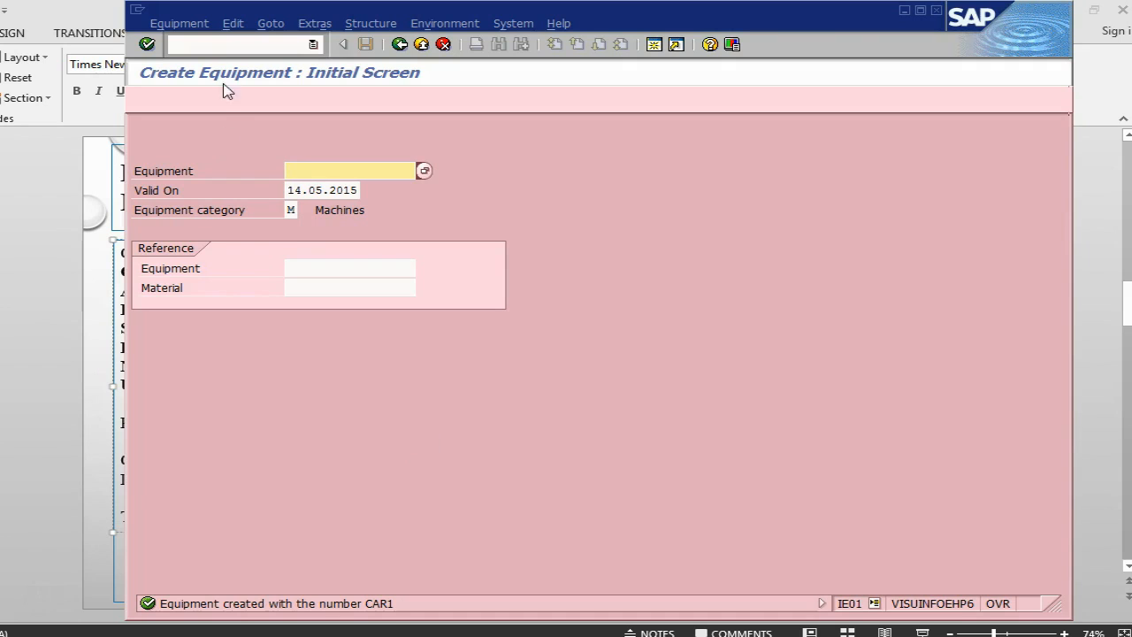
Run IA01 for equipment CAR1 and describe the task list header as 'corolla car'.
type("/n")
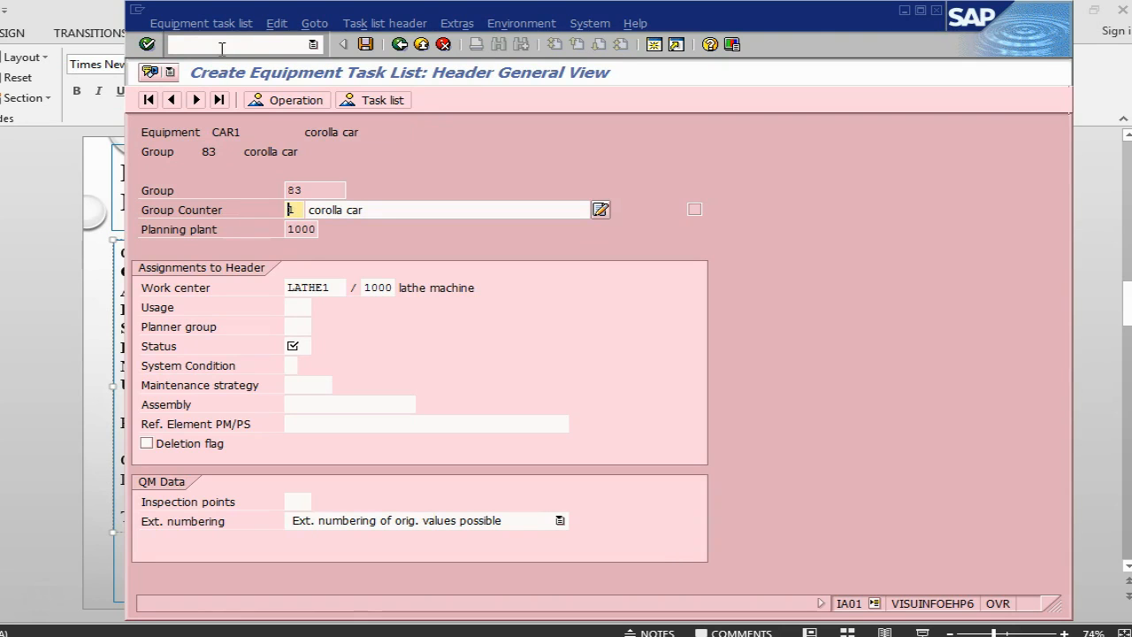
left_click(297, 308)
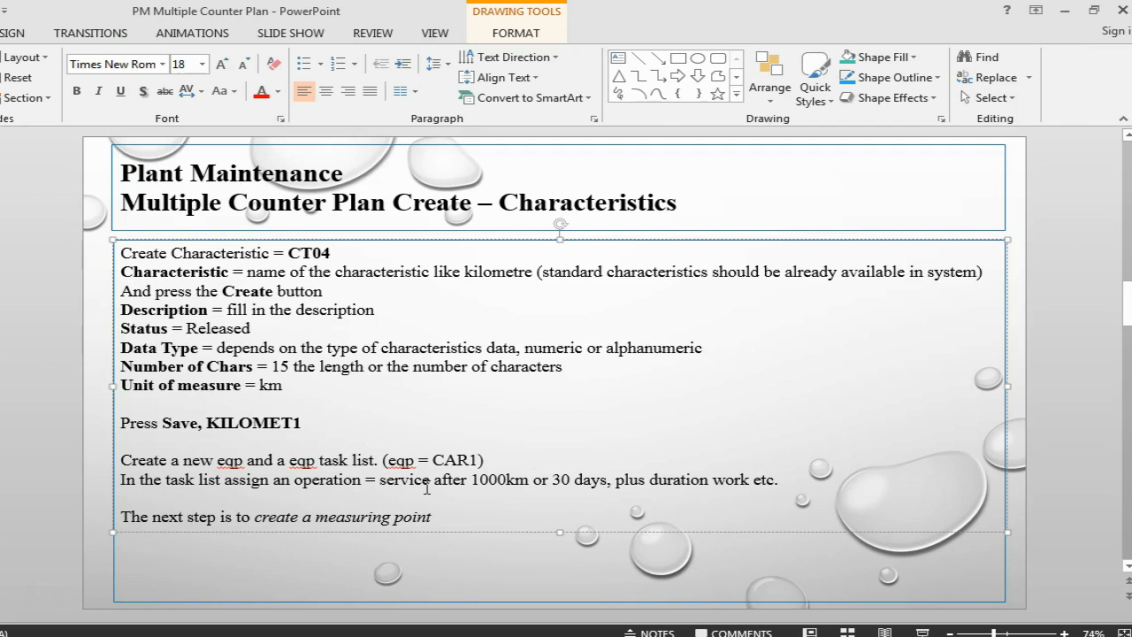
Highlight the slide's note on the service operation before returning to CAR1's operation overview.
left_click_drag(379, 479, 598, 479)
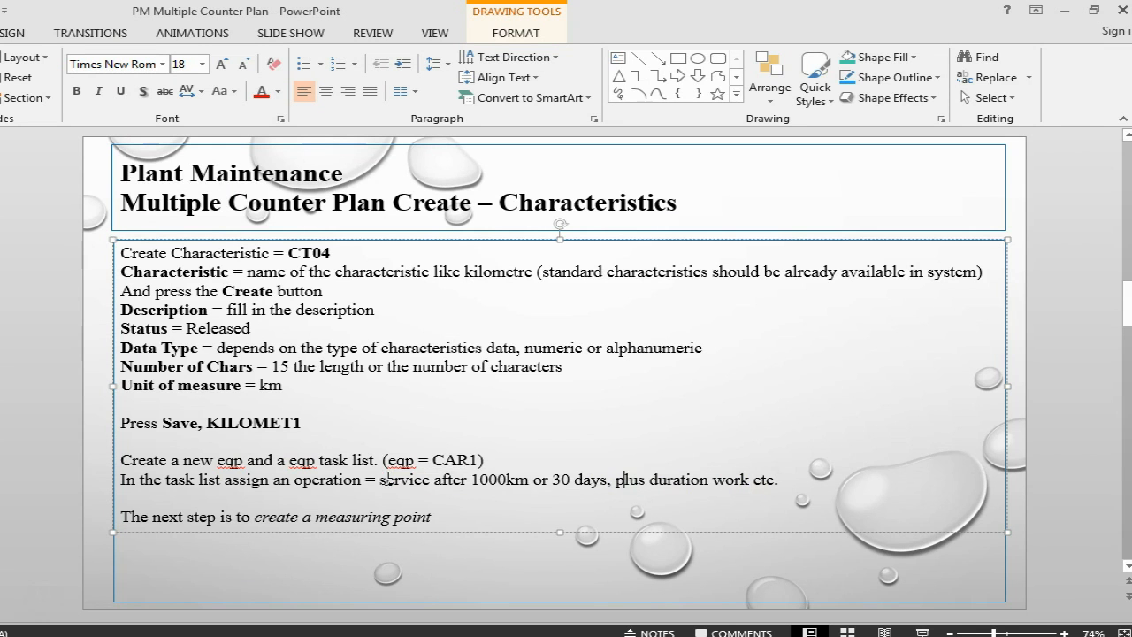
left_click_drag(378, 479, 559, 479)
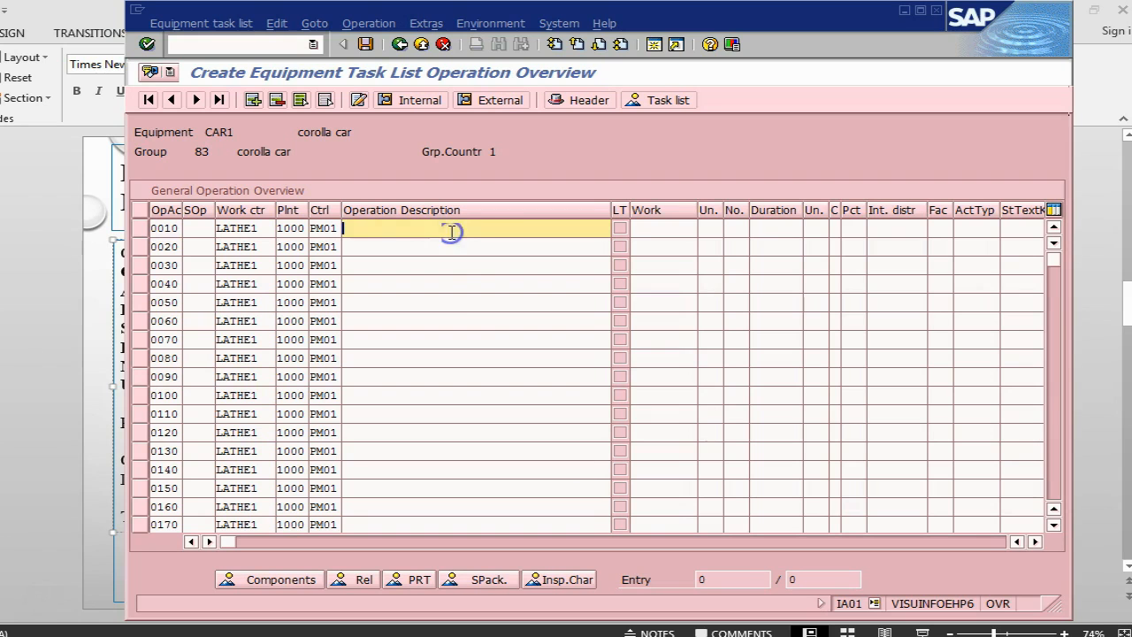
Enter operation 'service after 1000km or 30 days' with 3 HR work and 4 HR duration, then save the task list.
type("service after 1000km or 30 days")
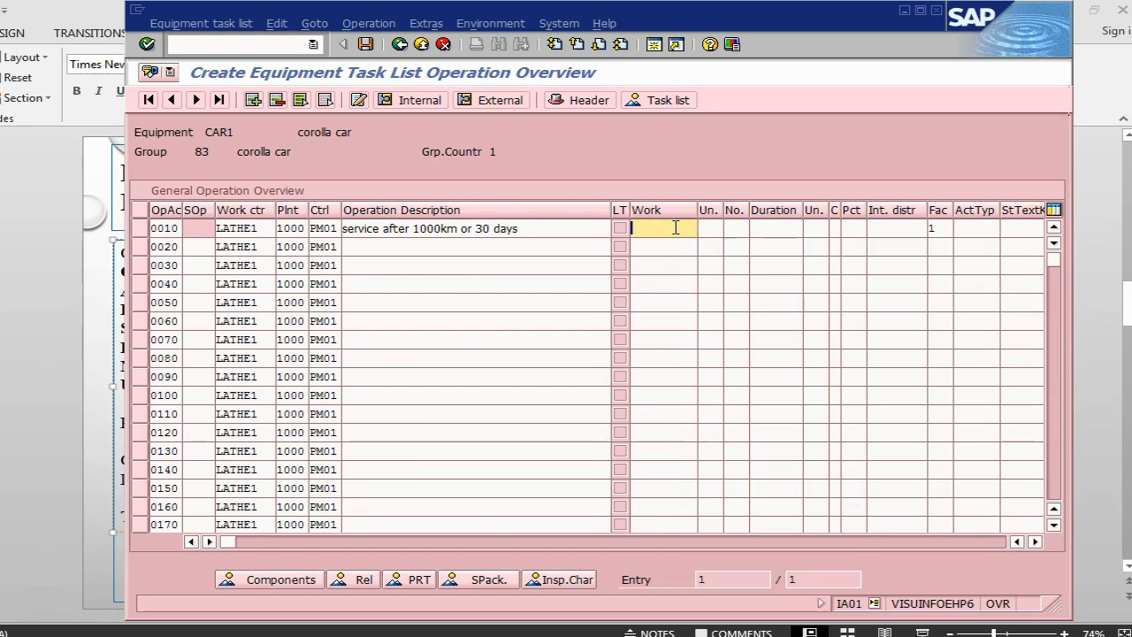
type("hr")
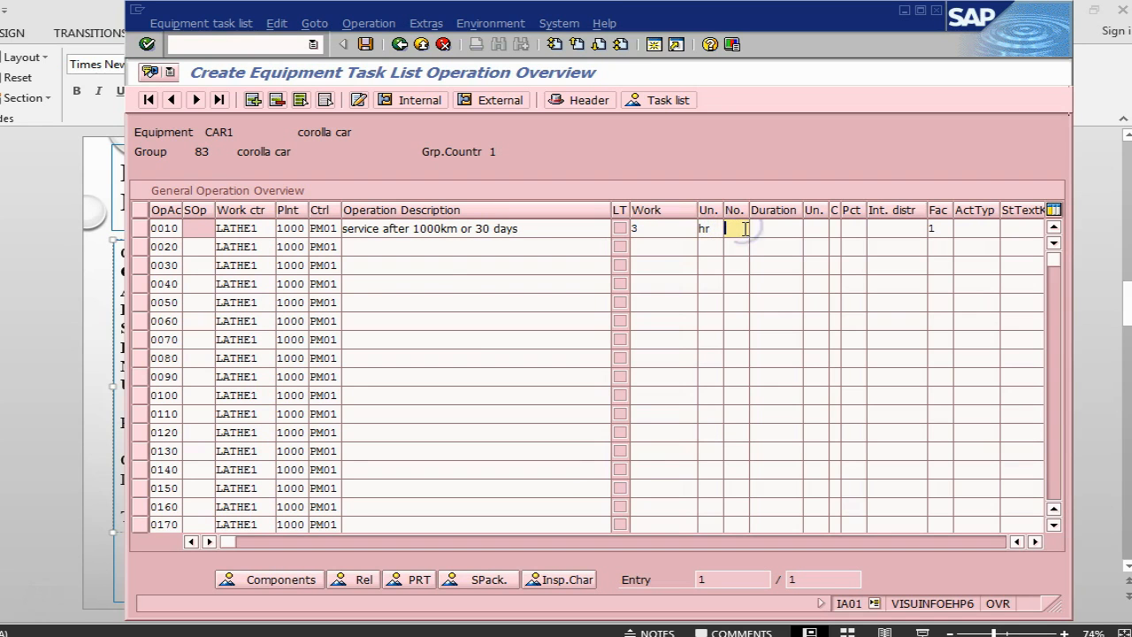
type("4,0")
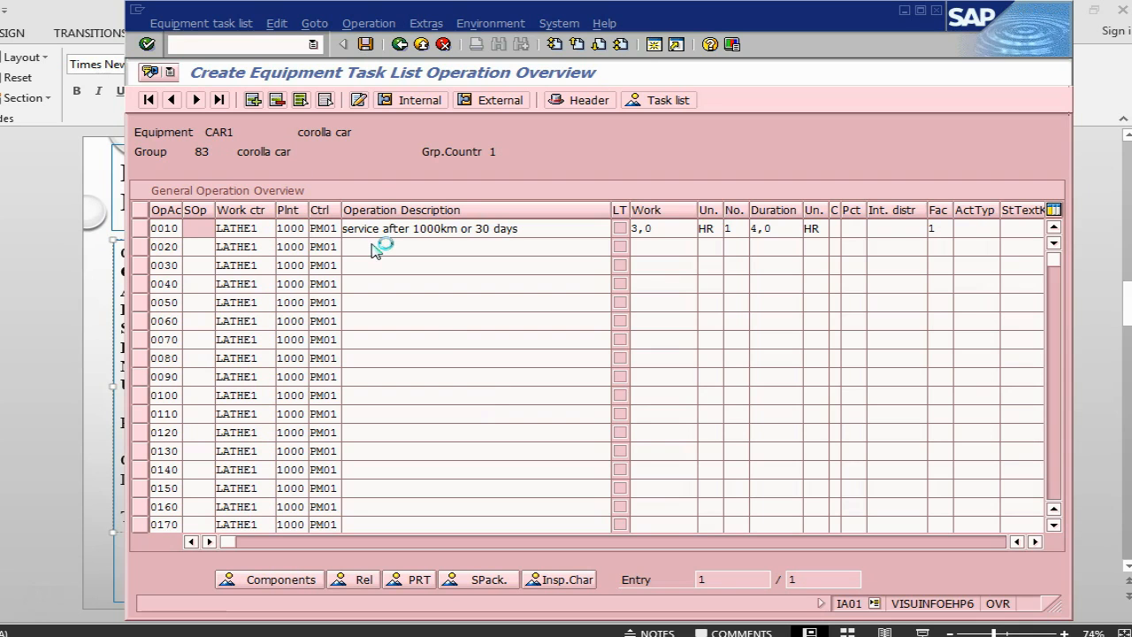
left_click(365, 44)
type("/")
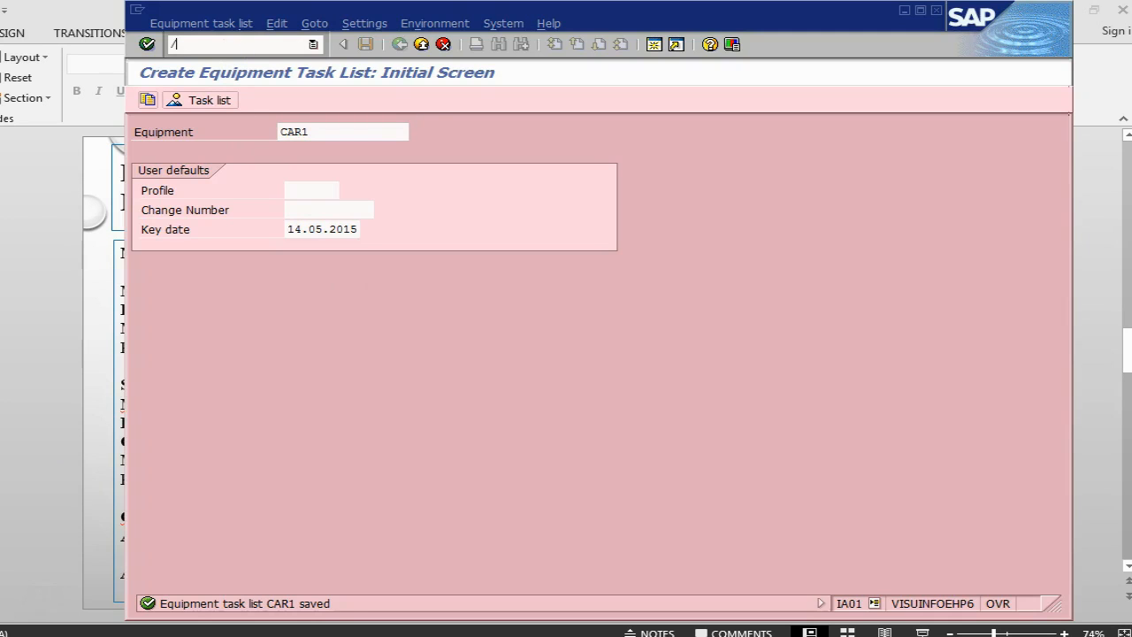
Create a counter measuring point via IK01 with position 1000 and description 'odometer reading of corolla'.
type("nik01")
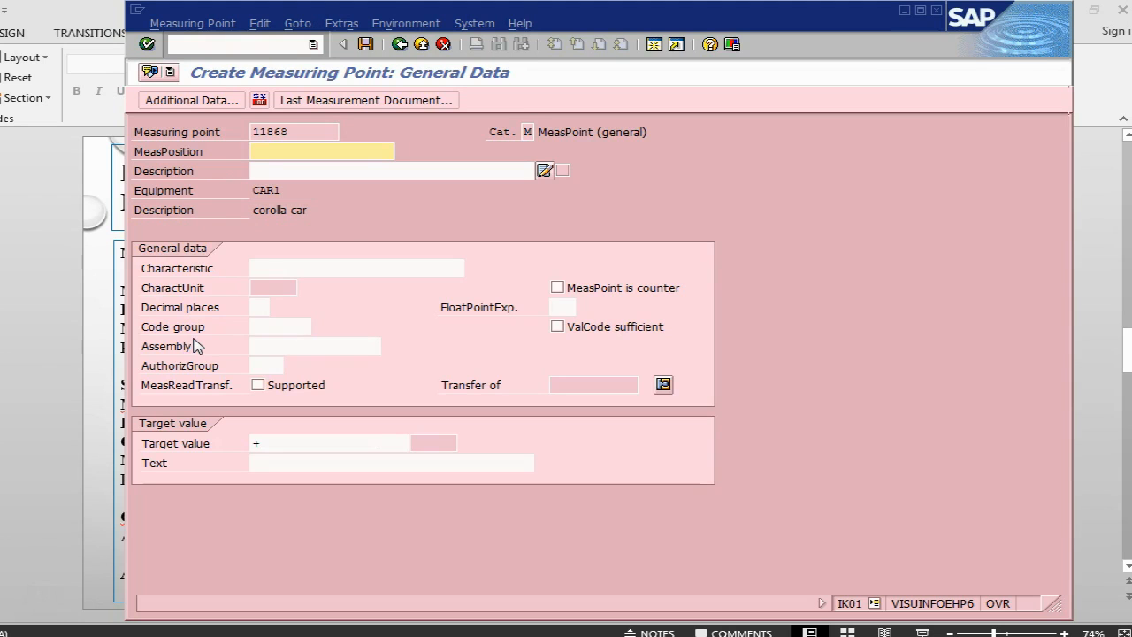
left_click(557, 286)
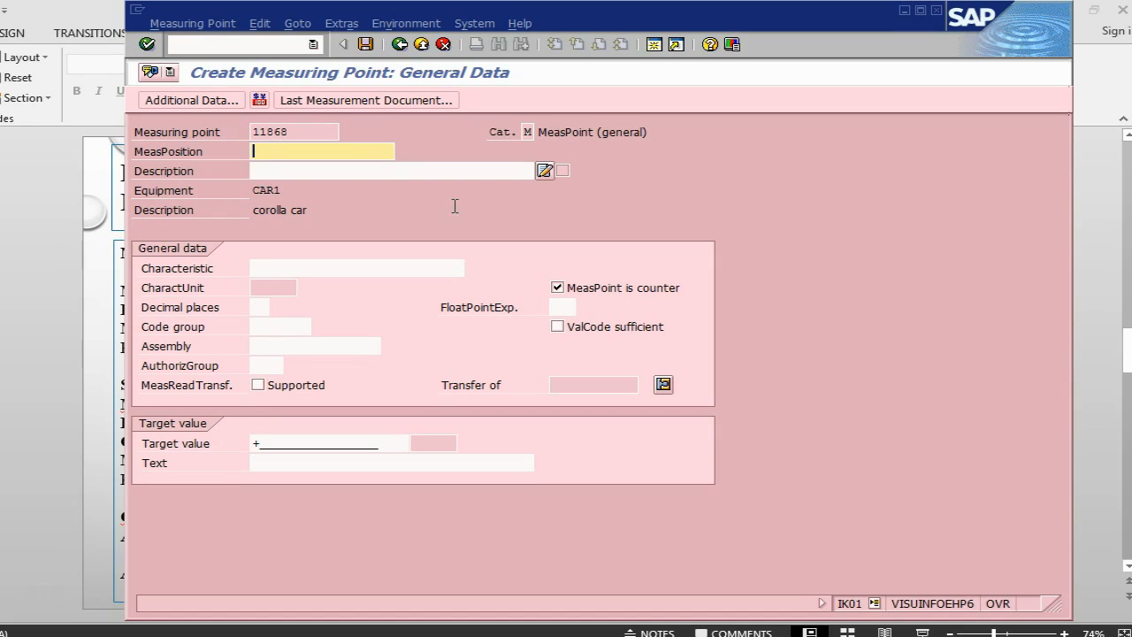
type("1000")
left_click(393, 170)
type("o")
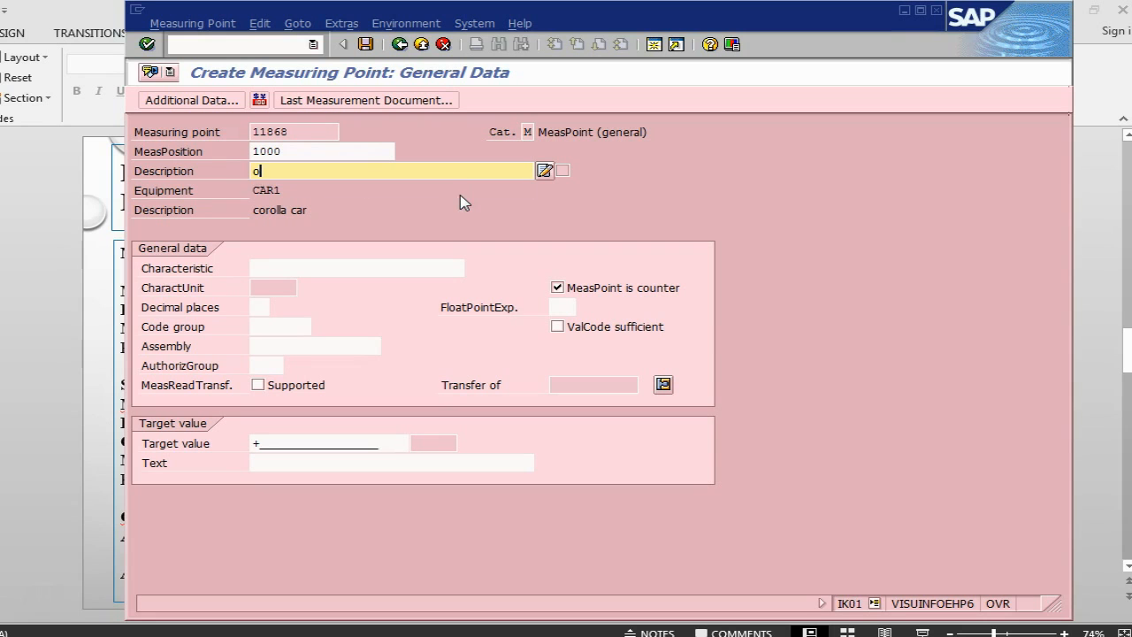
type("dometer reading of co")
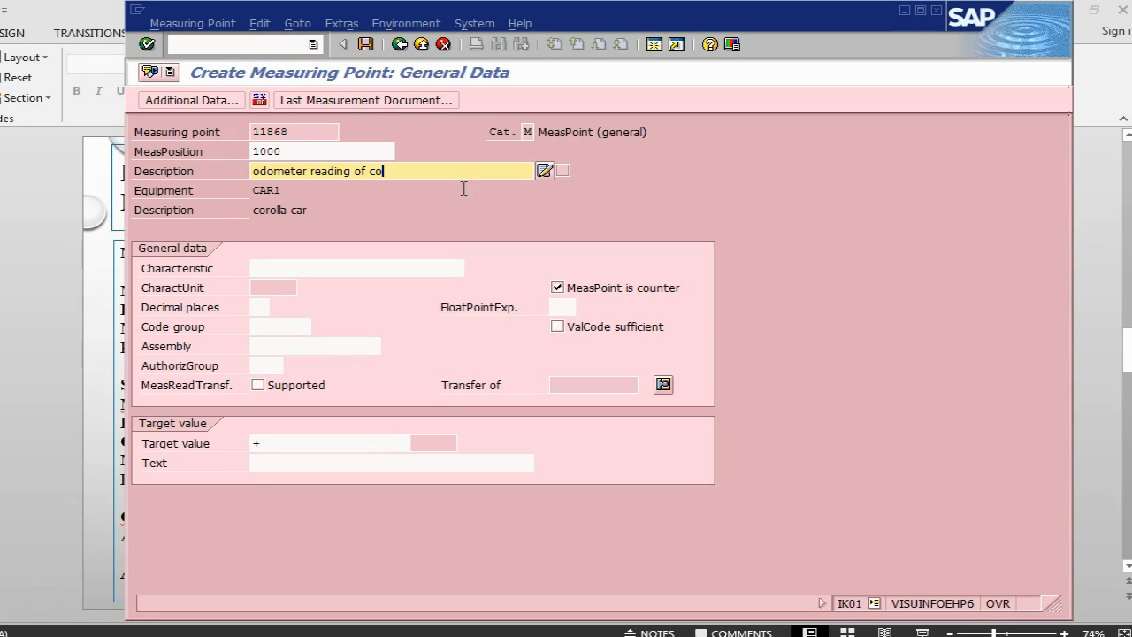
type("rolla")
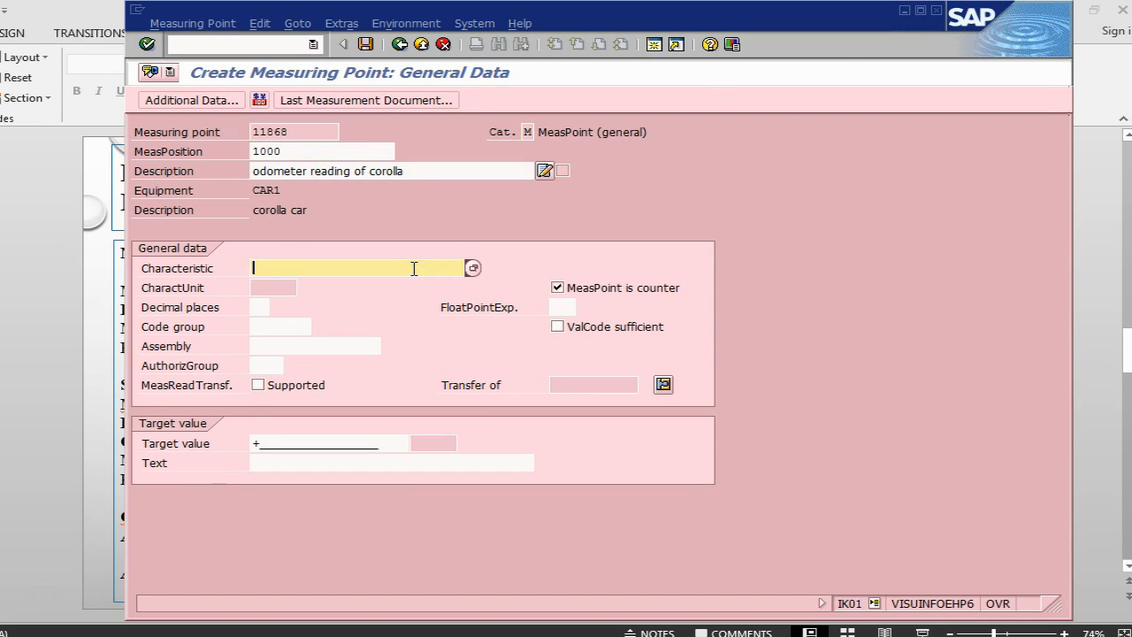
mouse_move(402, 458)
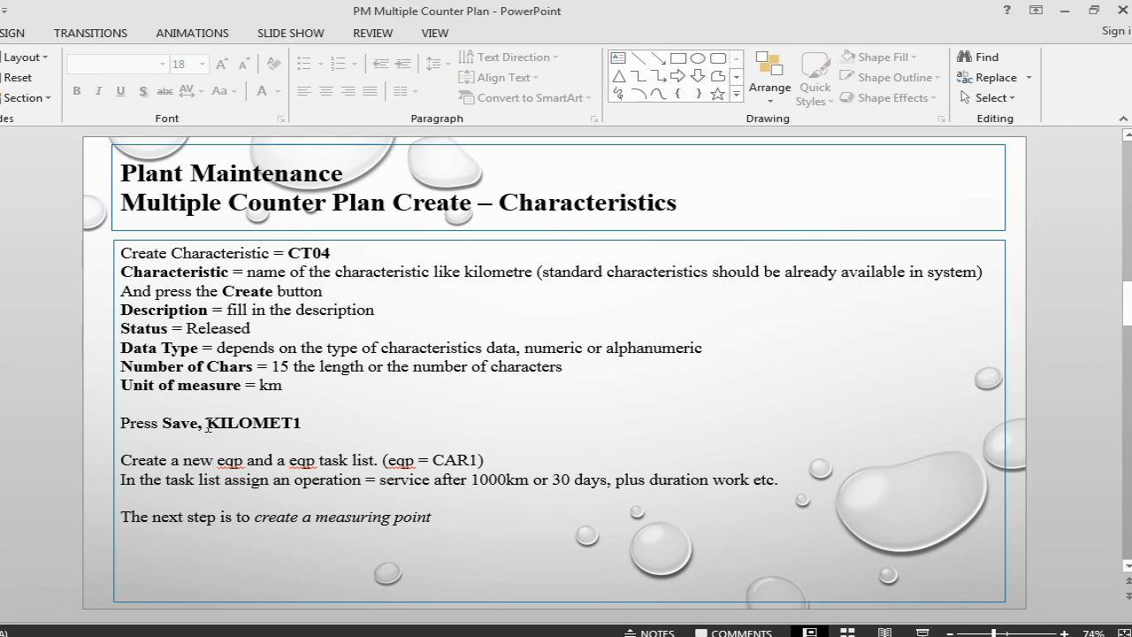
Select KILOMET1 in the notes to use as the measuring point's characteristic.
double_click(253, 423)
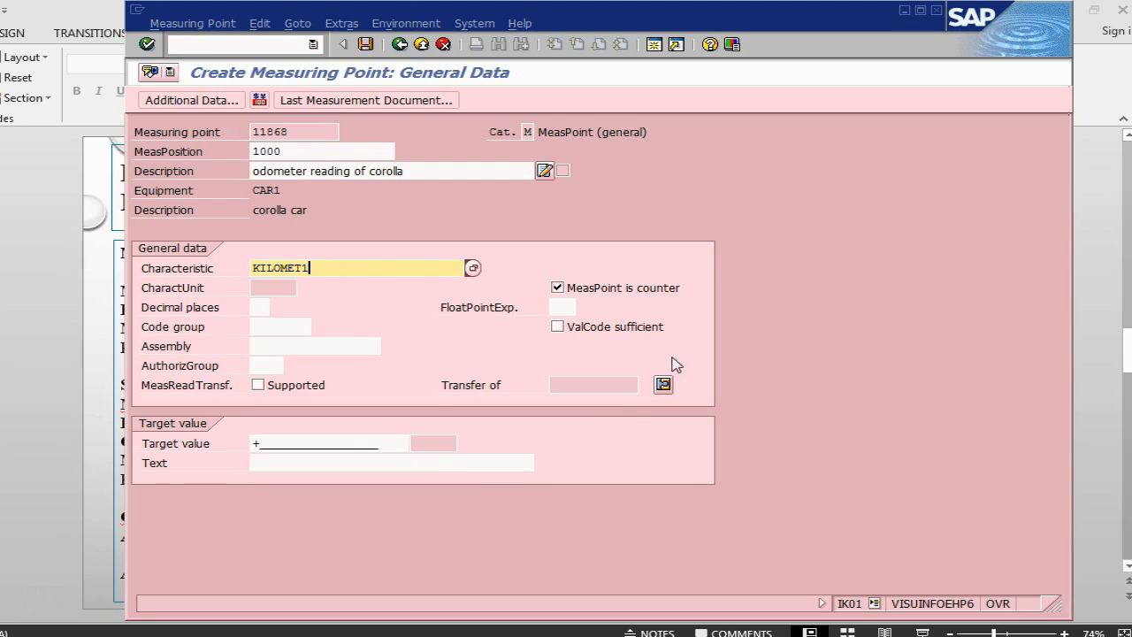
mouse_move(599, 304)
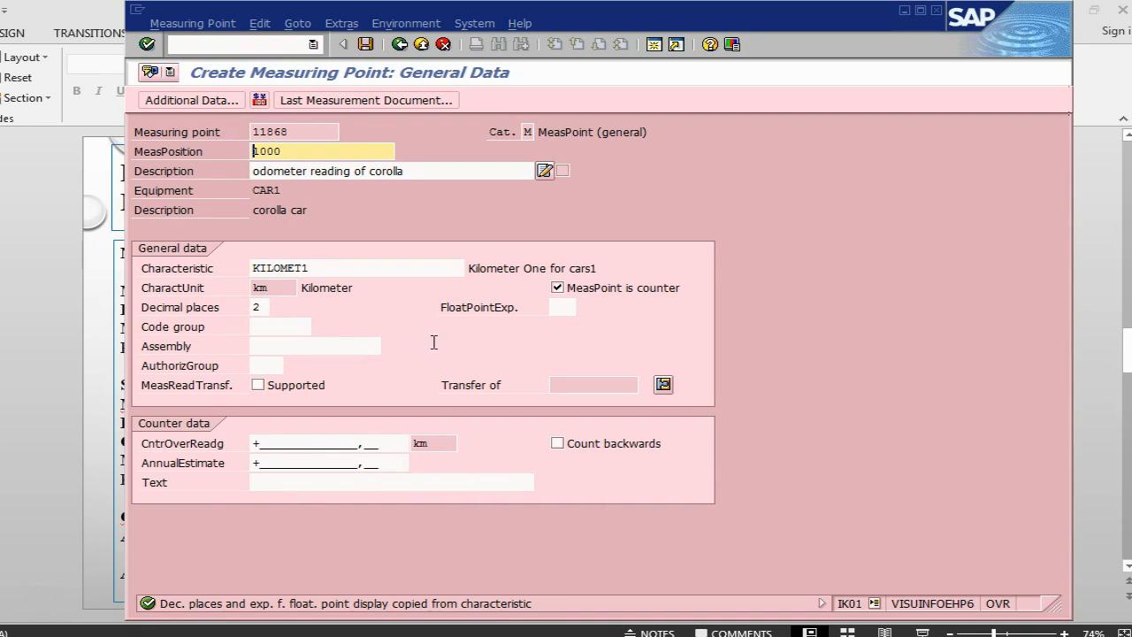
mouse_move(186, 474)
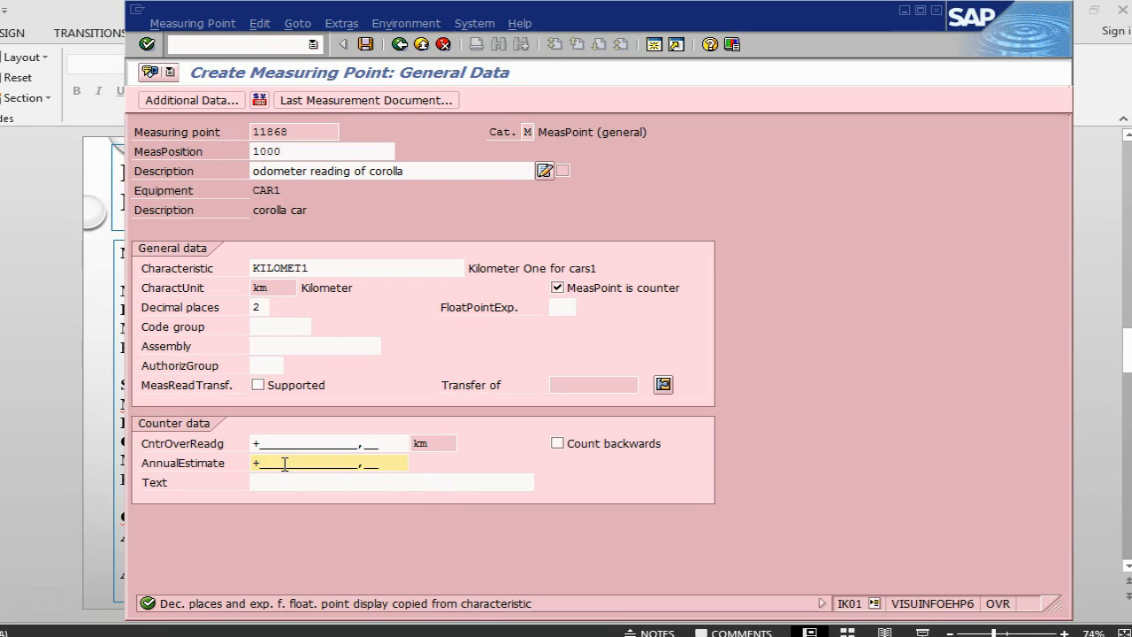
Set the measuring point's annual estimate to 12000 and begin the counter overflow reading.
type("12")
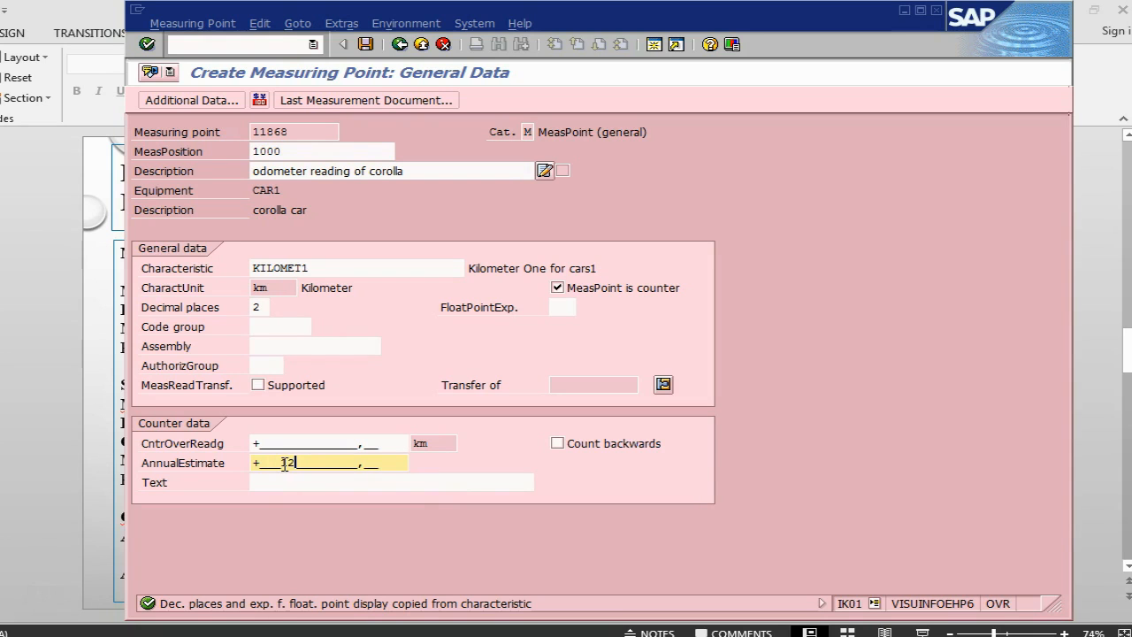
type("20000,00")
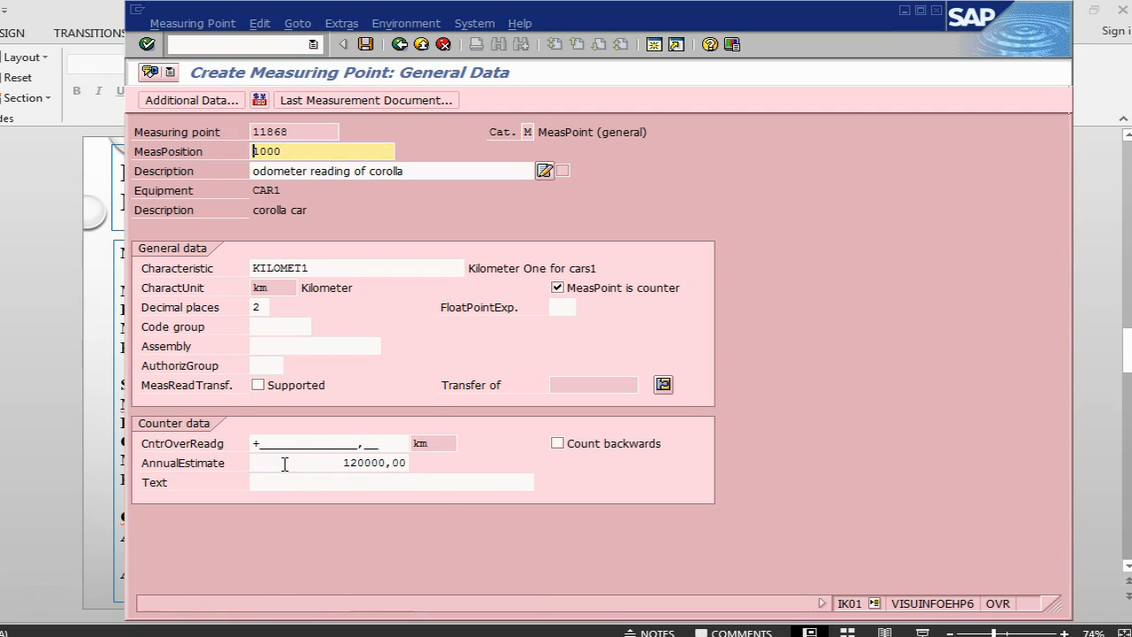
left_click(362, 463)
type("12000")
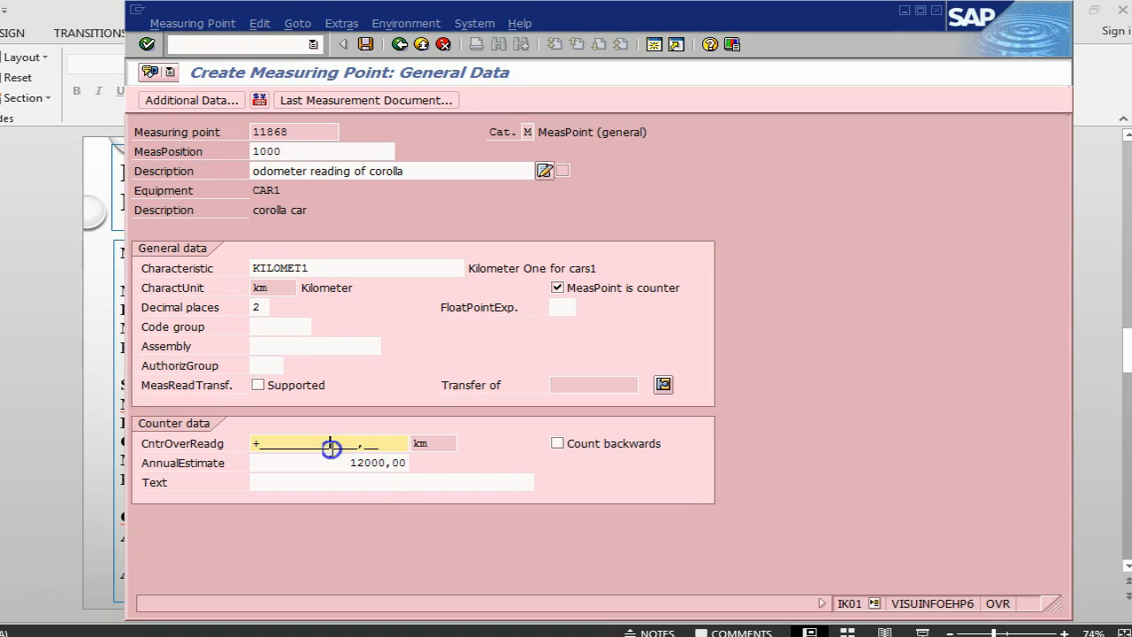
type("100")
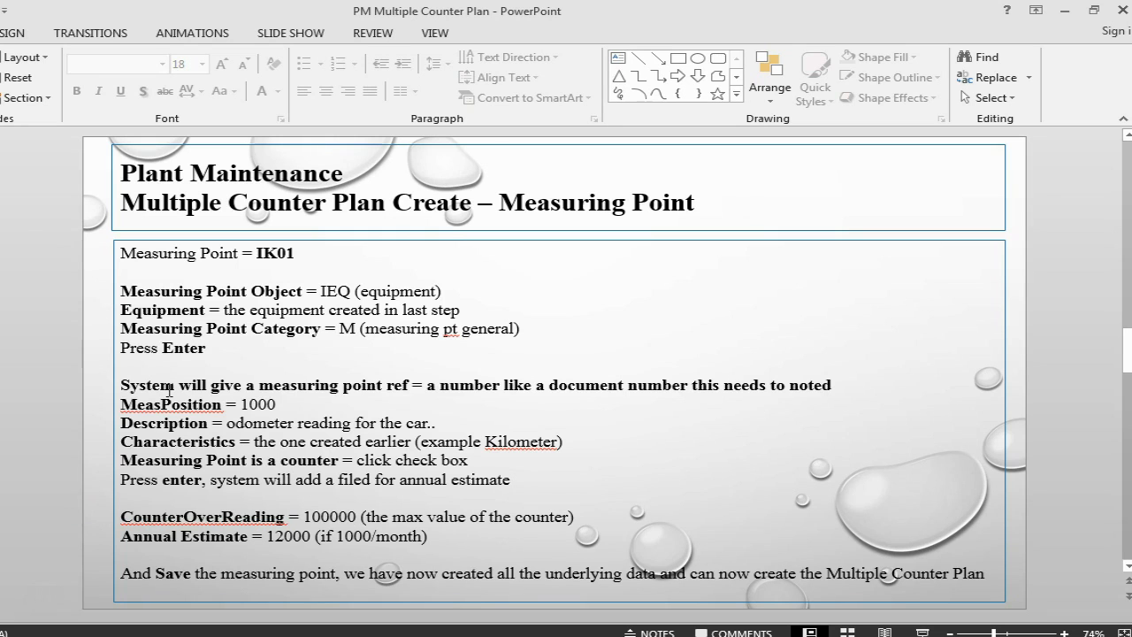
mouse_move(234, 311)
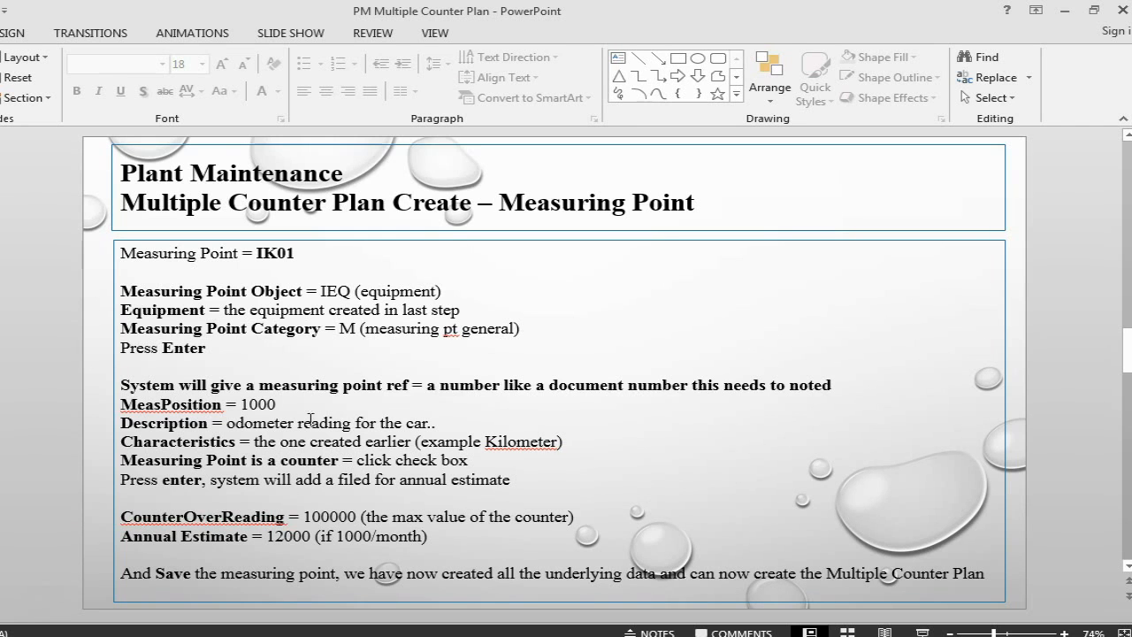
mouse_move(316, 319)
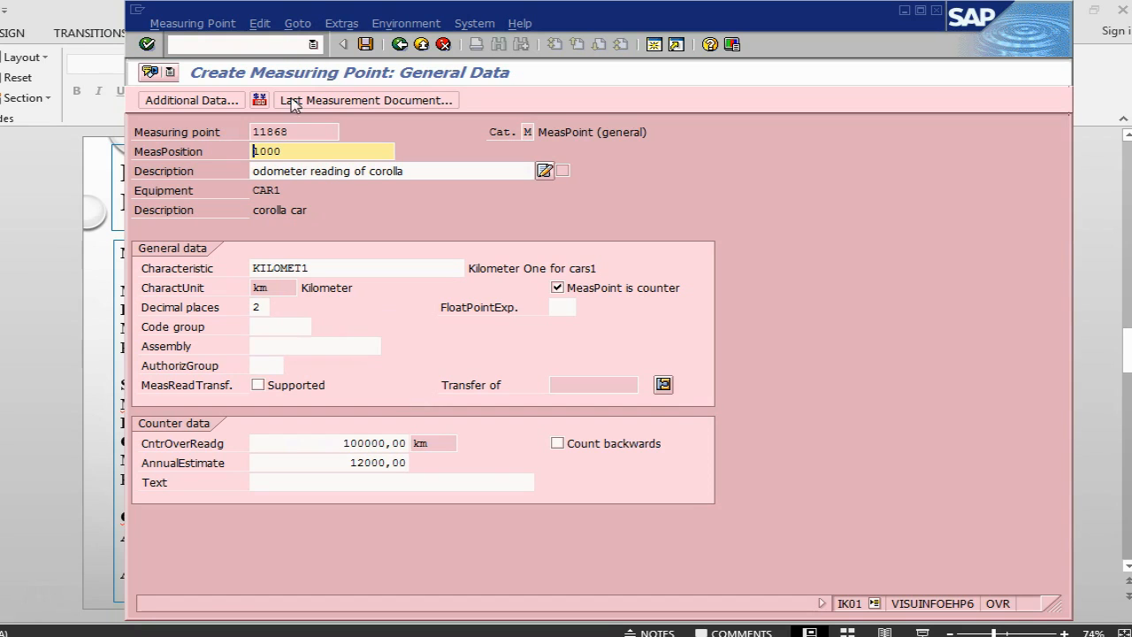
Switch back to the measuring point notes after saving measuring point 11868.
left_click(366, 45)
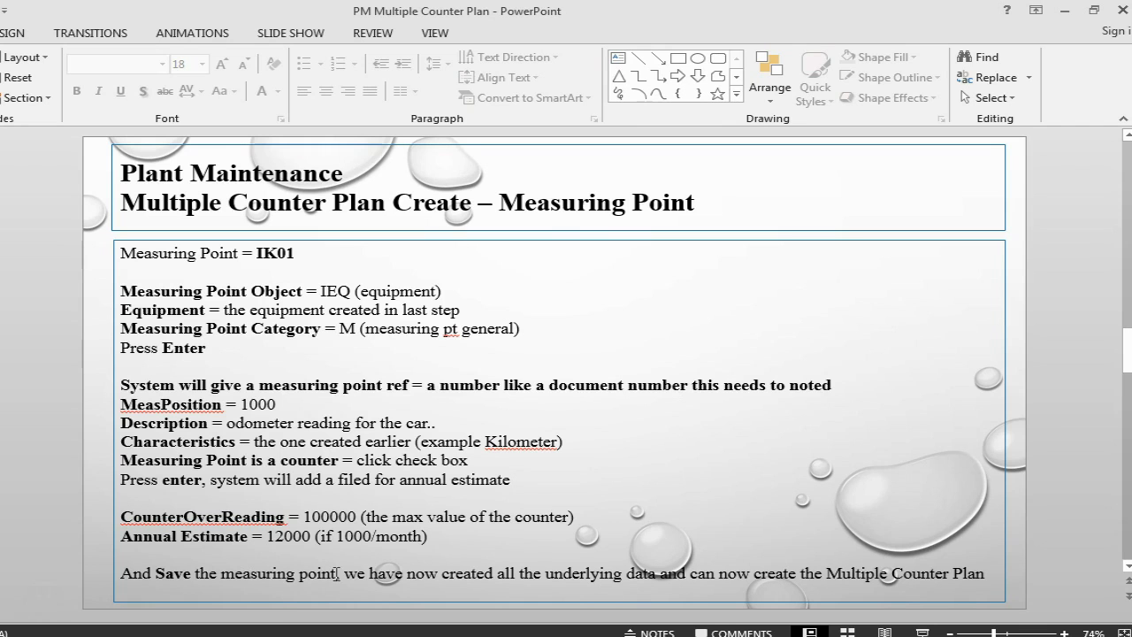
Add measuring point number 11868 to the 'save the measuring point' note.
type("11")
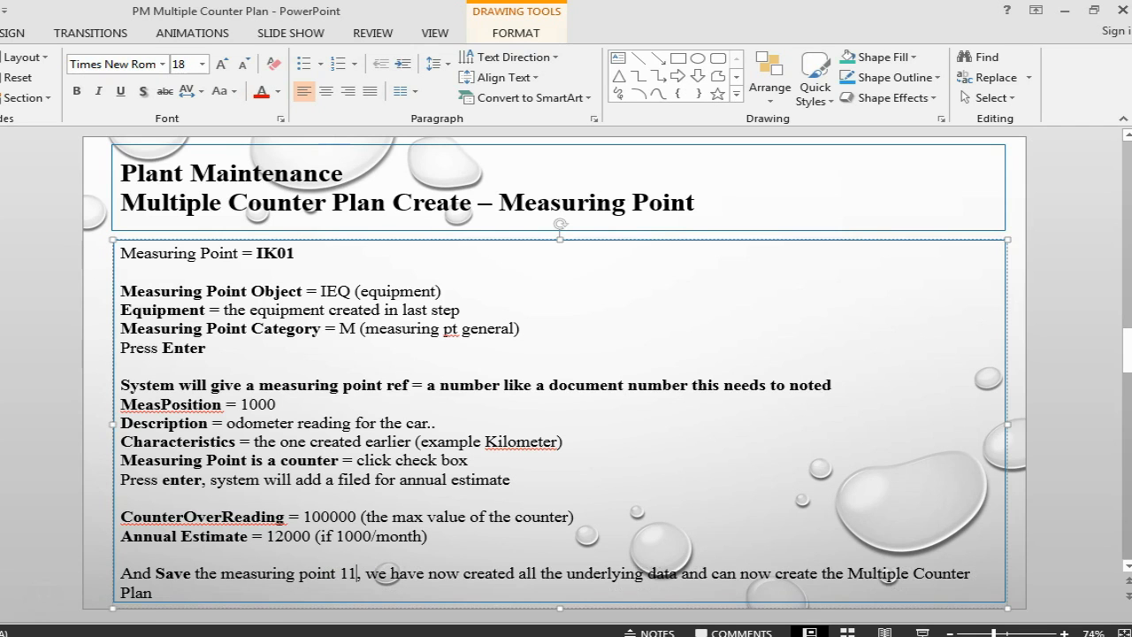
type("868")
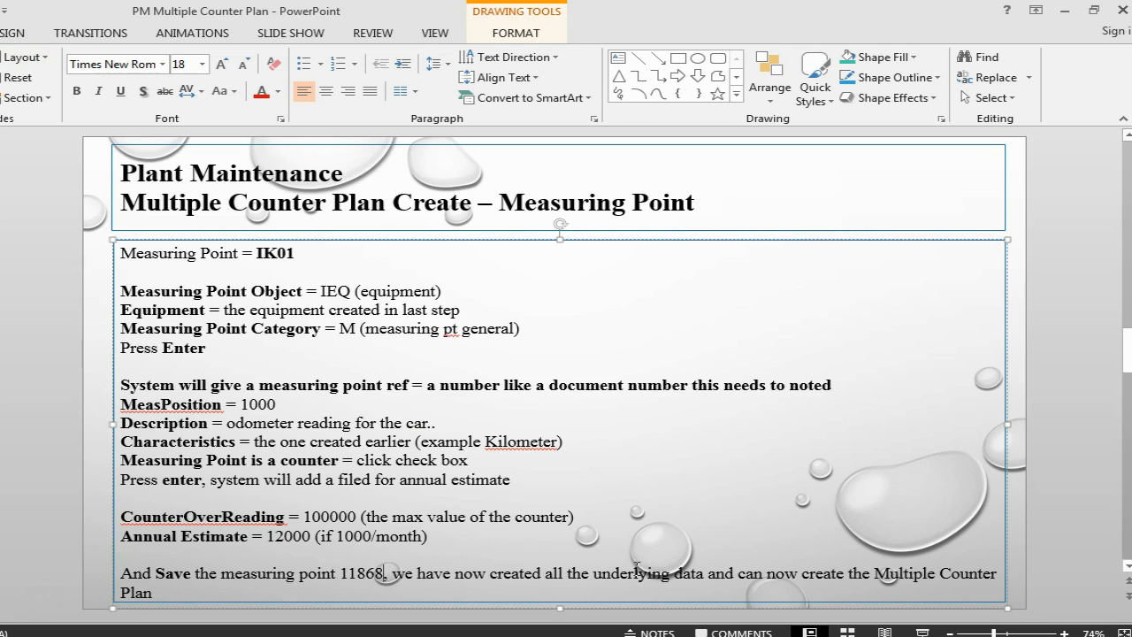
mouse_move(668, 493)
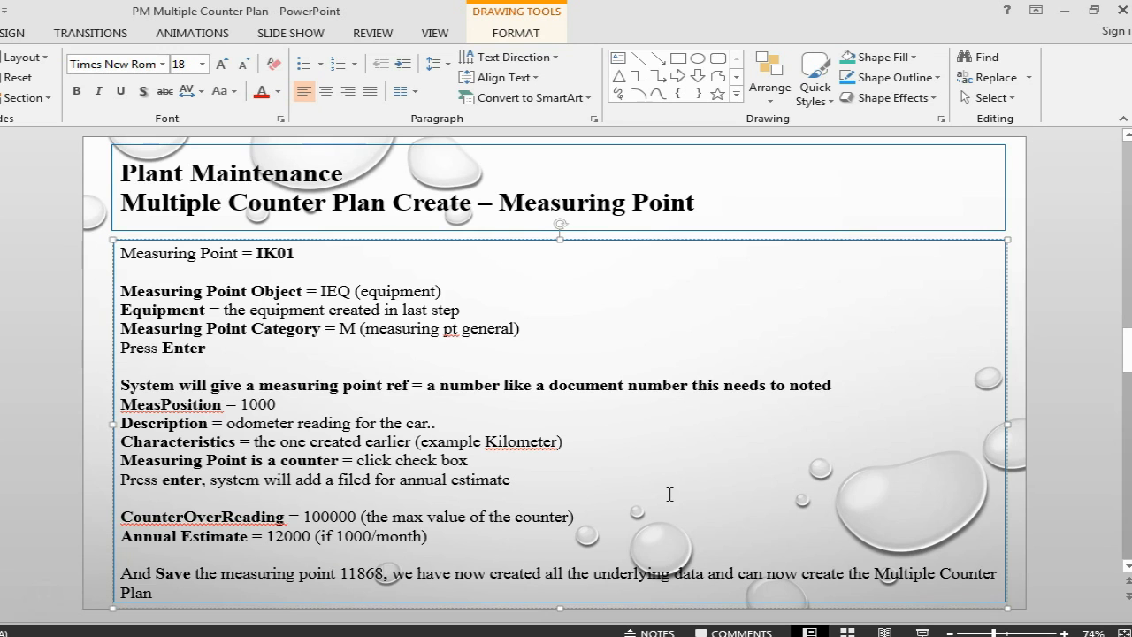
mouse_move(739, 488)
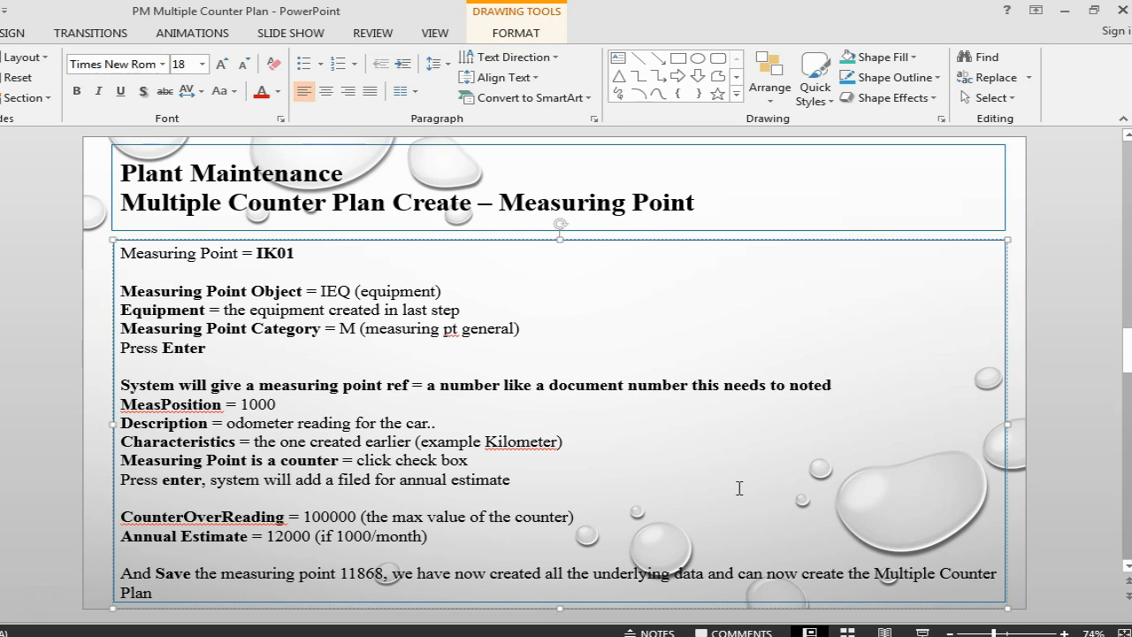
mouse_move(595, 418)
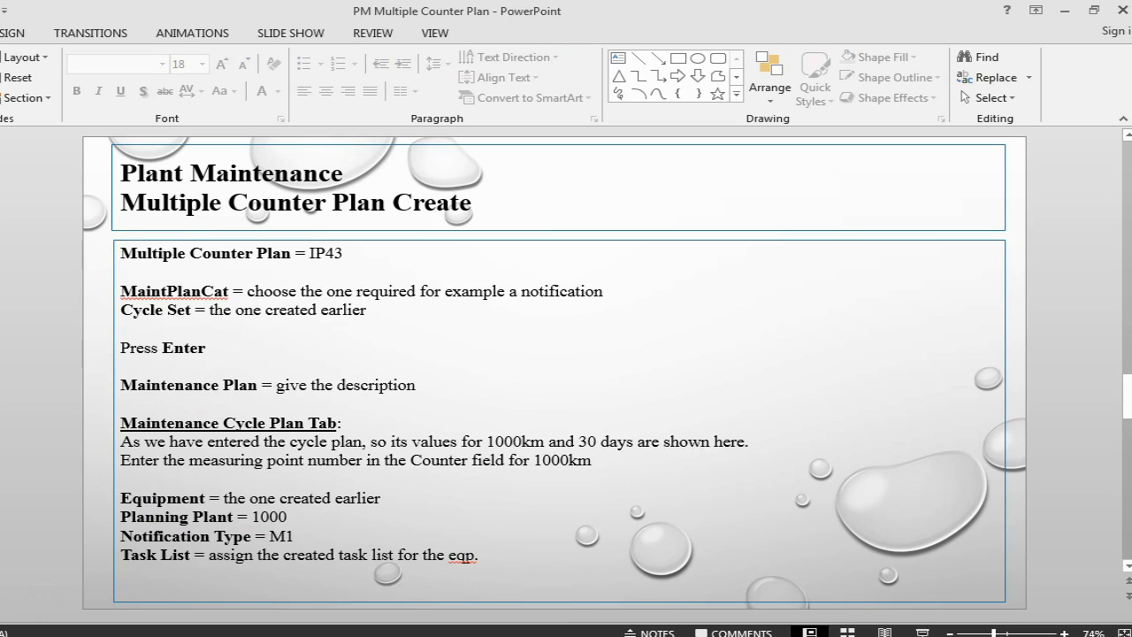
mouse_move(445, 382)
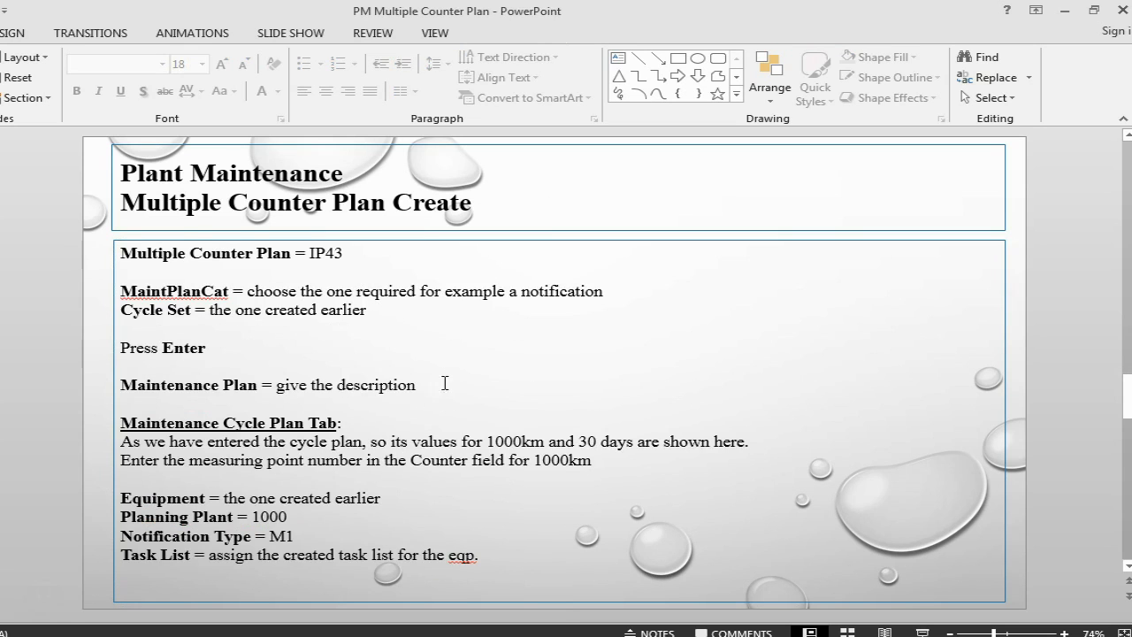
mouse_move(388, 410)
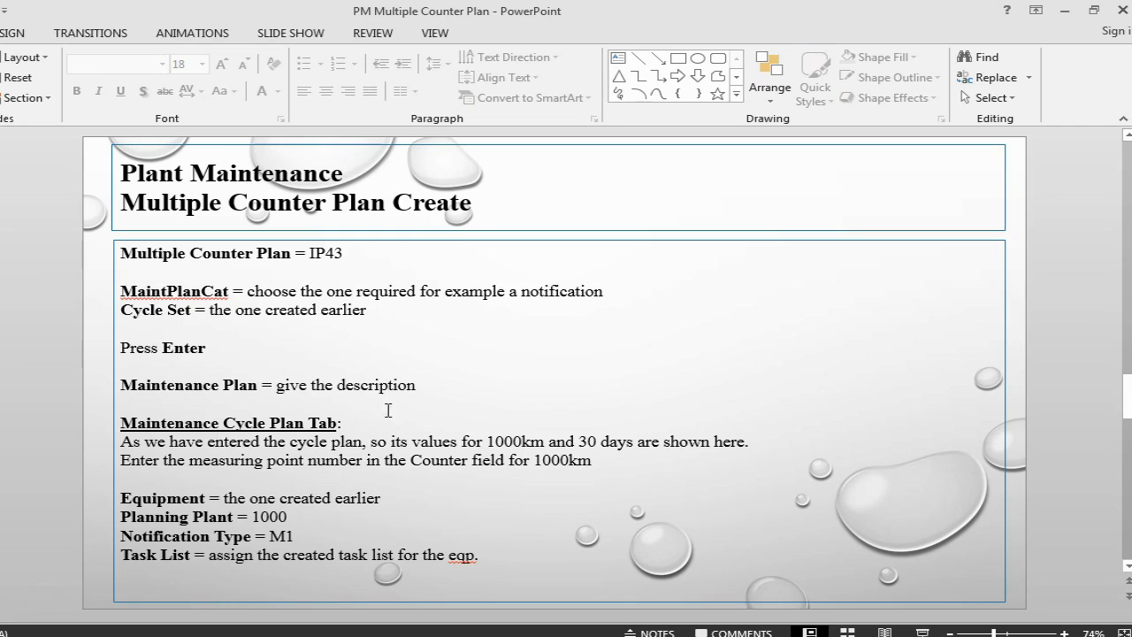
mouse_move(499, 486)
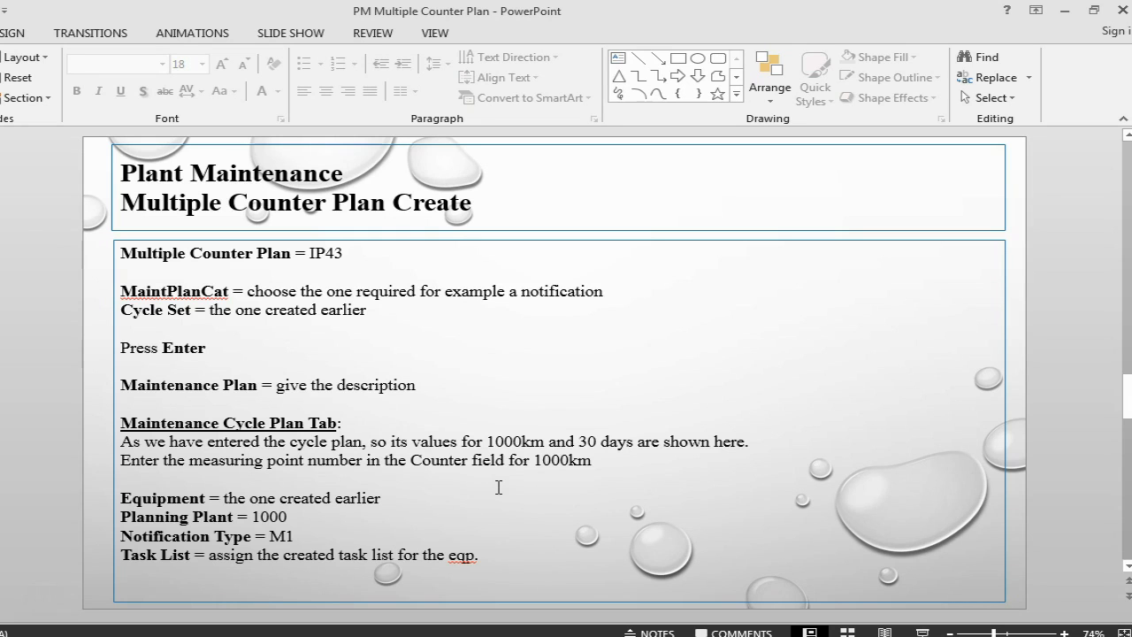